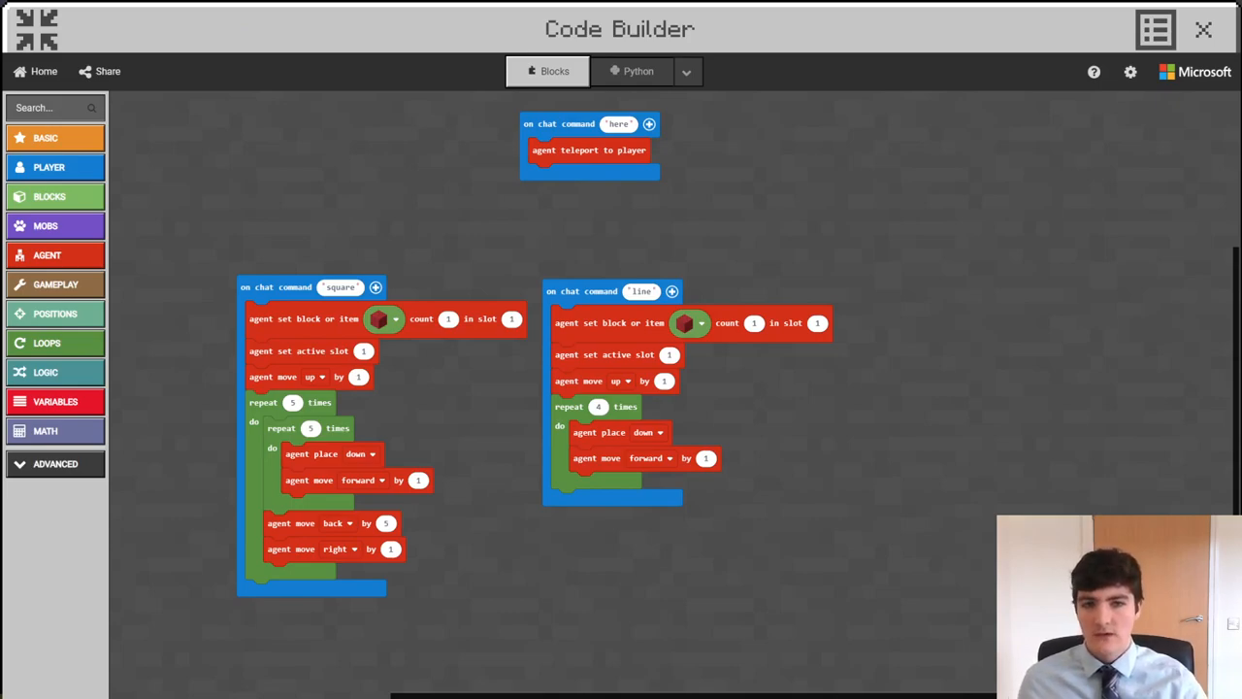
mouse_move(621, 299)
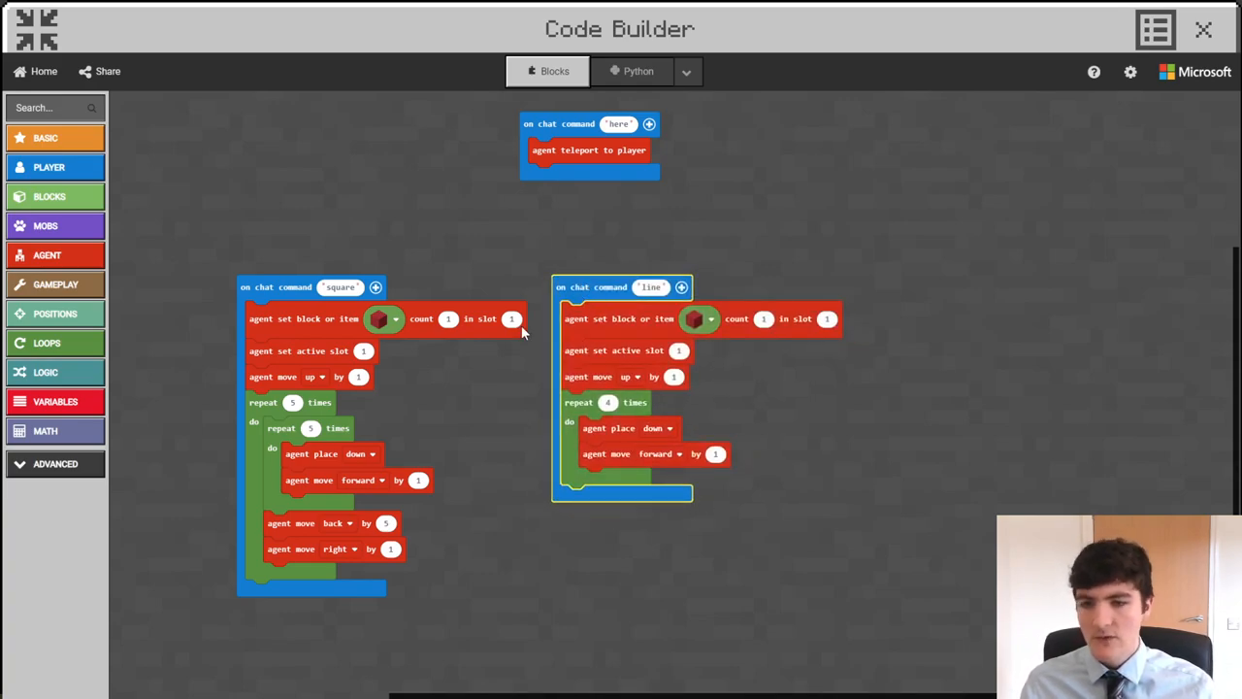
mouse_move(322, 436)
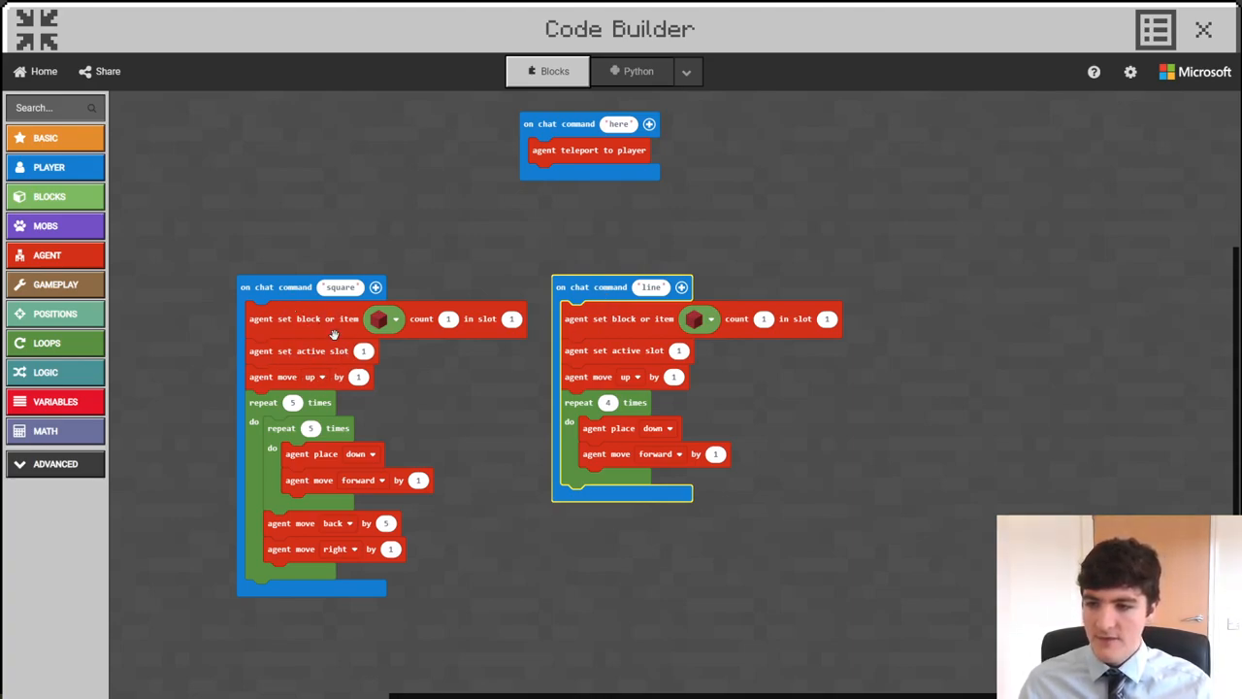
mouse_move(309, 412)
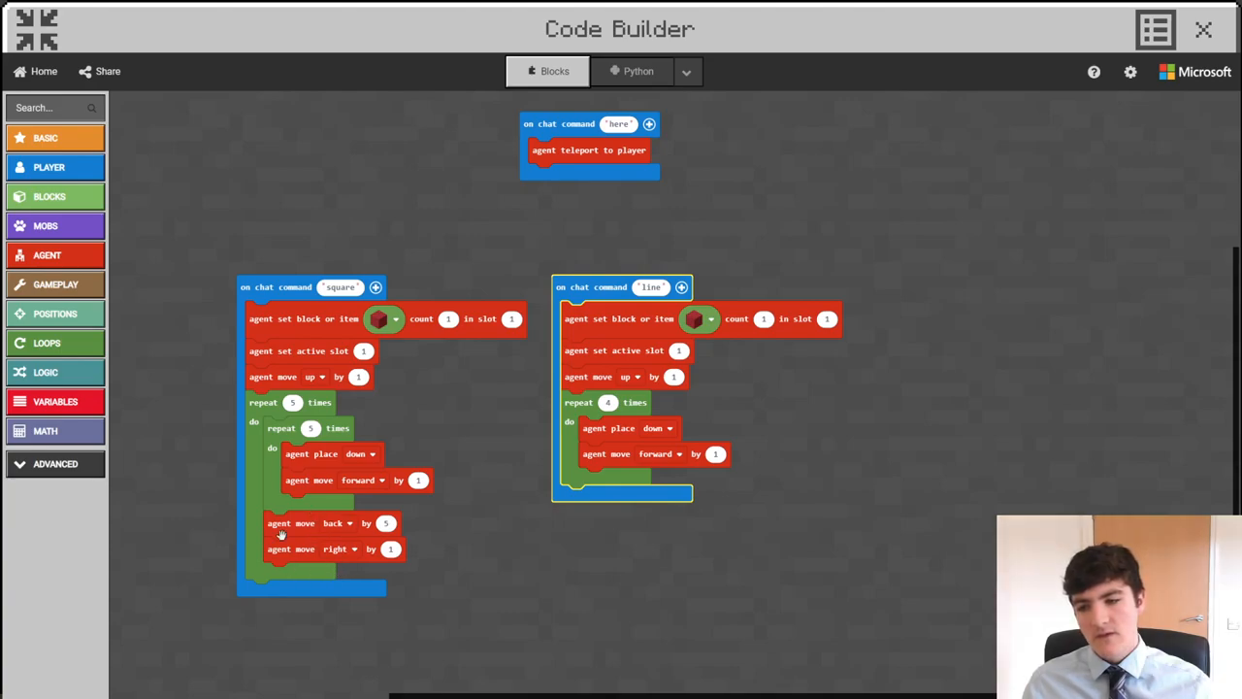
mouse_move(292, 536)
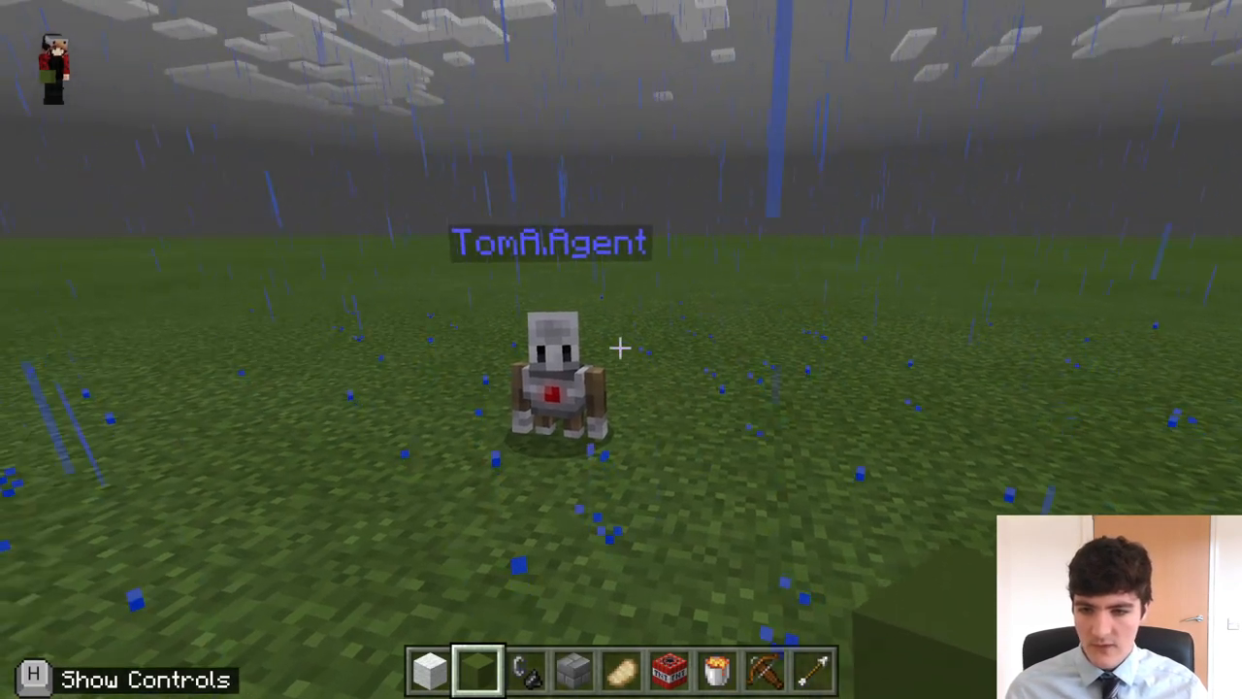
Step: Open the chat to return from the game world toward Code Builder
key("t")
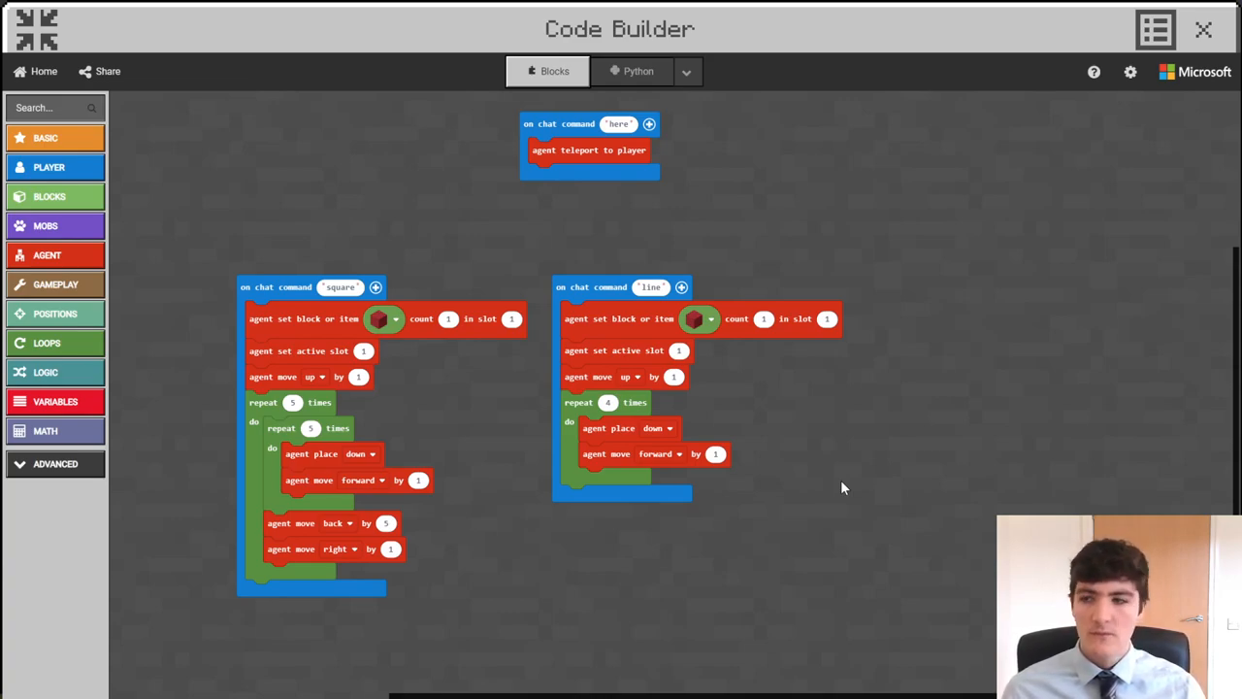
mouse_move(819, 463)
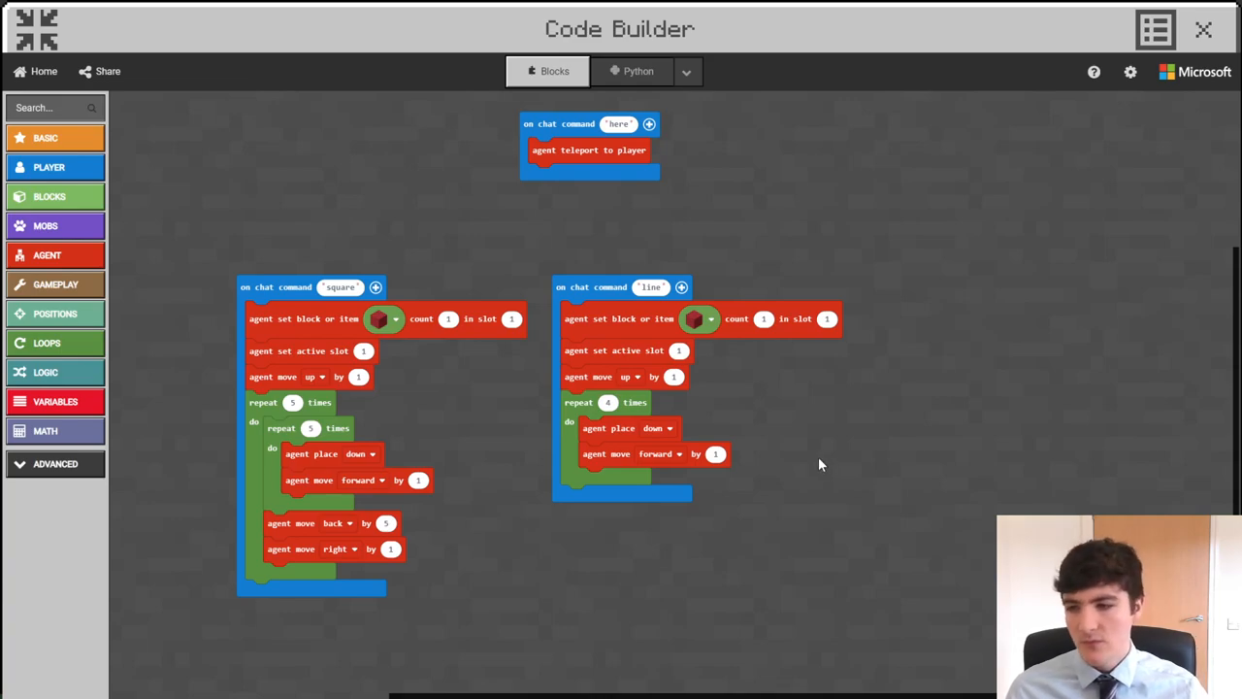
Step: Create a new variable named length from the Variables drawer
left_click(54, 400)
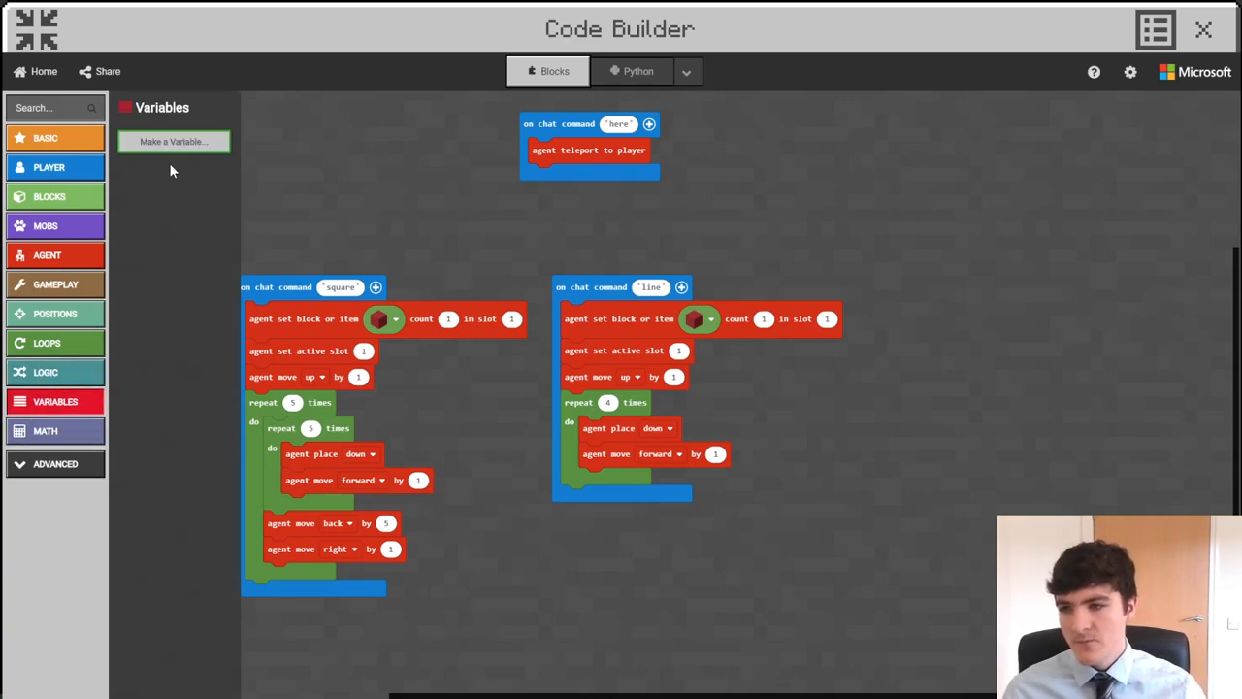
left_click(173, 142)
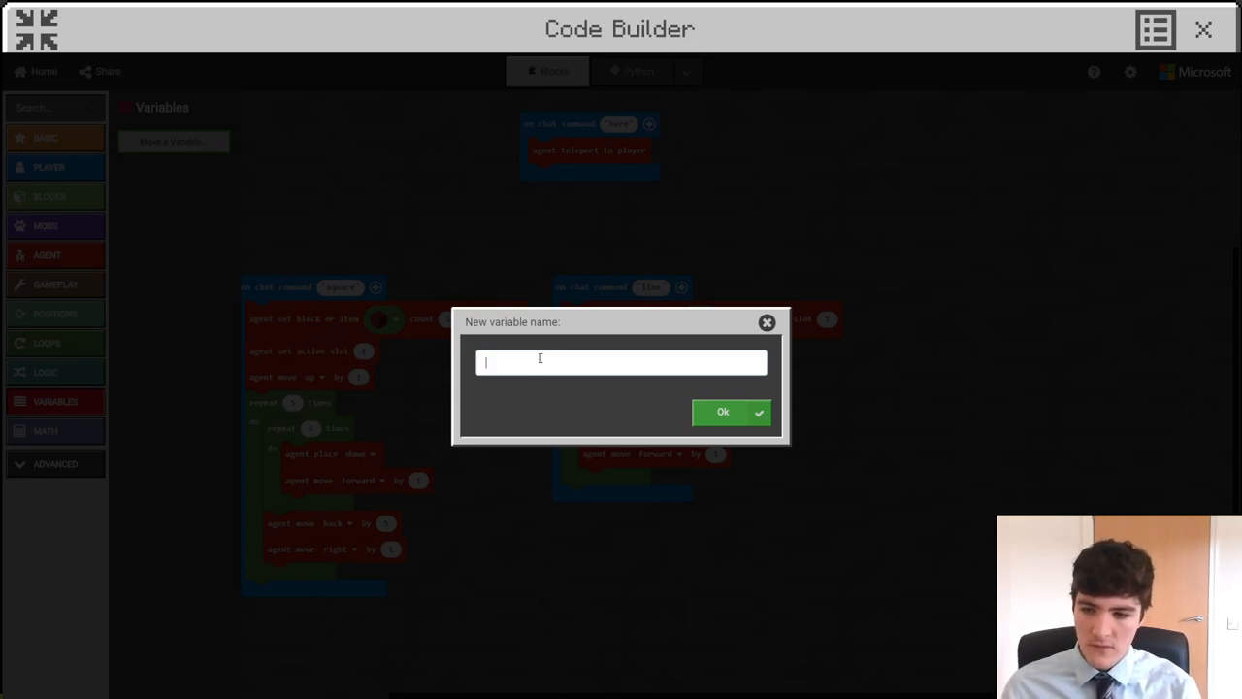
type("length")
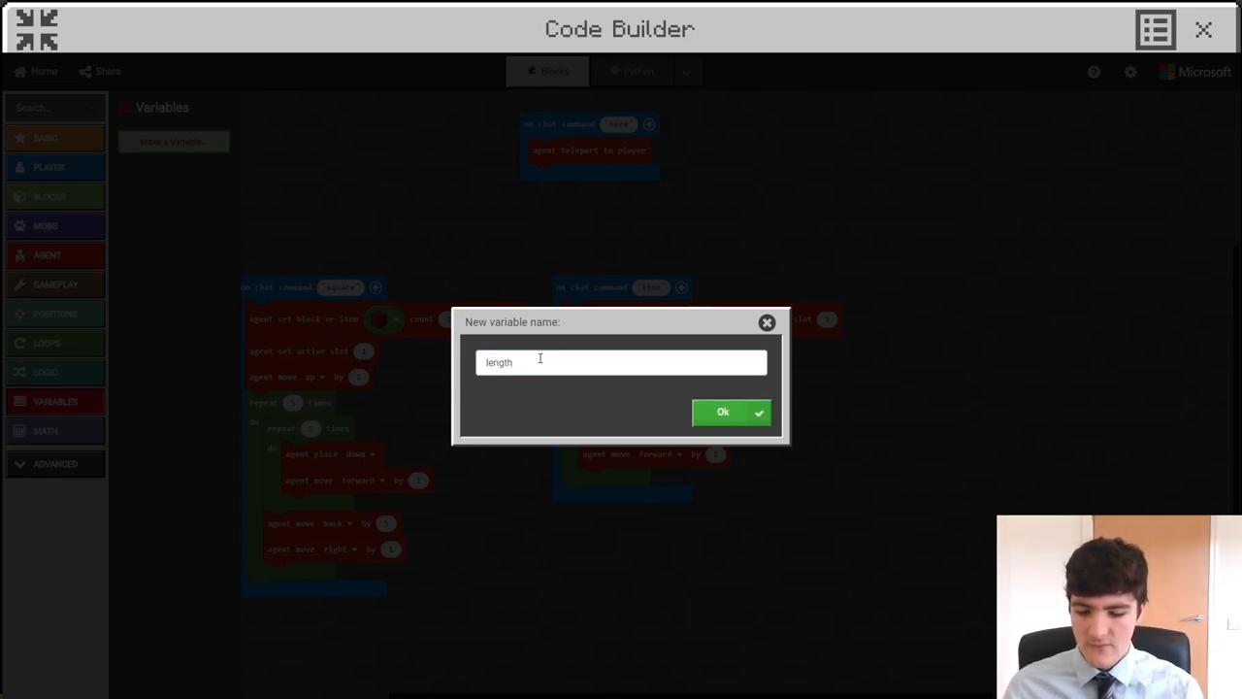
left_click(722, 411)
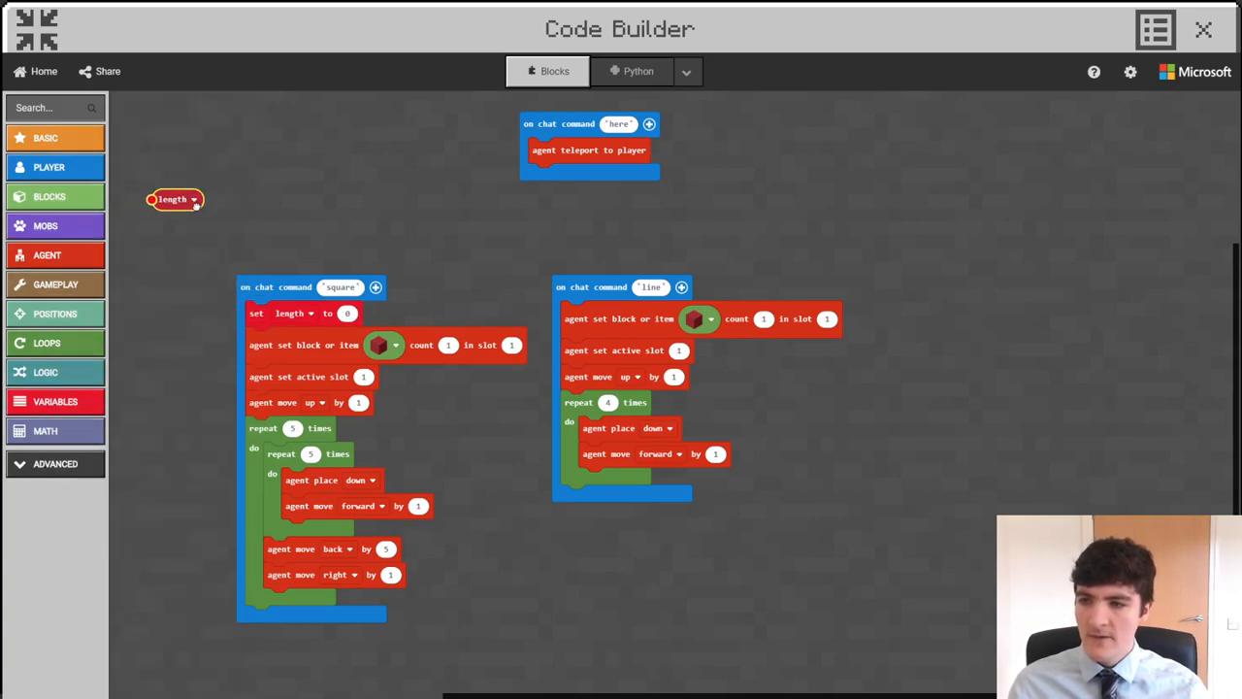
Step: Replace the square's outer and inner repeat counts with the length variable
left_click_drag(175, 198, 419, 210)
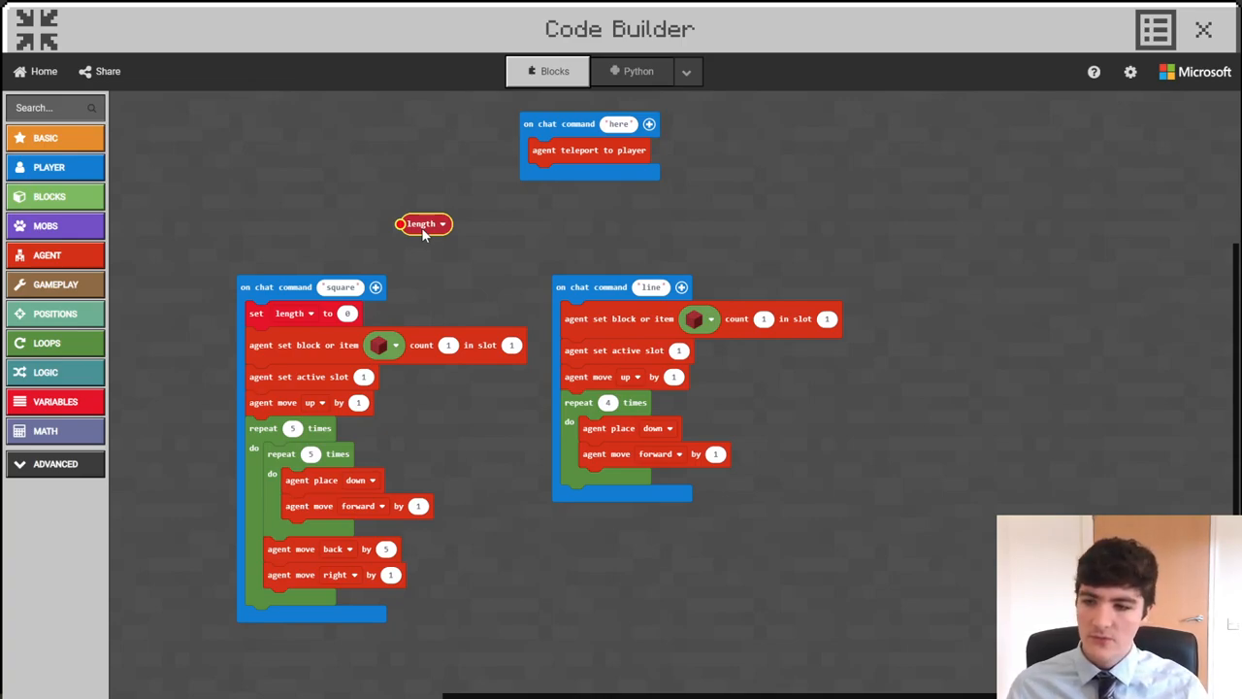
left_click_drag(423, 223, 333, 431)
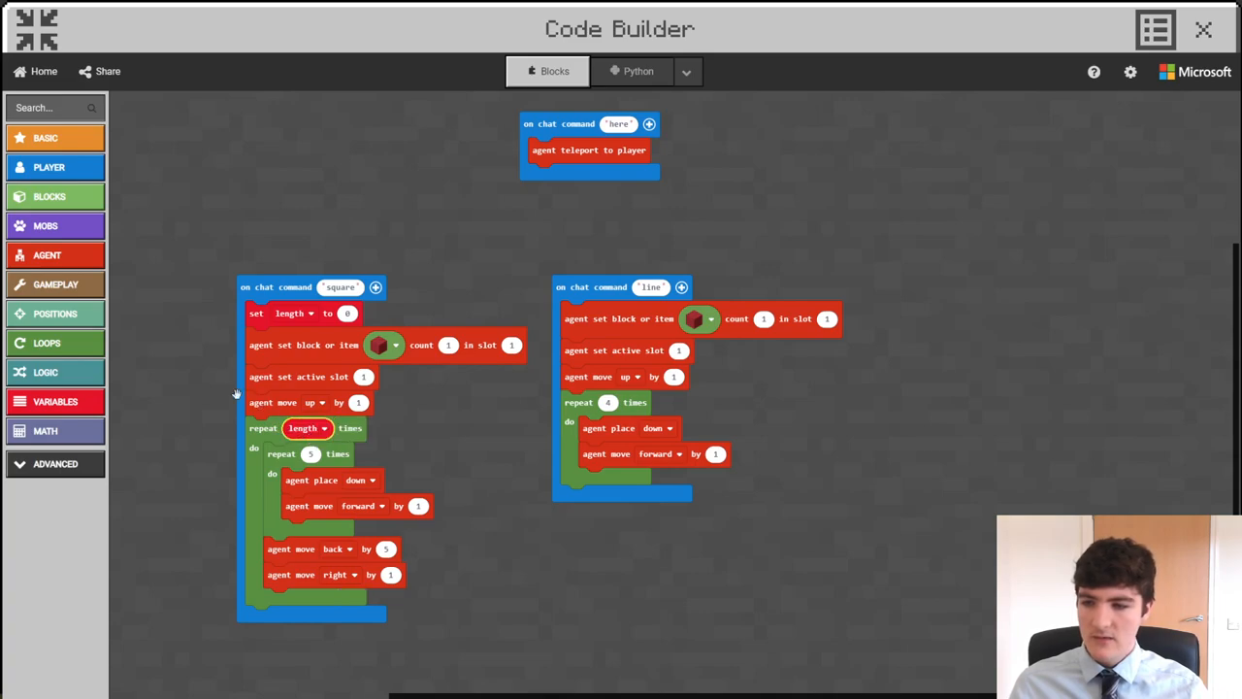
left_click(55, 400)
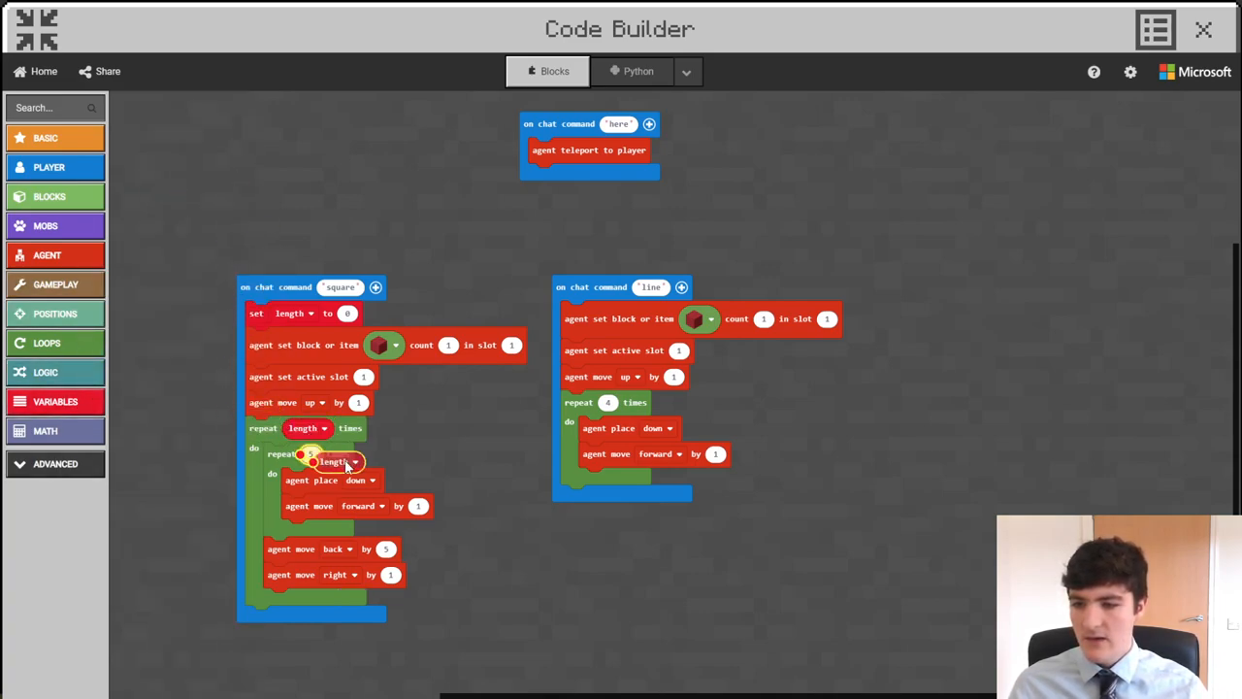
left_click(55, 400)
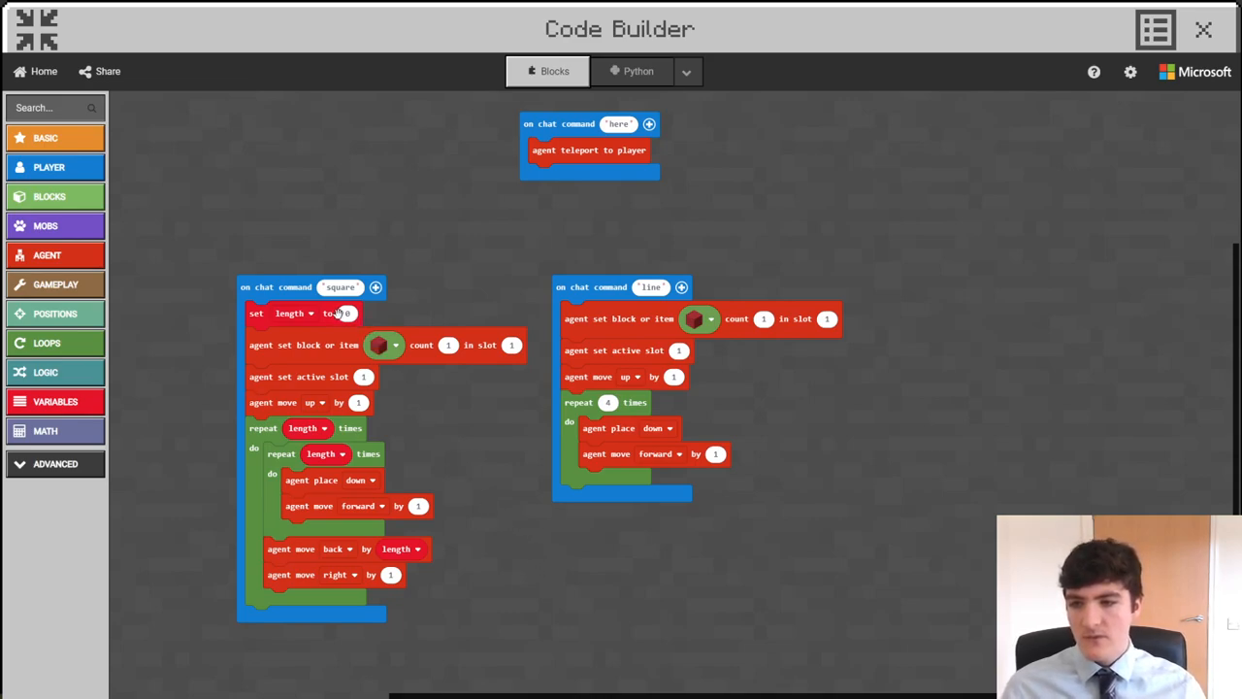
mouse_move(334, 315)
type("3")
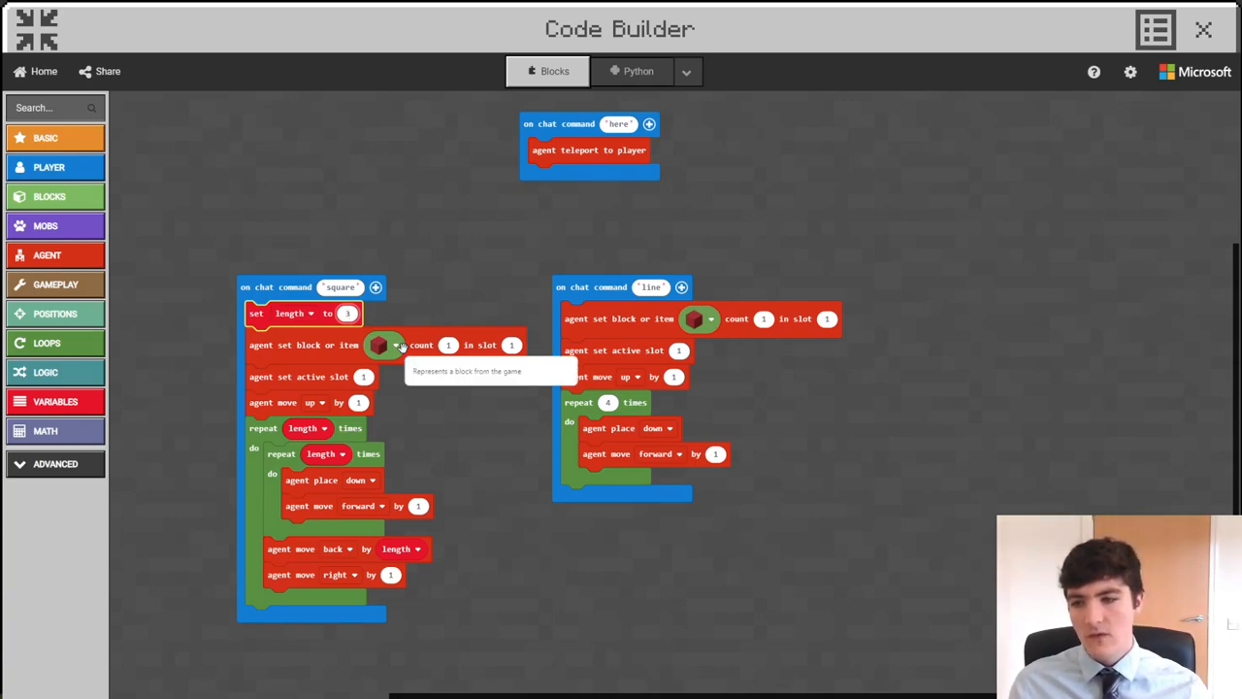
mouse_move(423, 311)
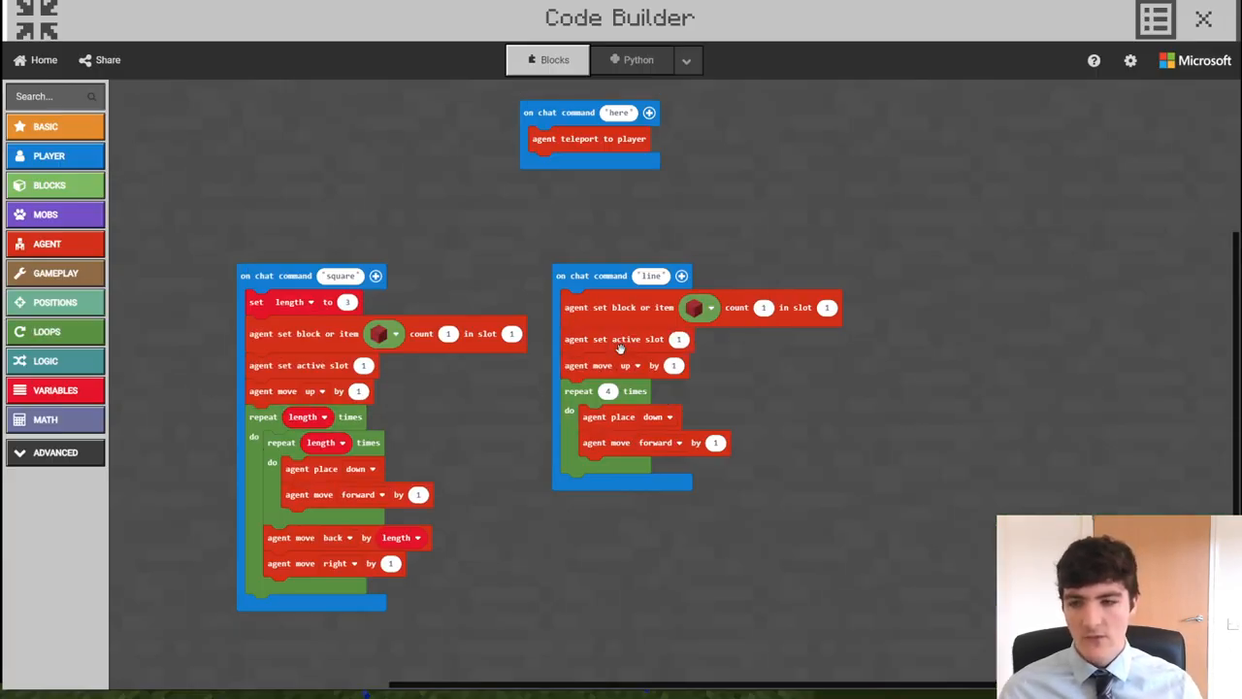
Step: Place a 'change length by 1' block near the square program from Variables
left_click(55, 388)
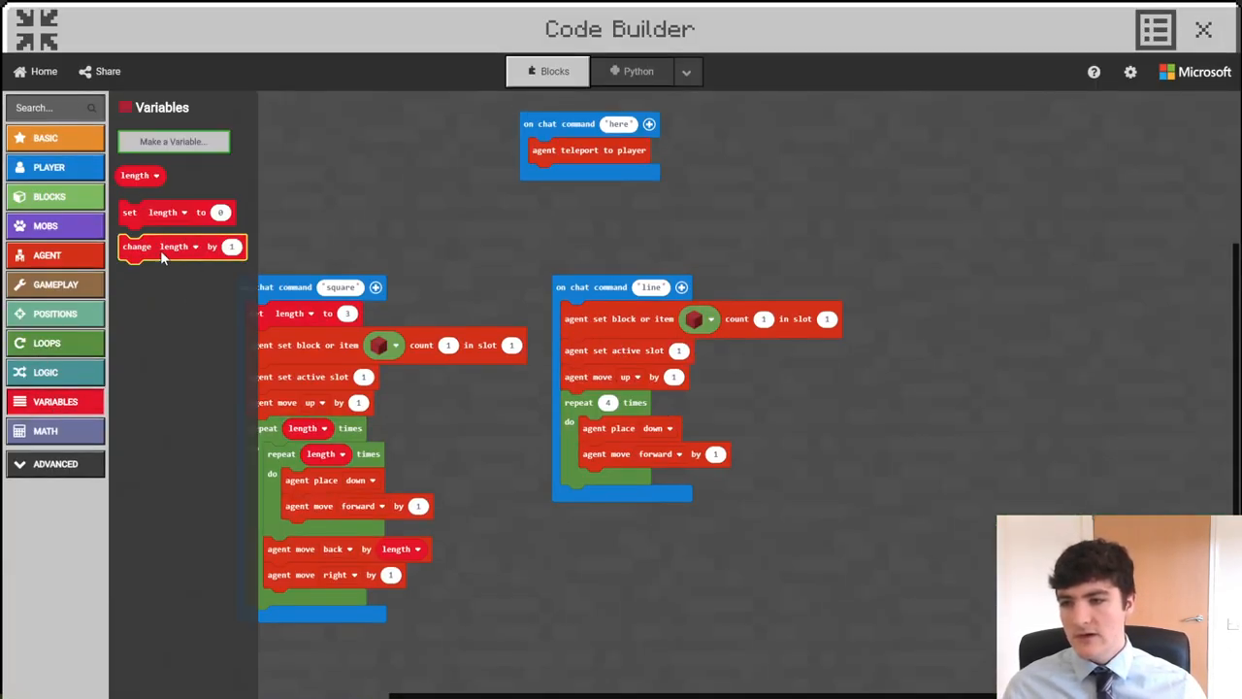
left_click_drag(183, 244, 429, 221)
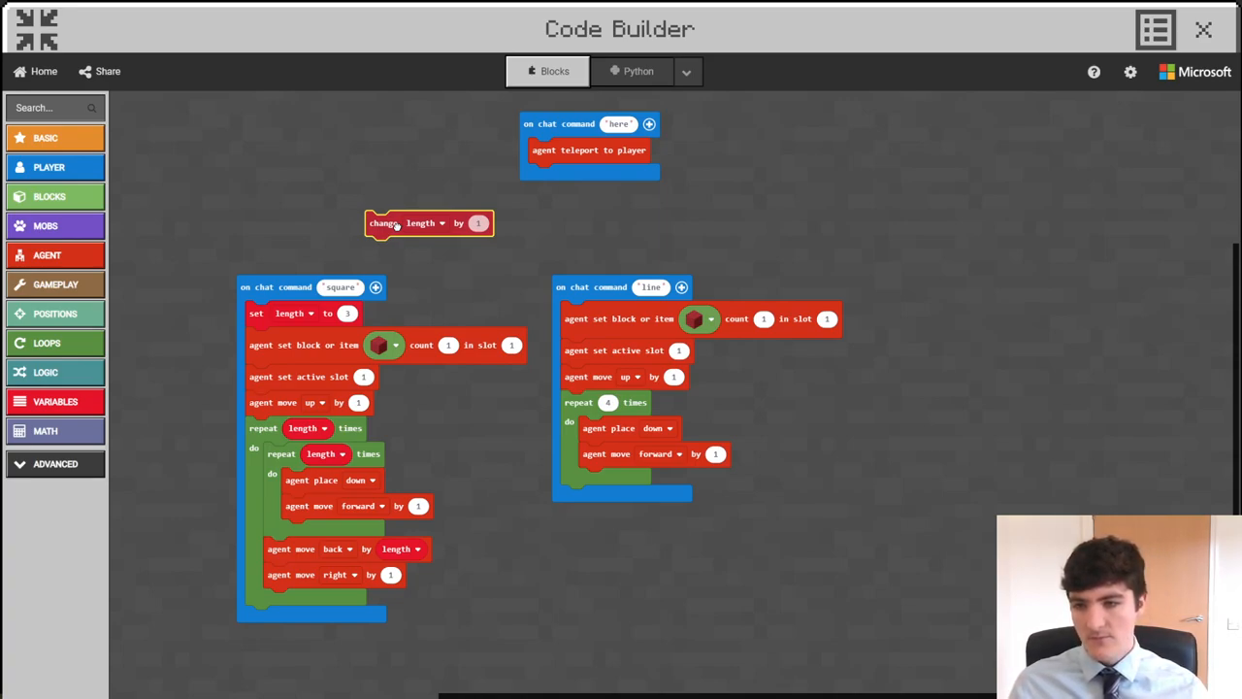
left_click_drag(429, 223, 198, 392)
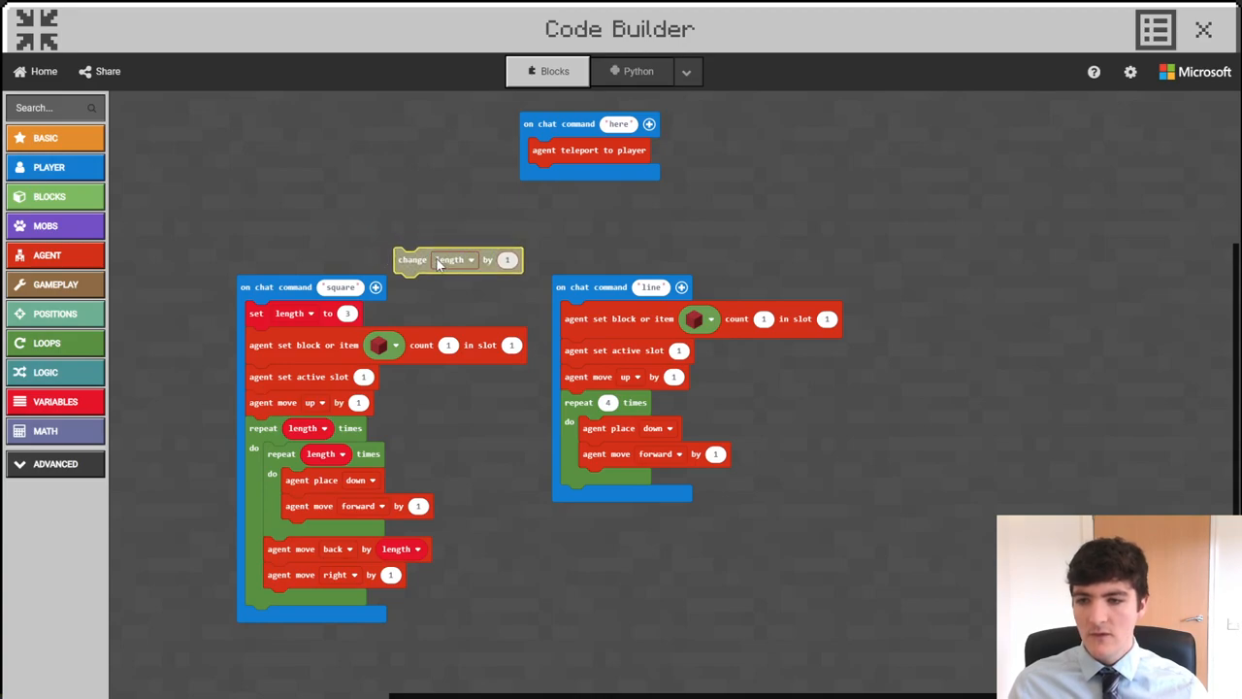
mouse_move(427, 260)
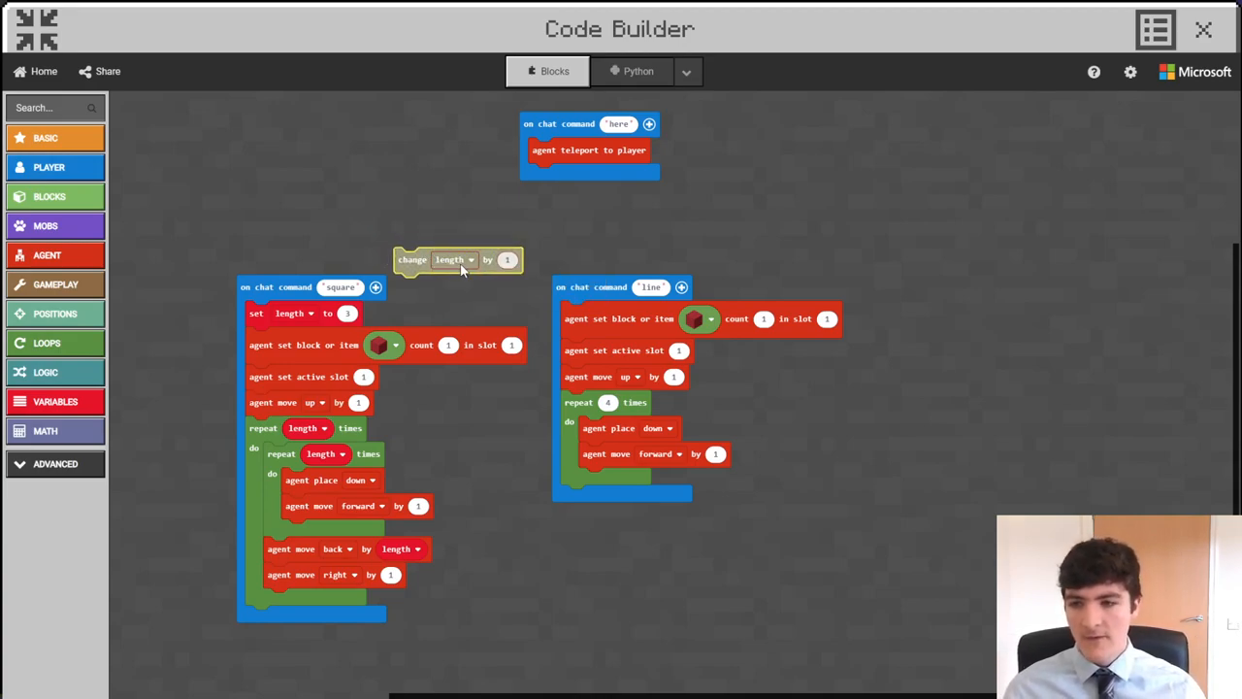
left_click(506, 260)
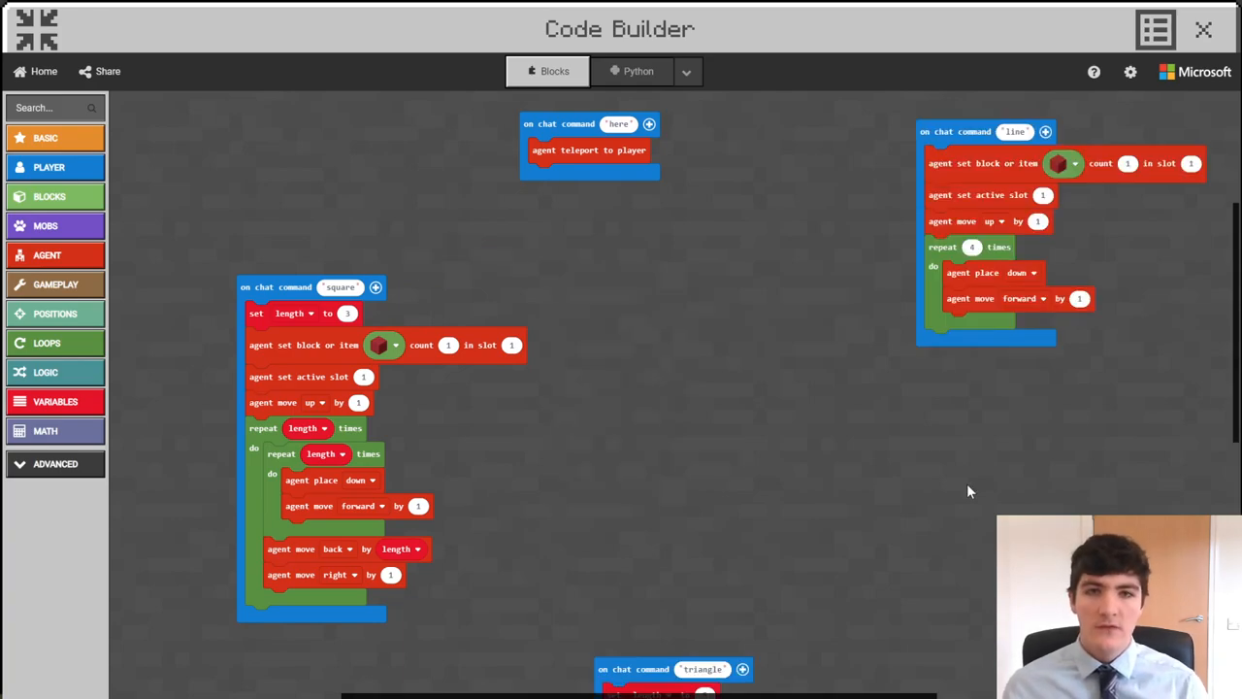
mouse_move(800, 553)
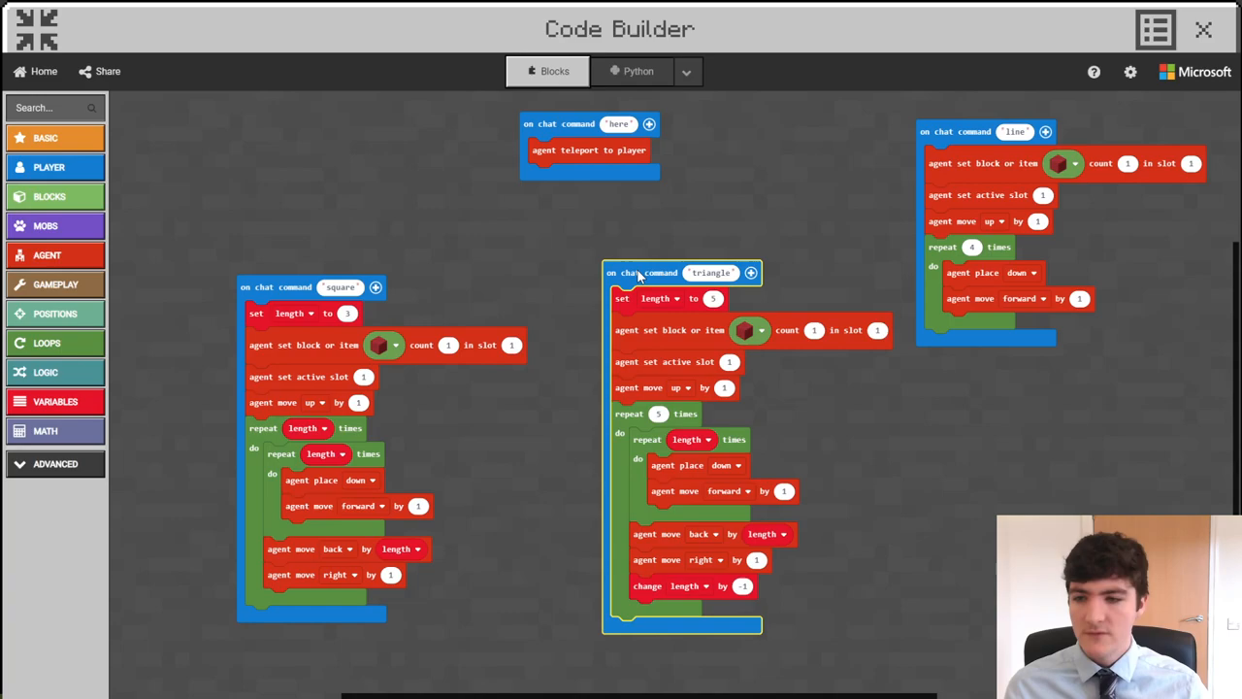
mouse_move(333, 380)
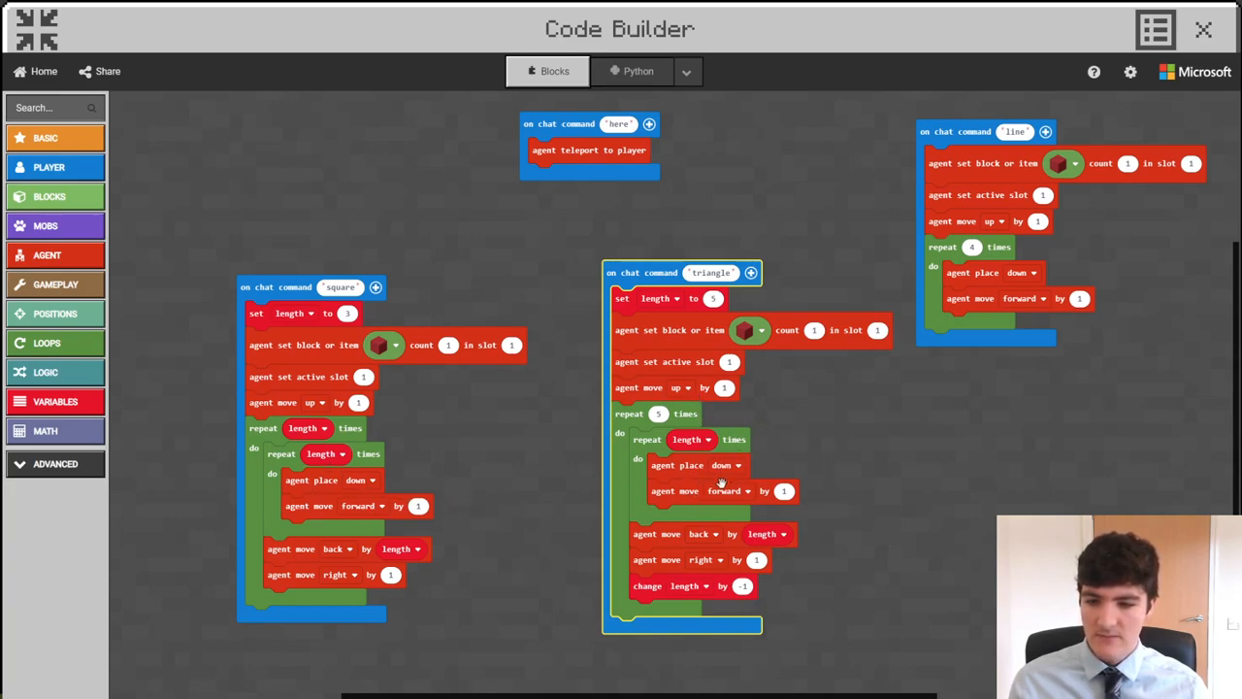
mouse_move(586, 427)
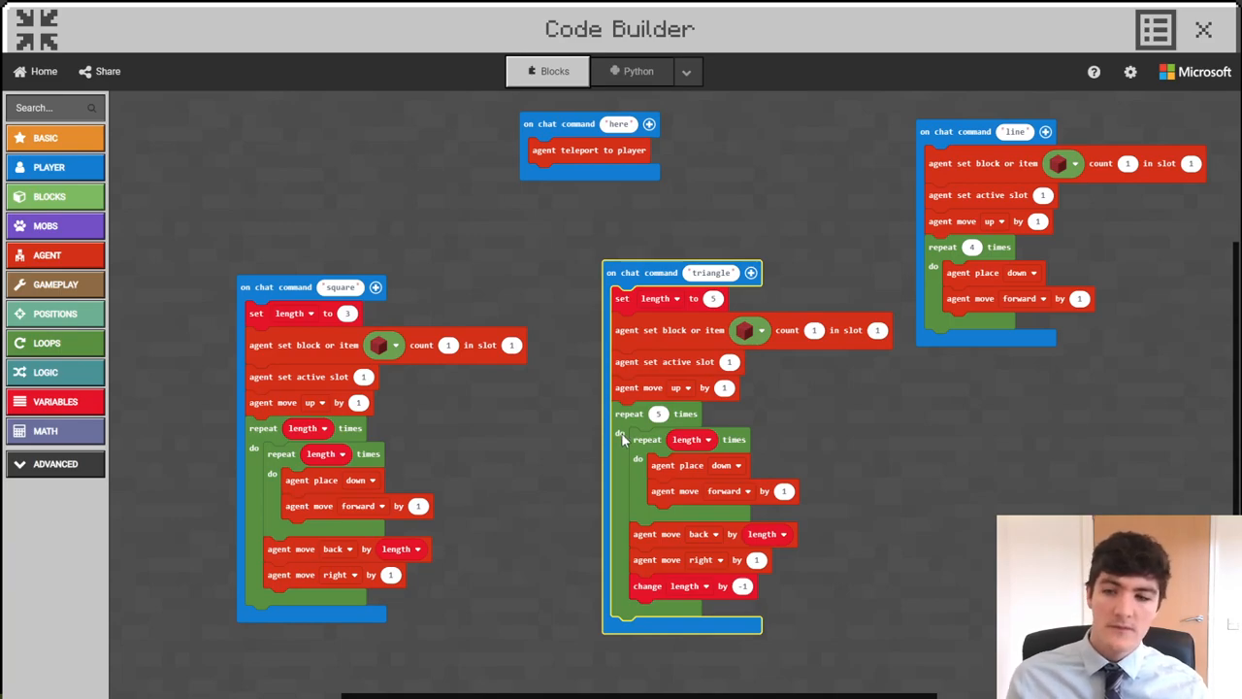
mouse_move(670, 415)
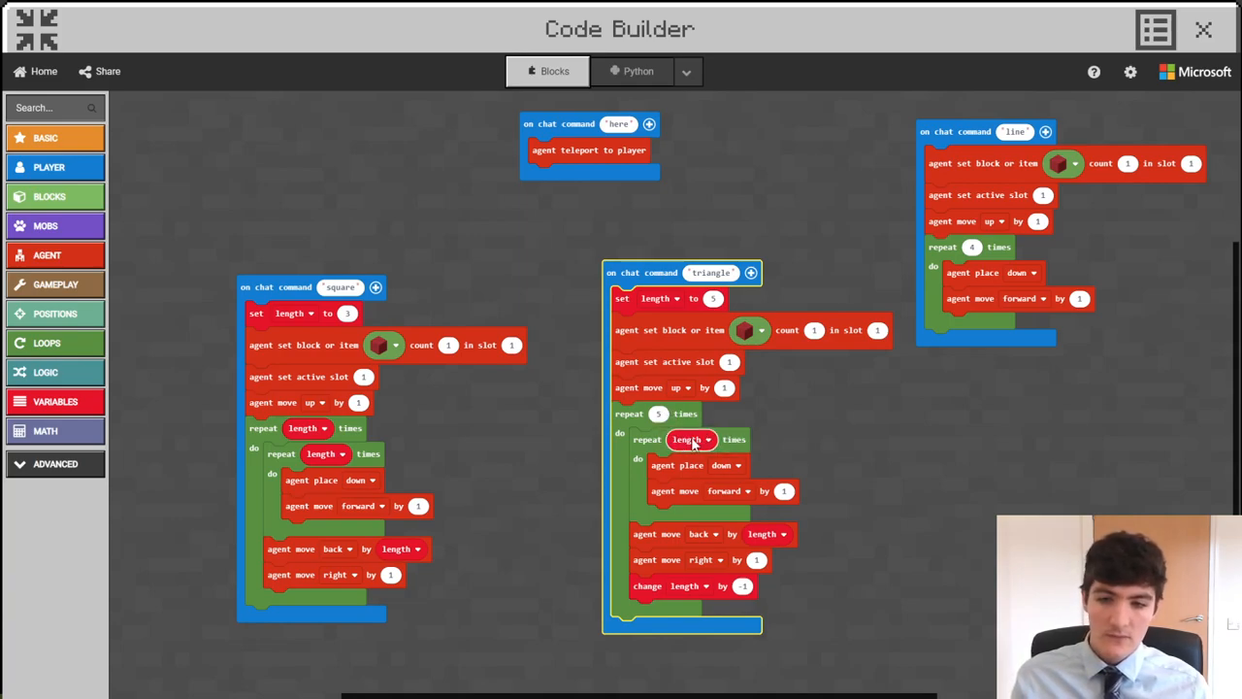
mouse_move(691, 466)
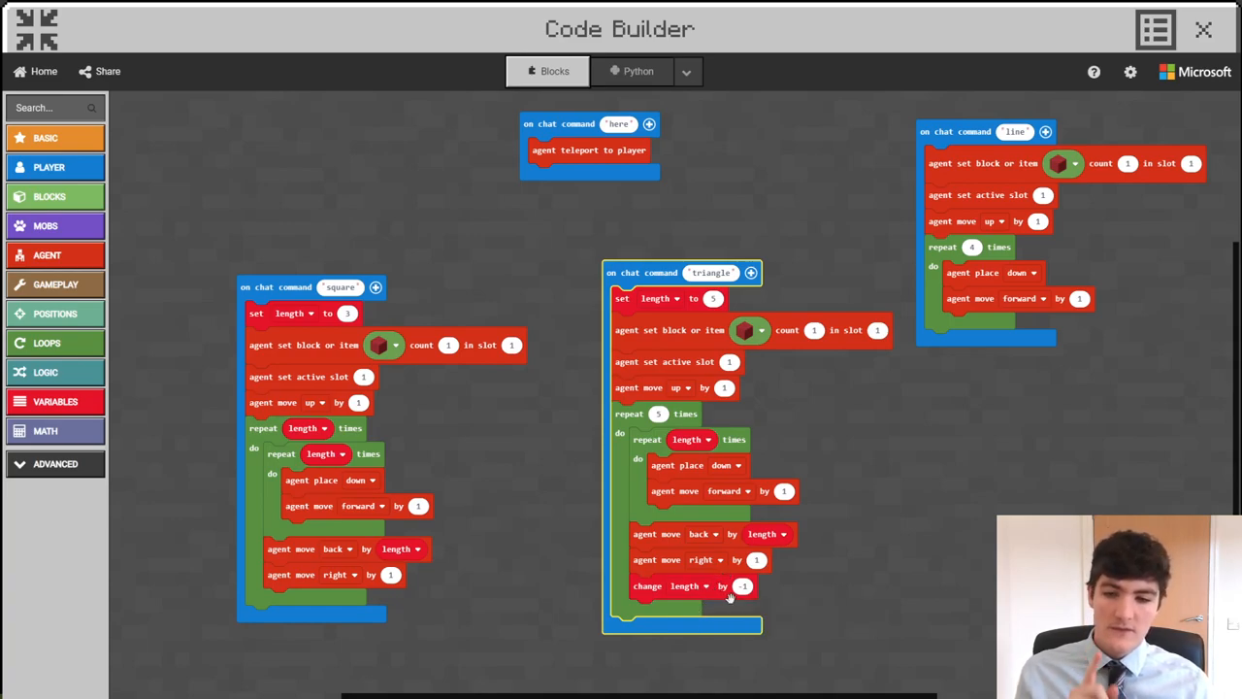
Step: Set the triangle's 'change length by' amount to -1
left_click(741, 586)
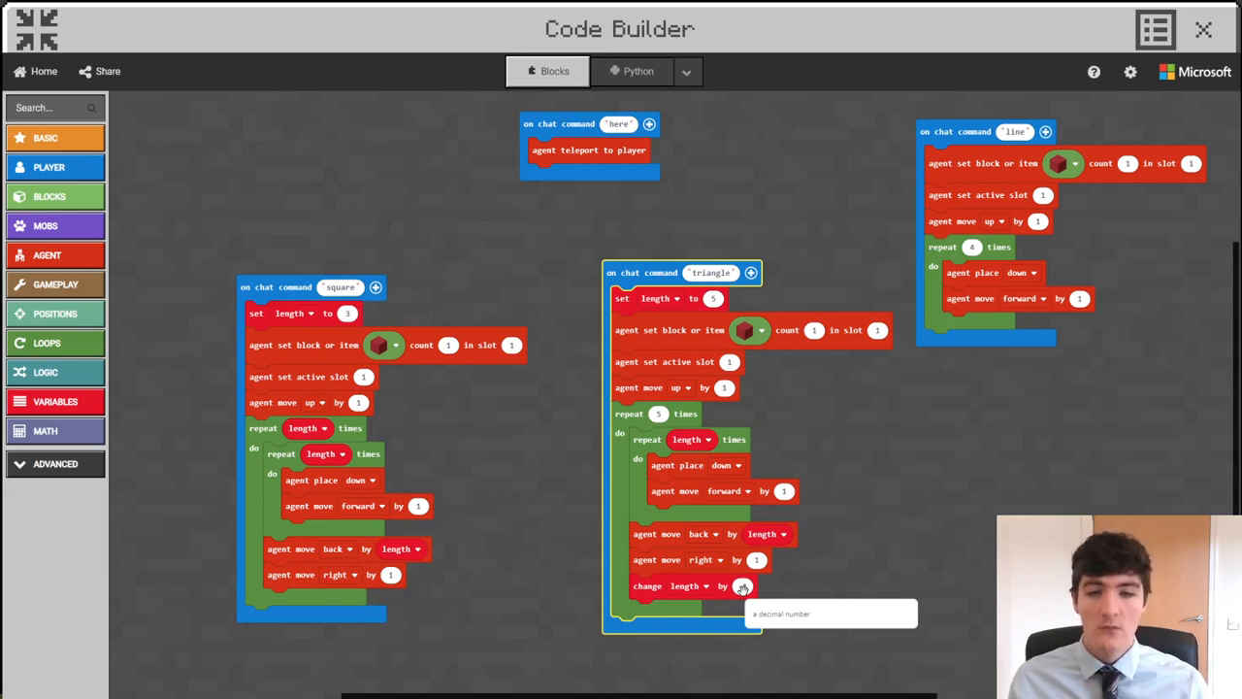
type("-1")
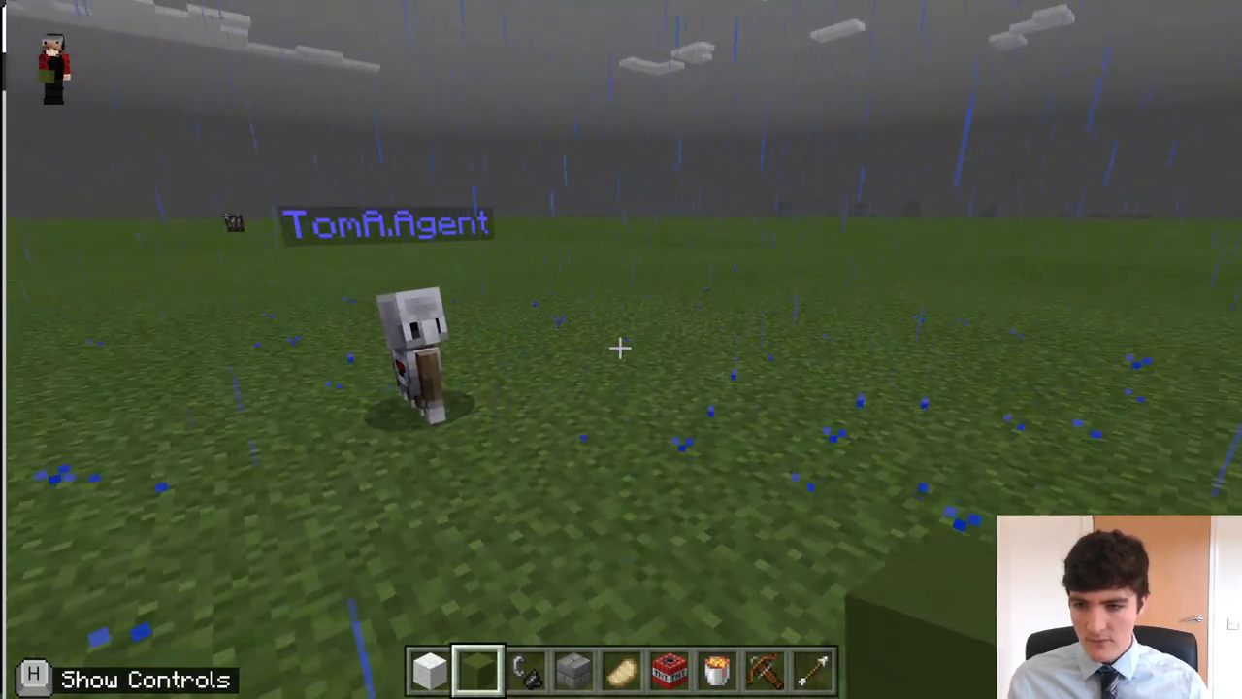
Step: Open the chat from the game world on the way back to Code Builder
key("t")
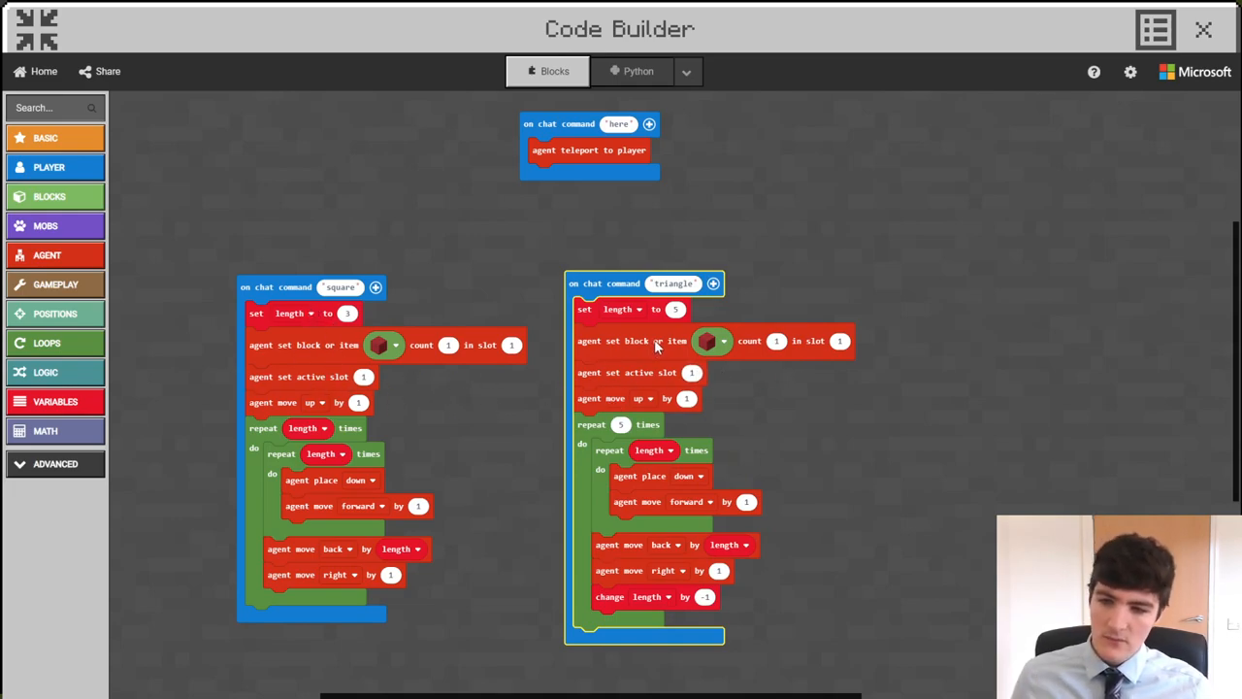
mouse_move(683, 342)
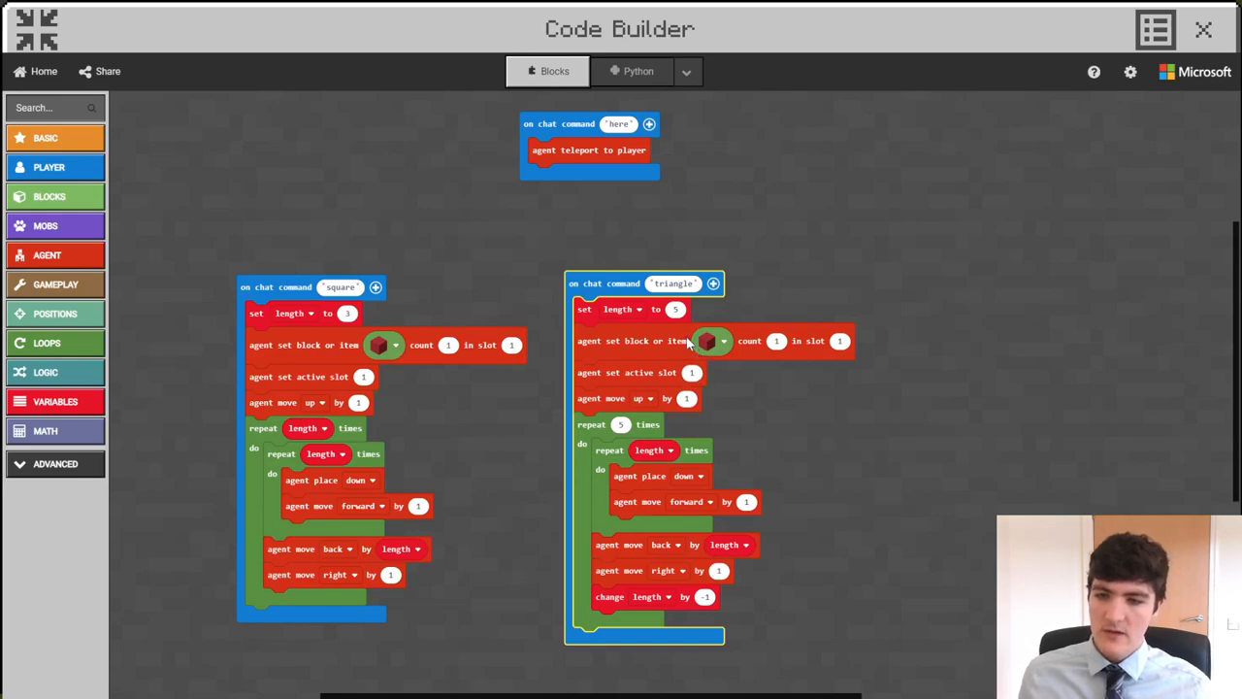
mouse_move(439, 353)
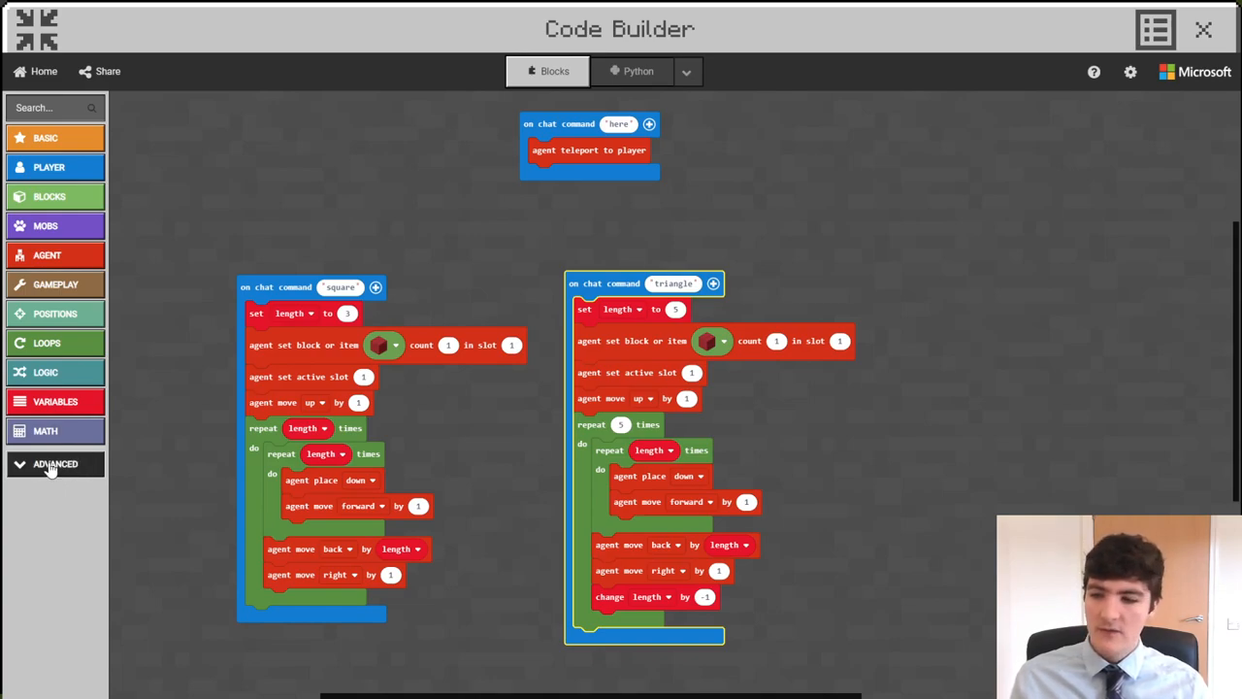
Step: Expand the Advanced toolbox categories and show the Functions drawer
left_click(55, 463)
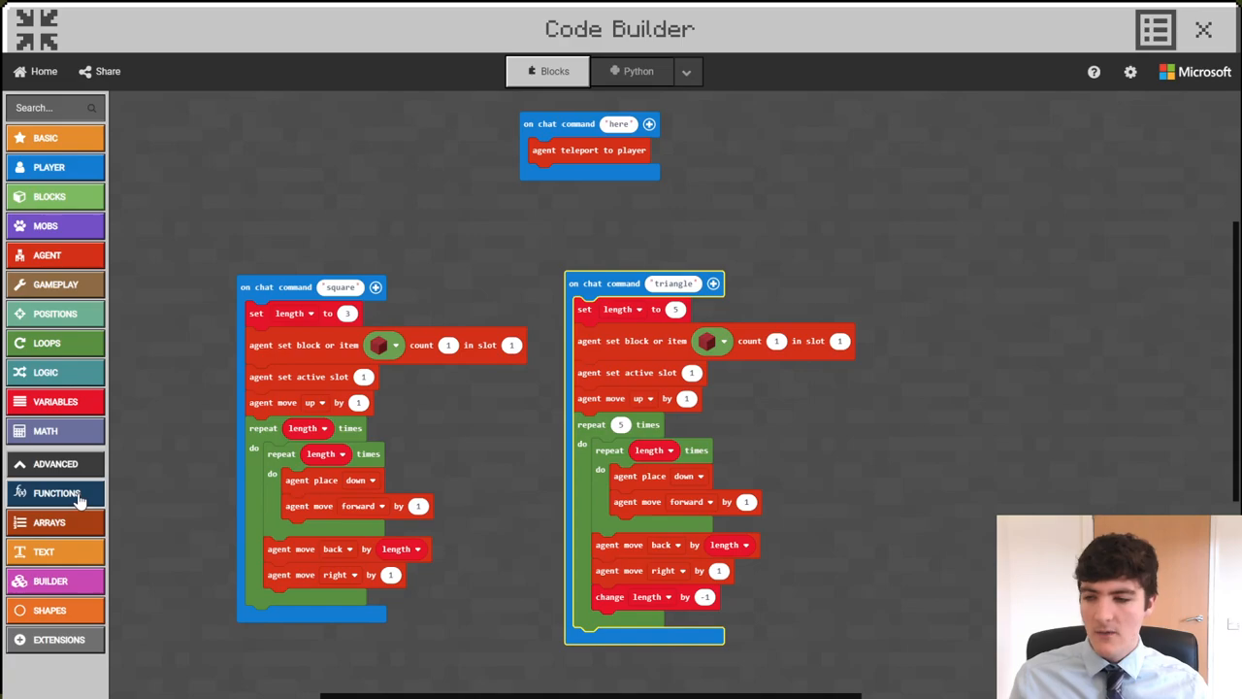
left_click(56, 493)
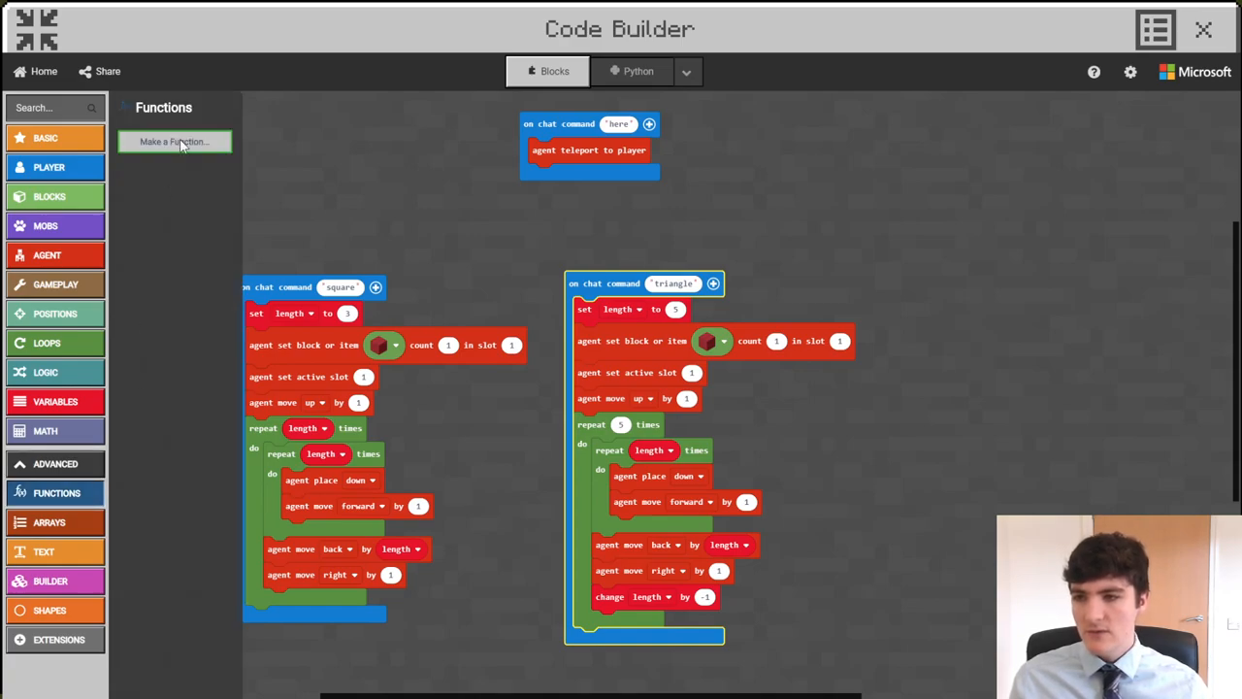
Step: Make a new function, renaming doSomething to setup, and confirm it
left_click(174, 142)
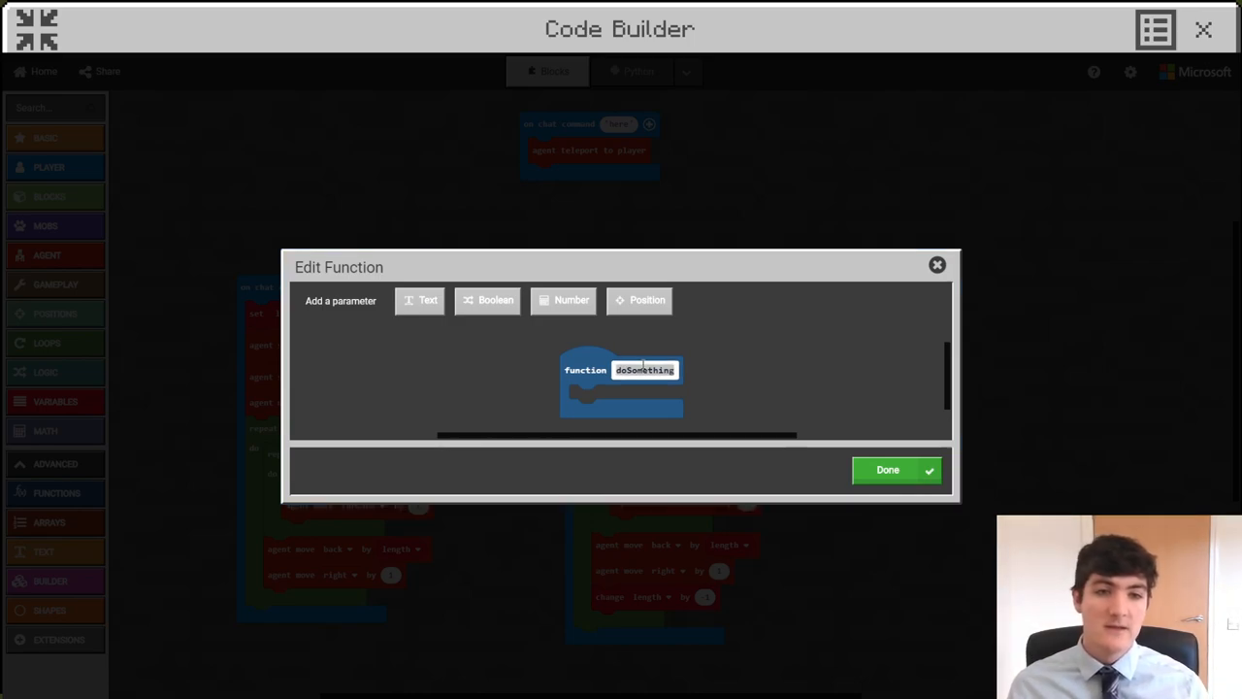
type("setup")
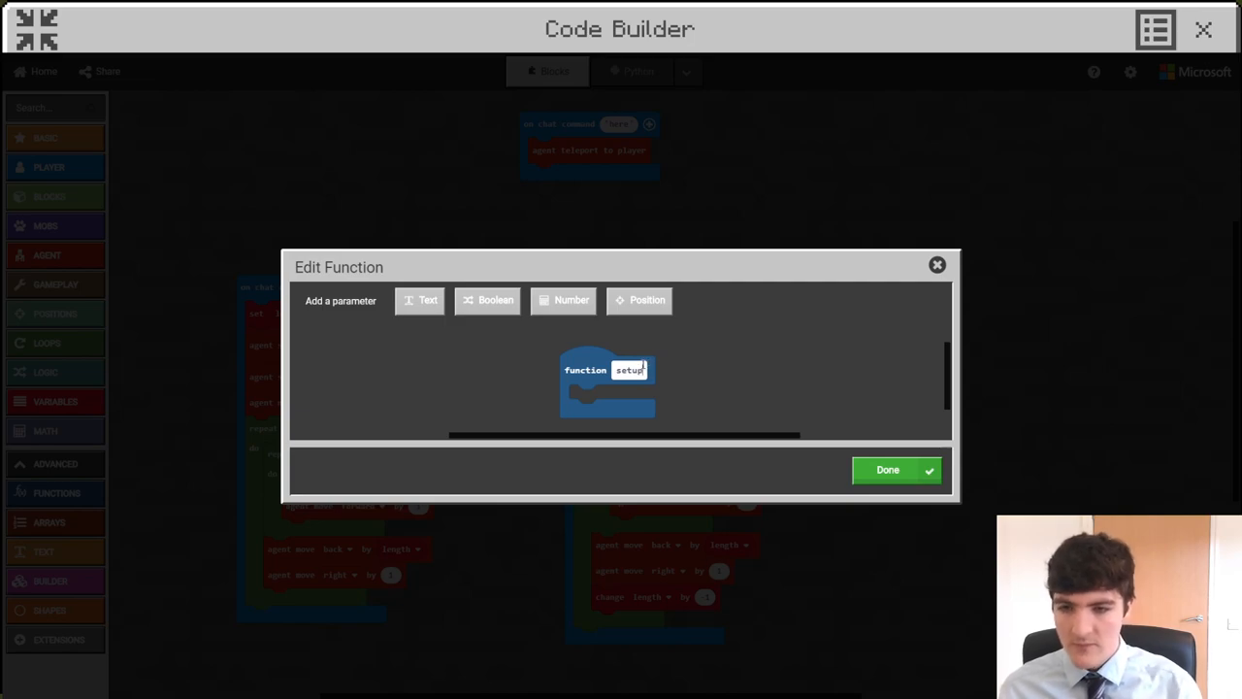
left_click(886, 470)
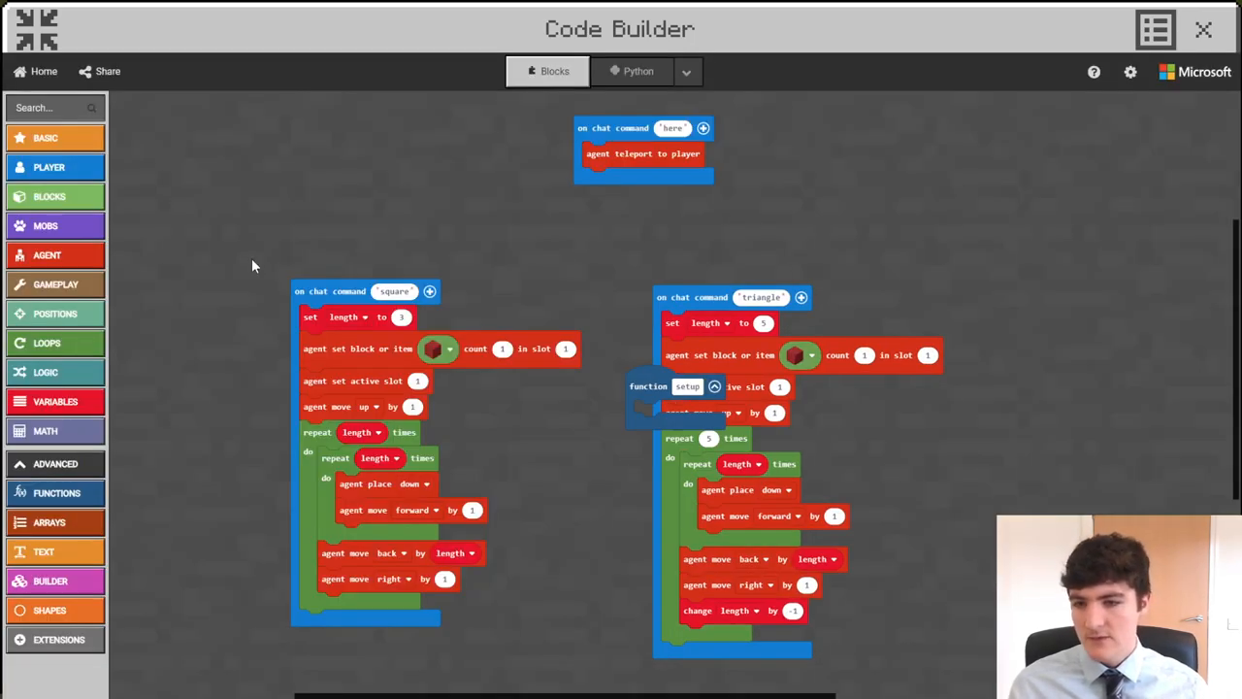
Step: Move setup to empty space, rejoin square's loop, and set the item count to 64
left_click_drag(679, 386, 916, 187)
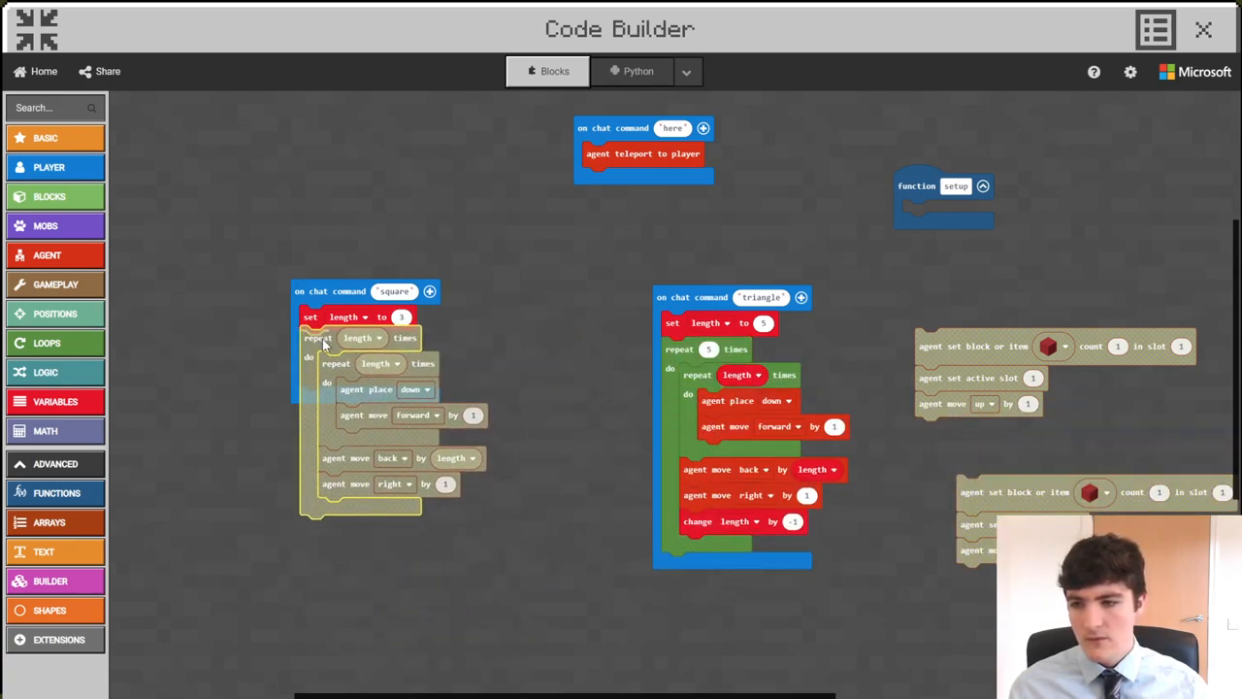
left_click_drag(392, 291, 217, 124)
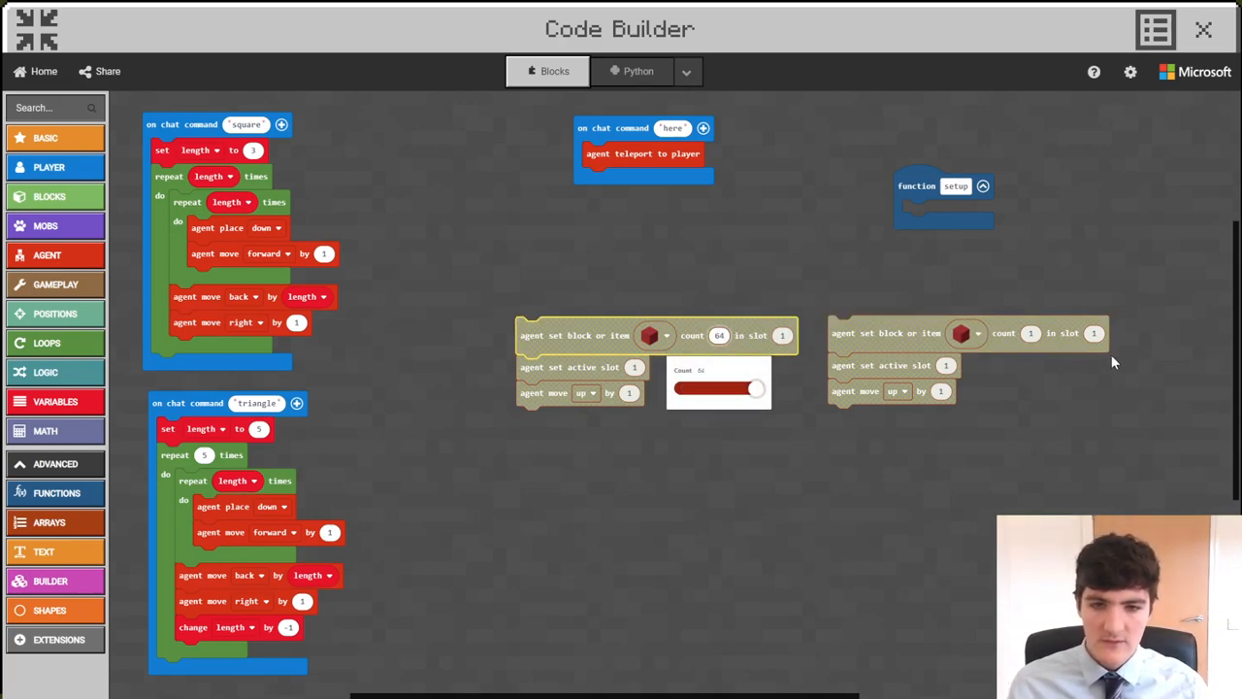
left_click(1031, 334)
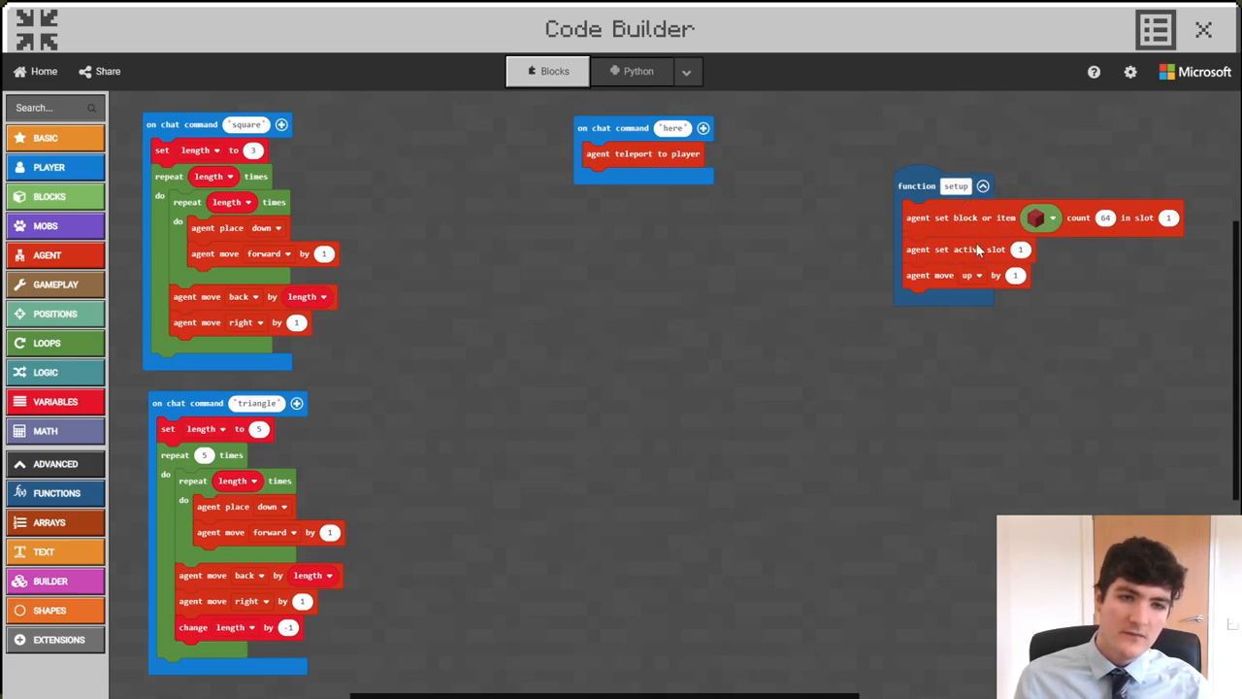
left_click(56, 493)
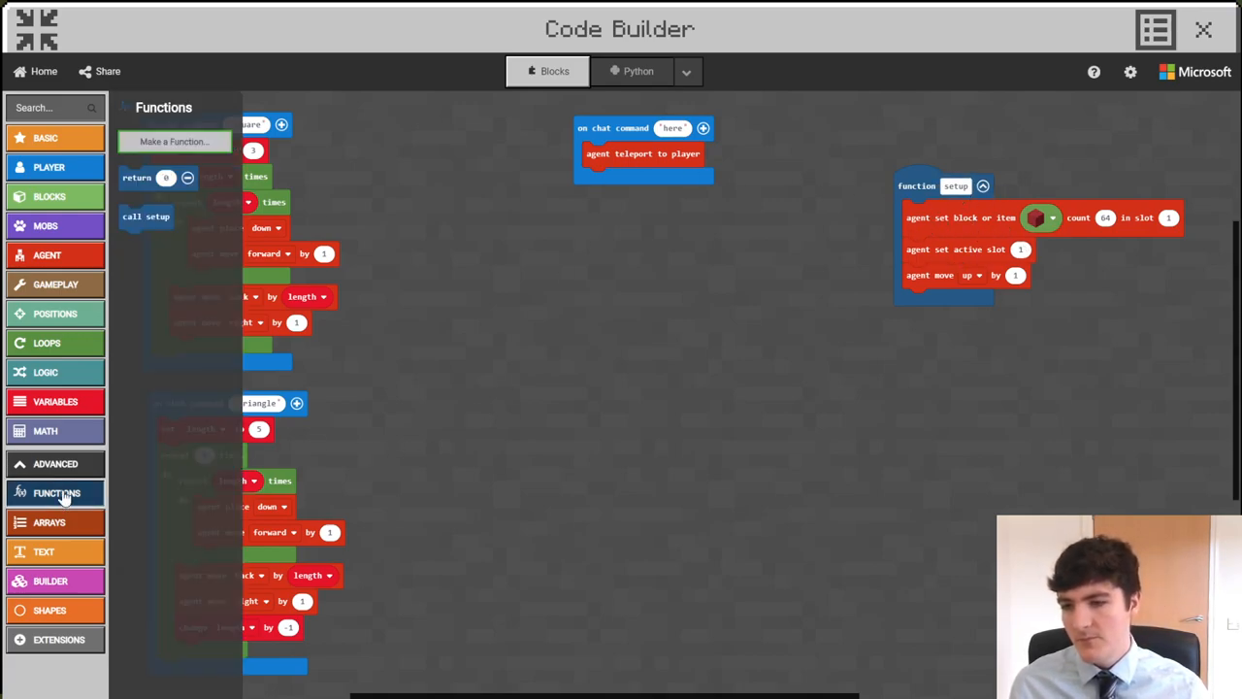
Step: Insert a call setup block at the top of both square and triangle commands
left_click_drag(145, 216, 641, 321)
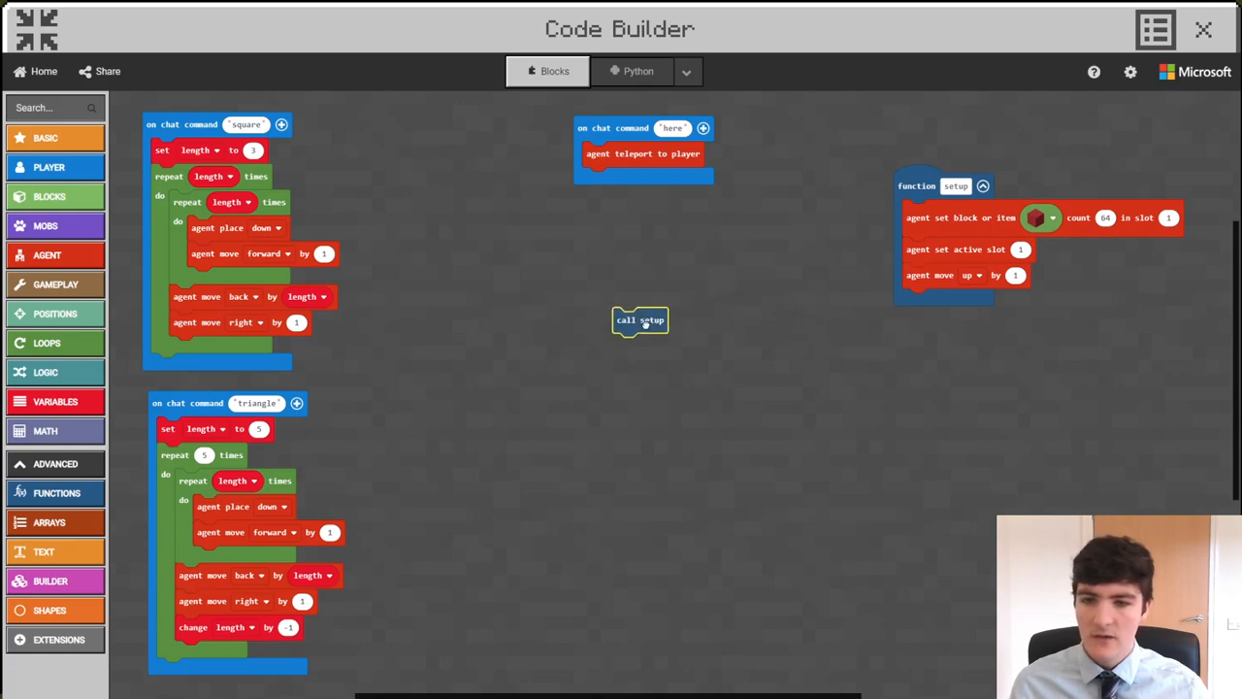
left_click_drag(641, 320, 670, 319)
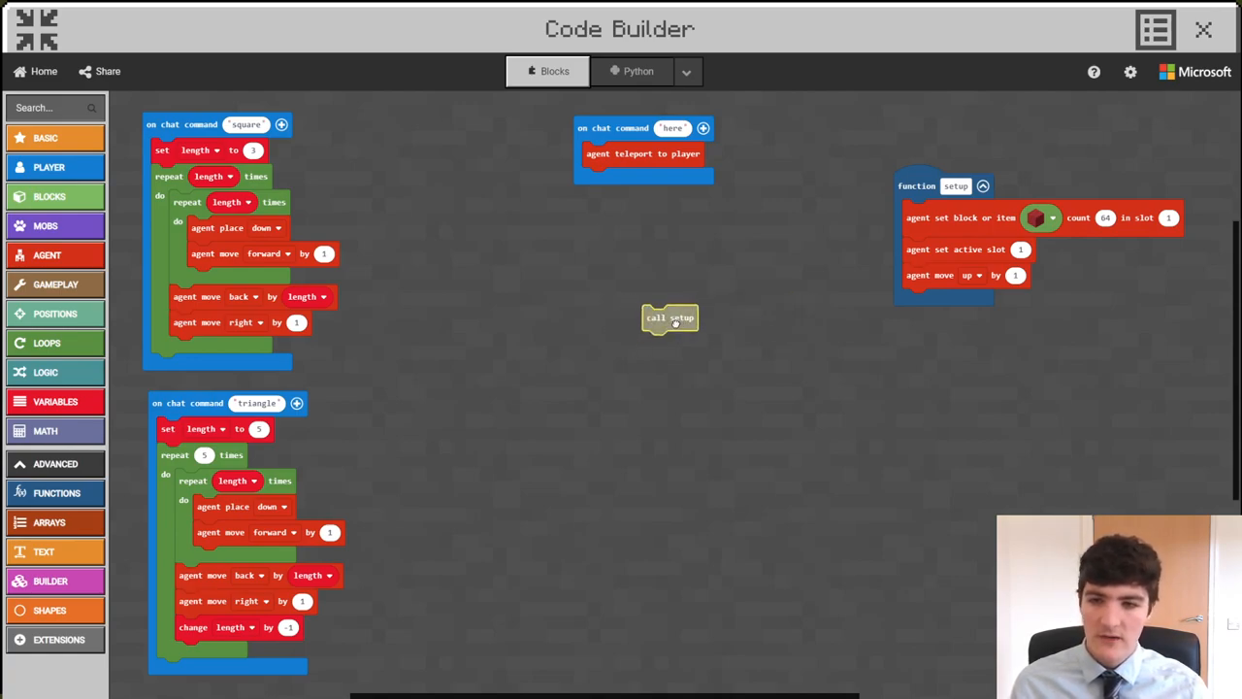
left_click_drag(669, 319, 396, 271)
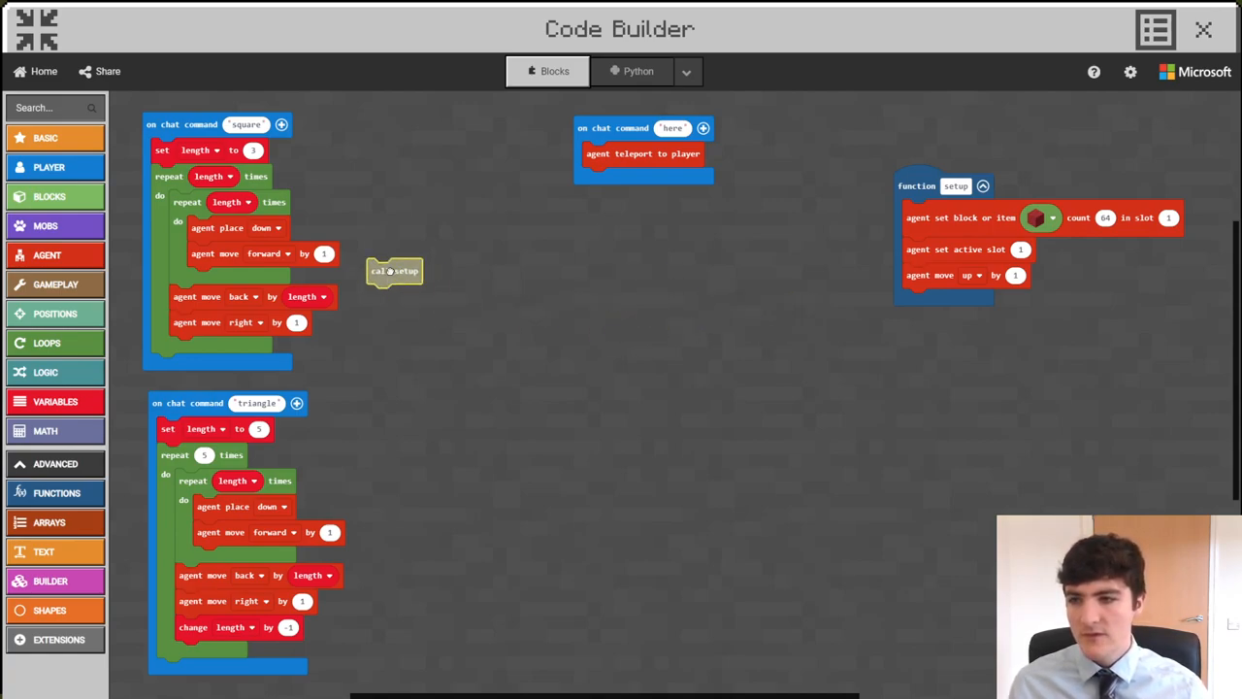
left_click_drag(395, 271, 179, 161)
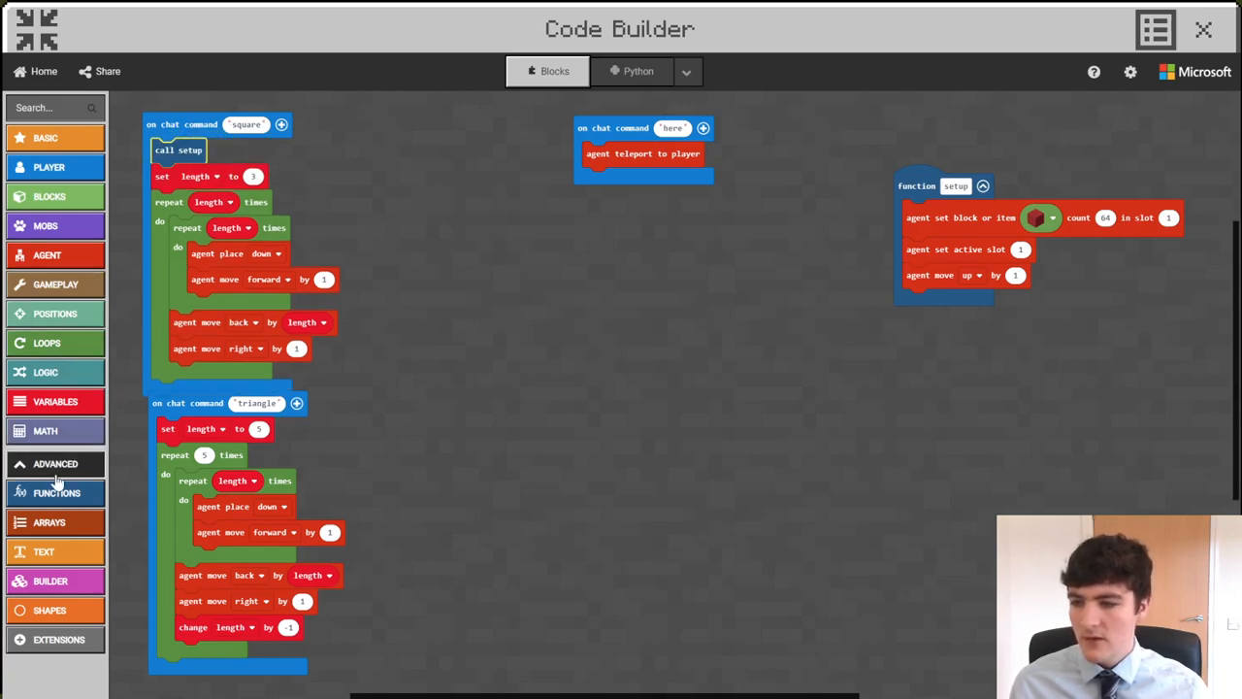
left_click_drag(179, 150, 195, 445)
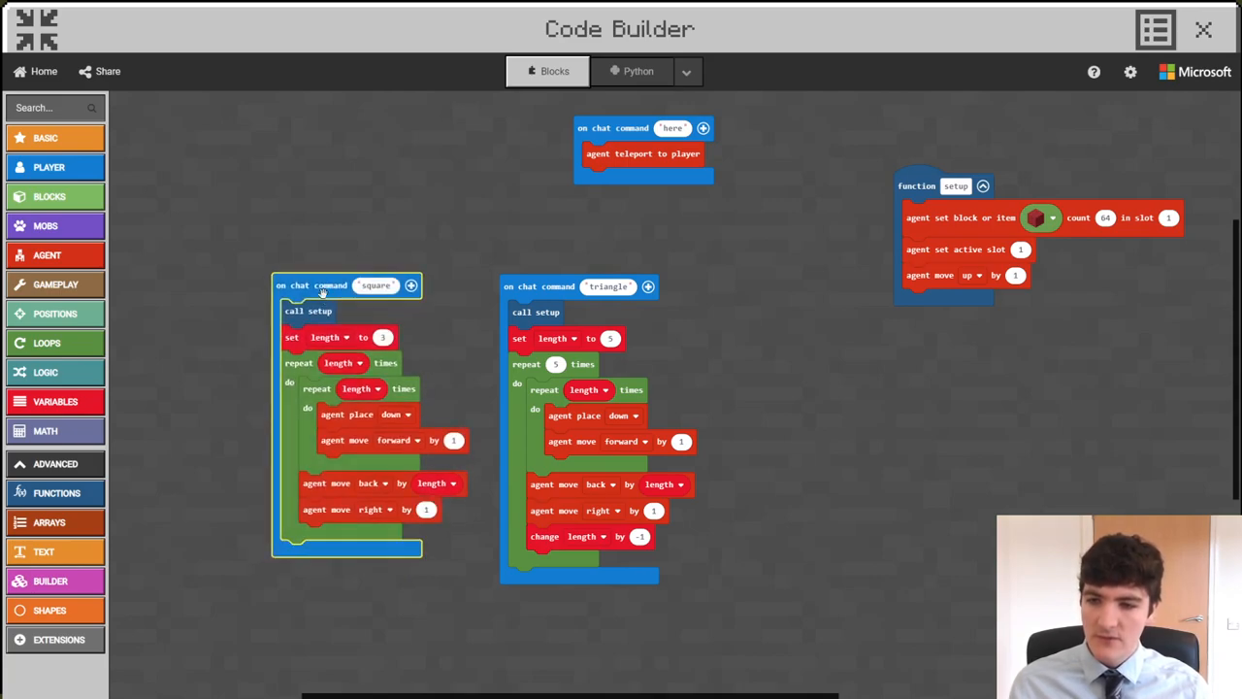
mouse_move(670, 341)
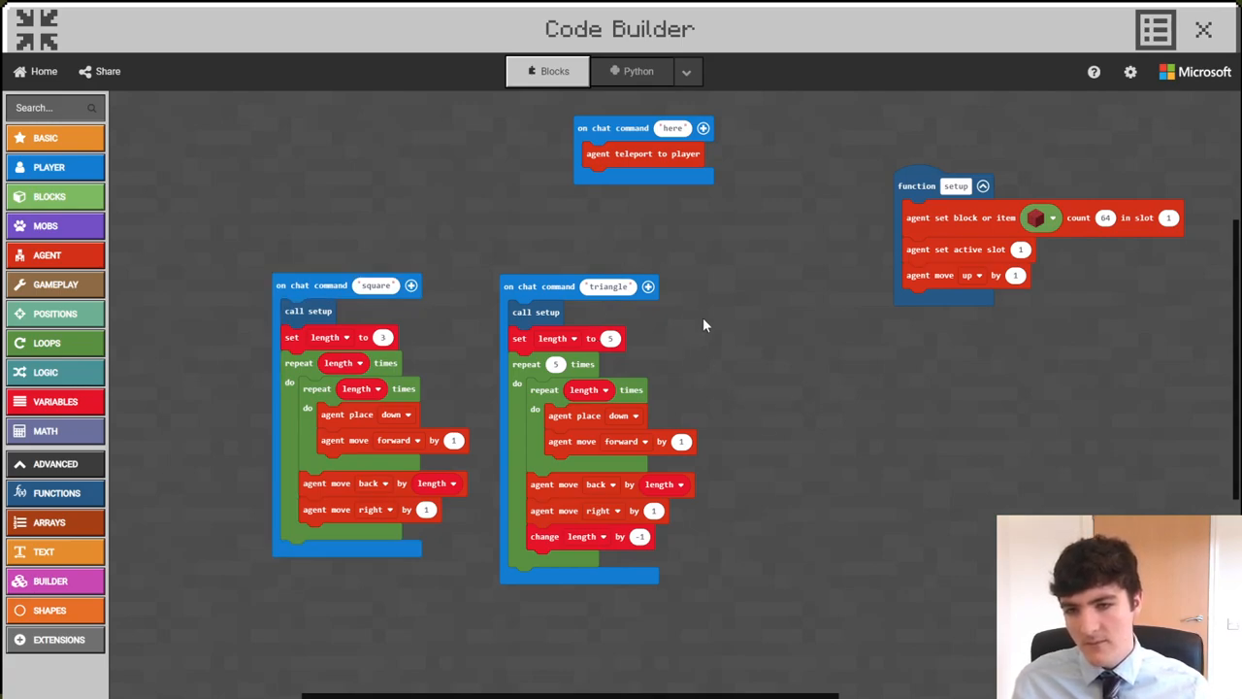
mouse_move(485, 536)
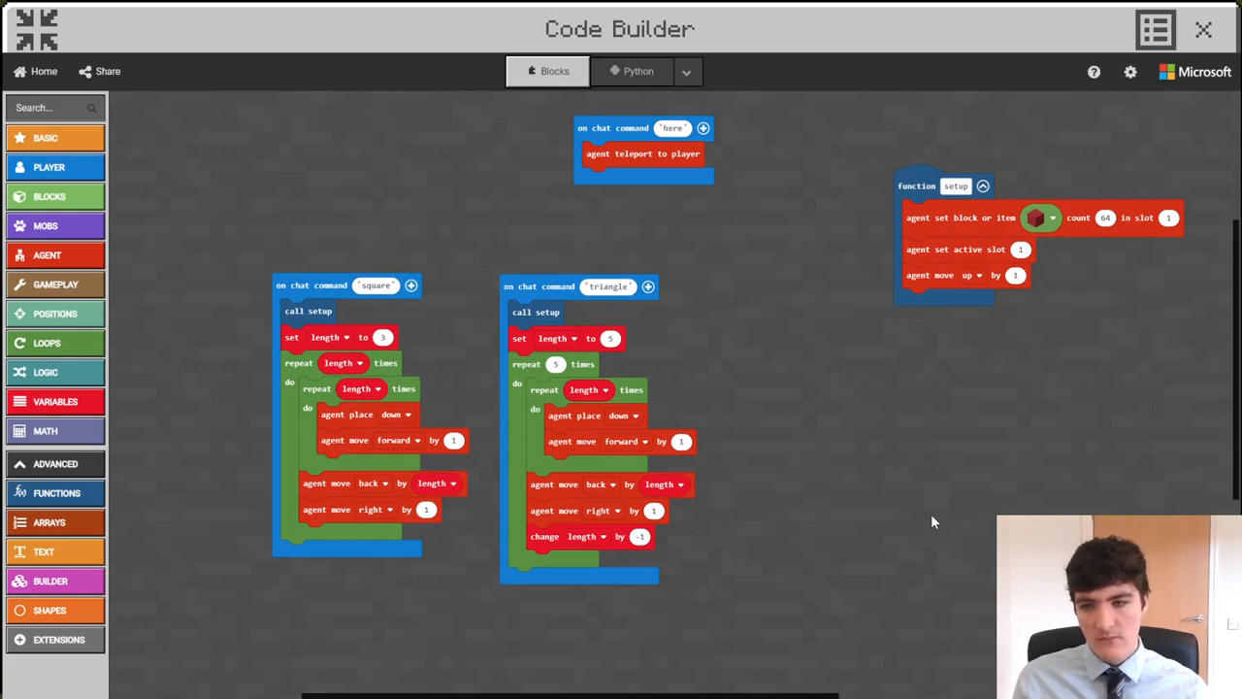
mouse_move(842, 429)
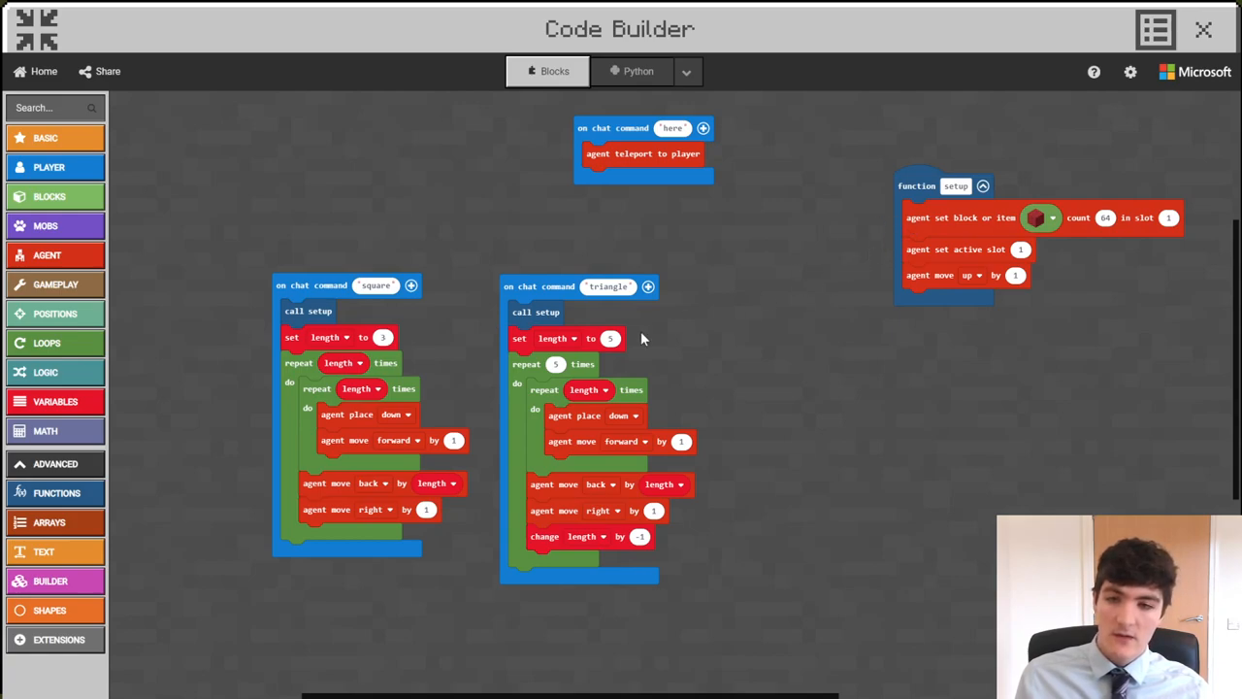
mouse_move(392, 323)
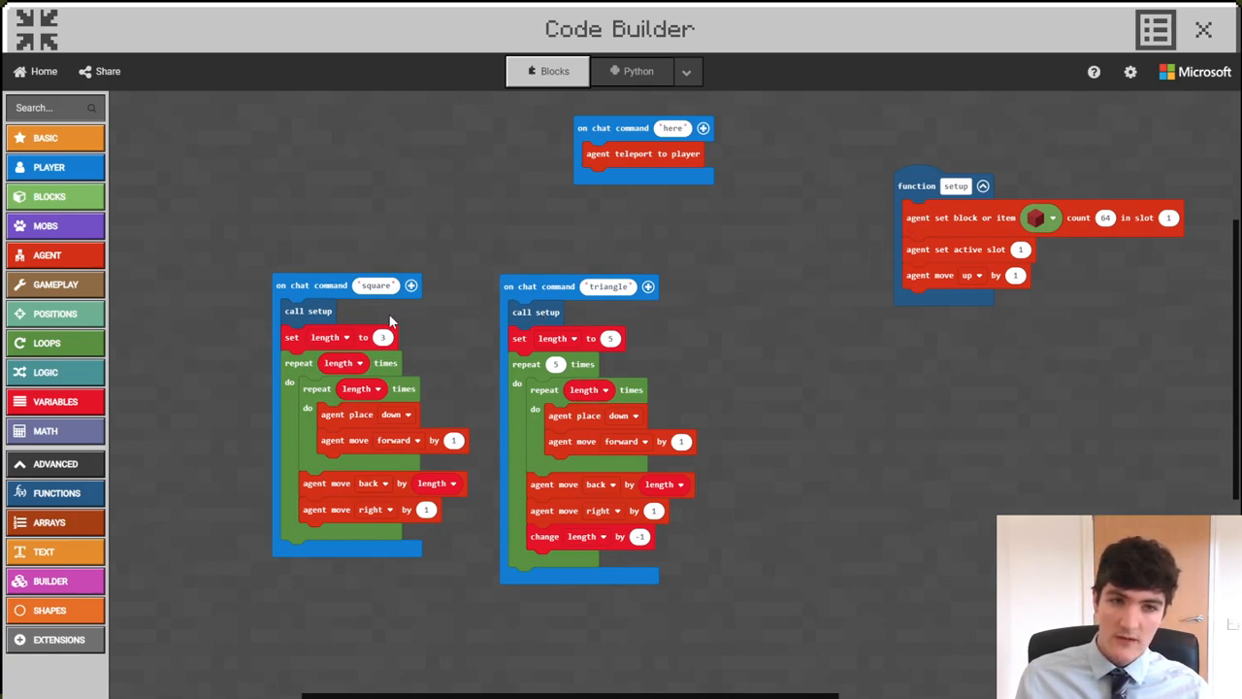
mouse_move(348, 311)
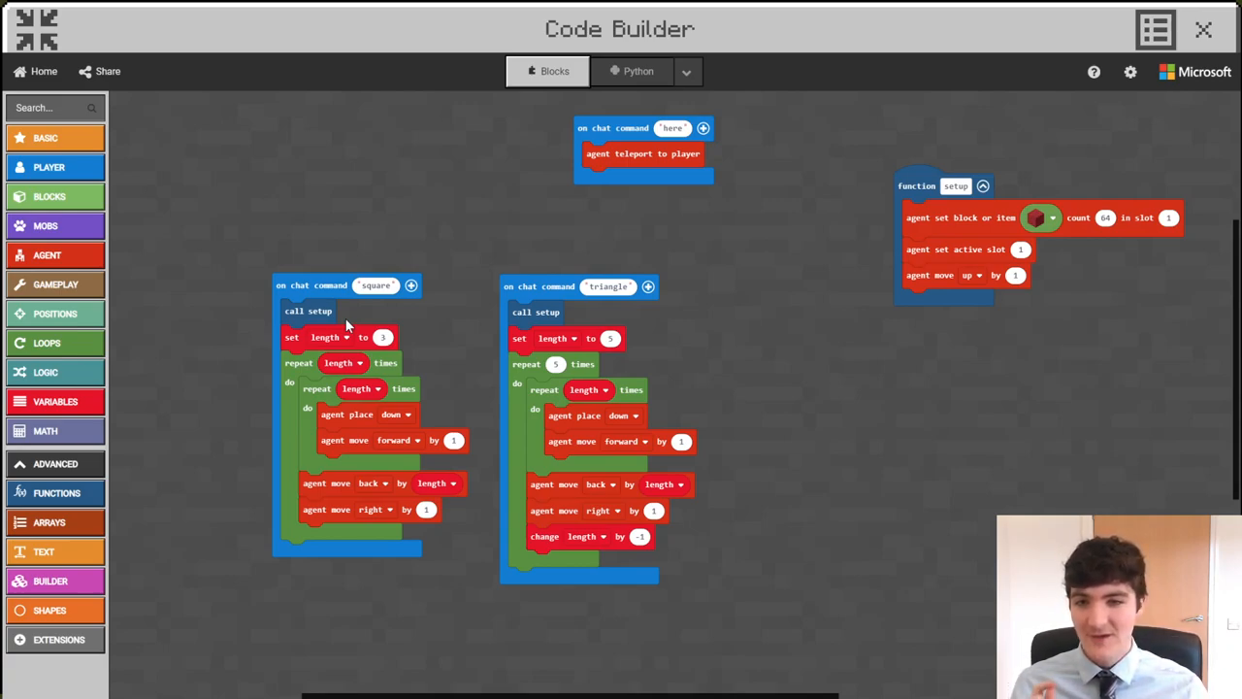
mouse_move(1017, 435)
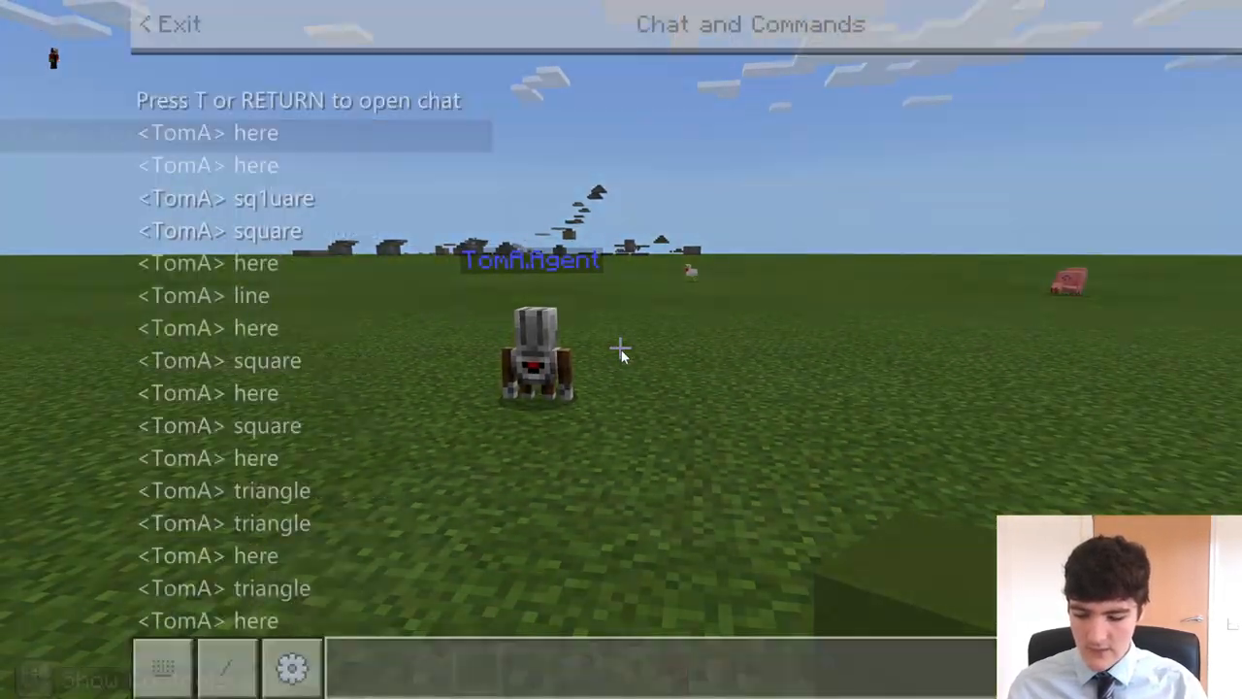
Step: Run the triangle chat command in the game chat to test it
type("trianb")
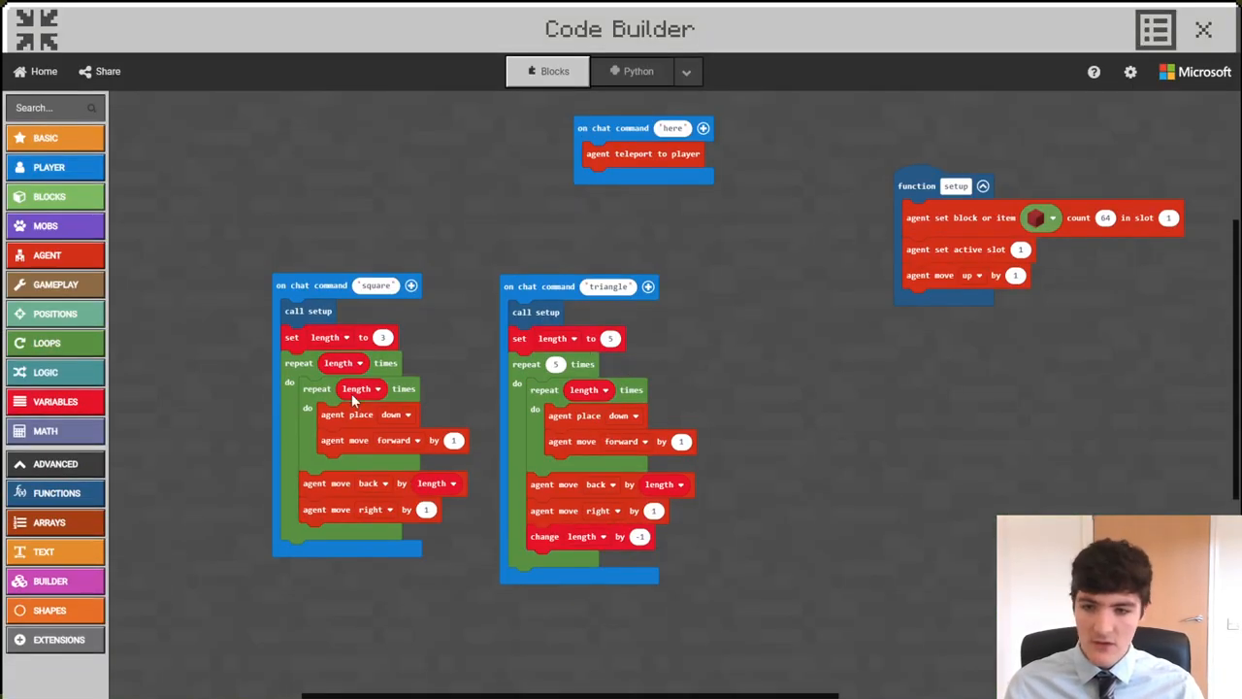
mouse_move(922, 198)
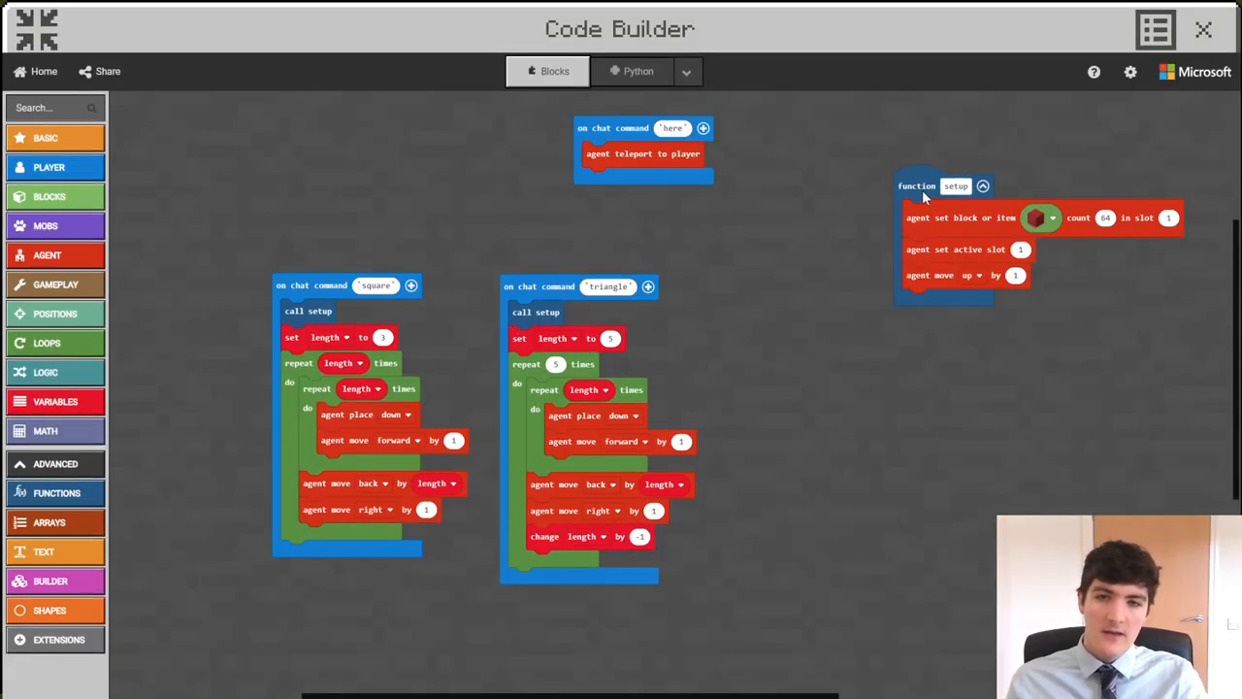
Step: Set the setup function's agent block to Purple Wool from the item grid
left_click_drag(916, 186, 878, 209)
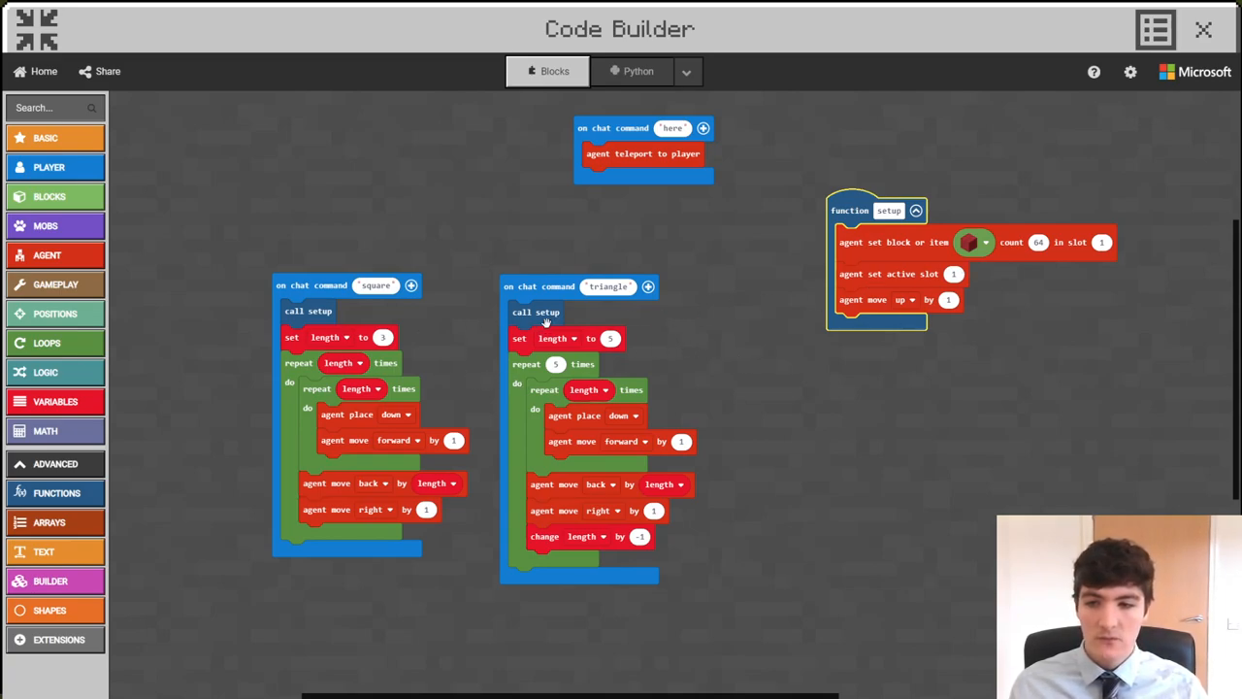
mouse_move(753, 349)
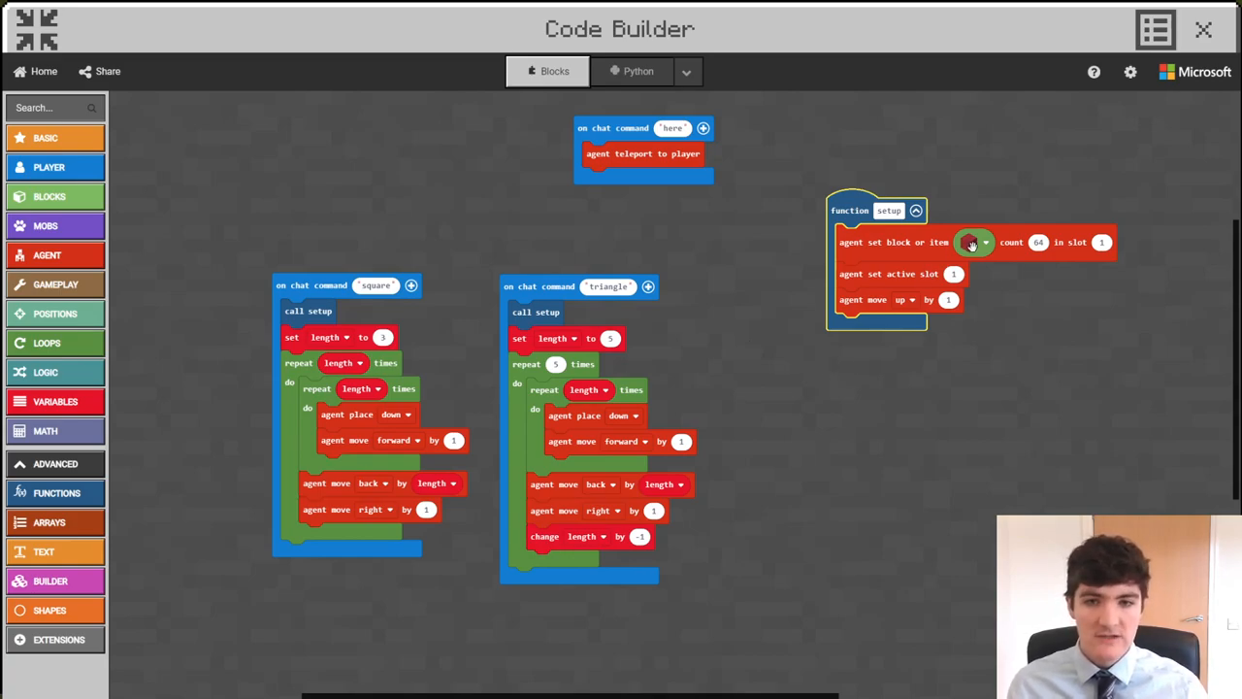
left_click(974, 242)
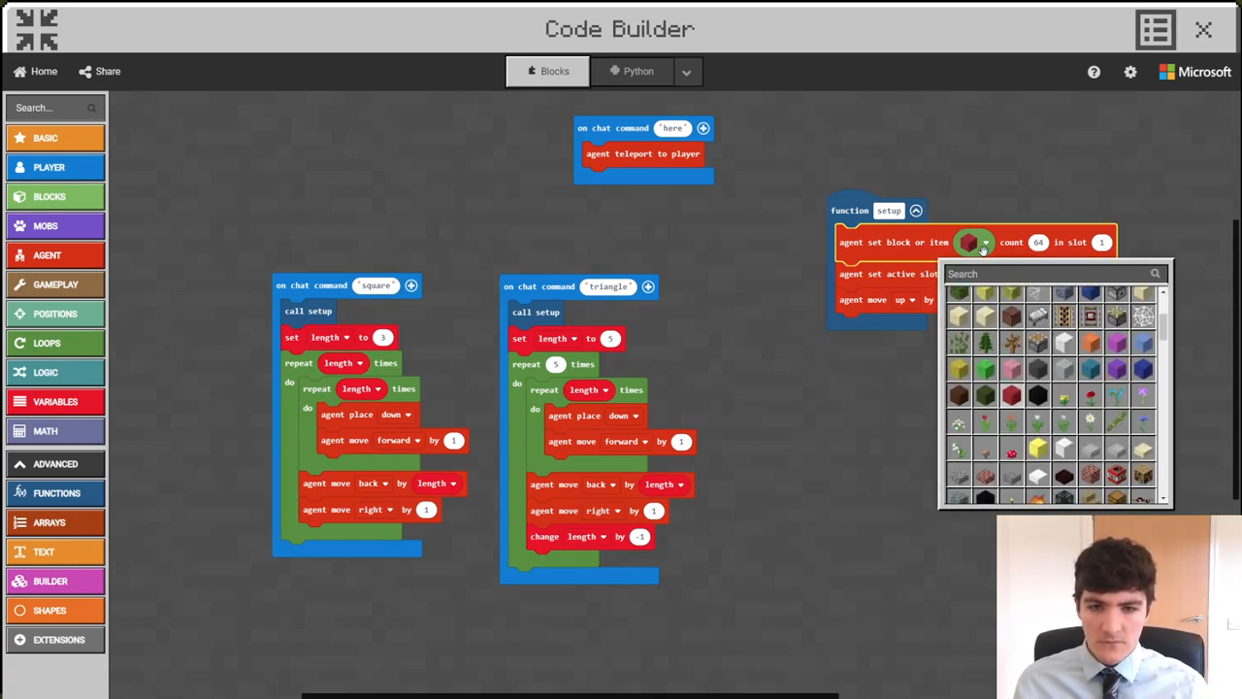
mouse_move(1116, 369)
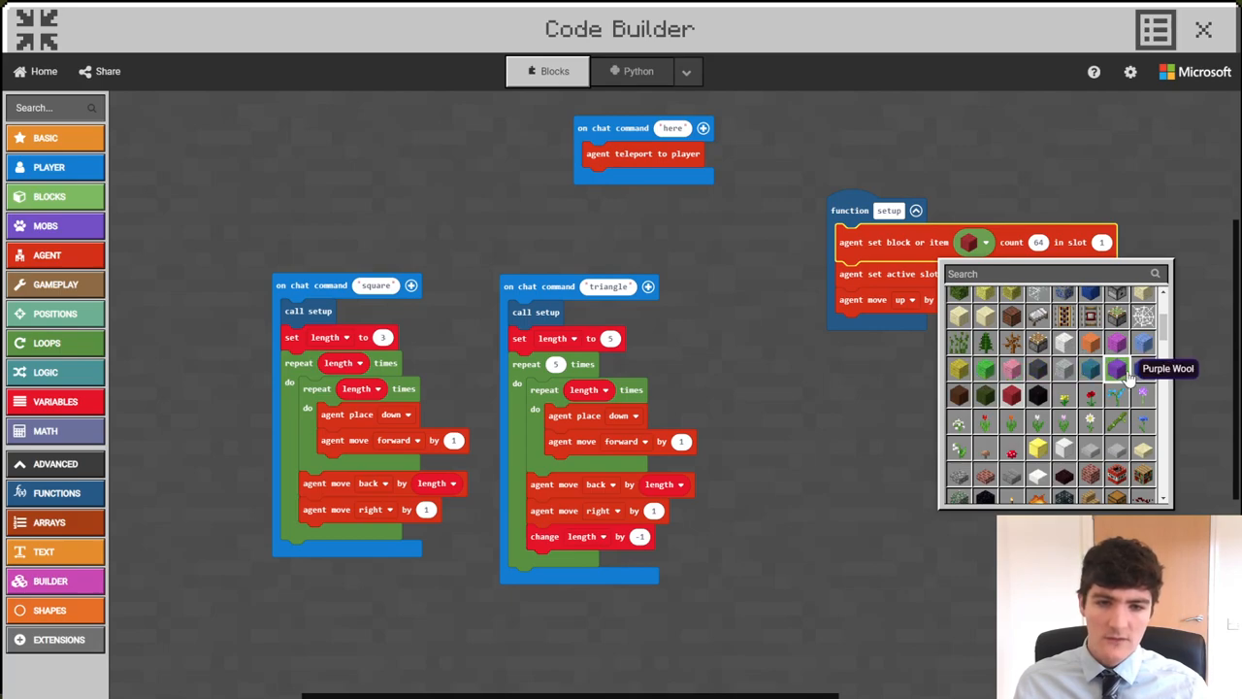
left_click(1116, 369)
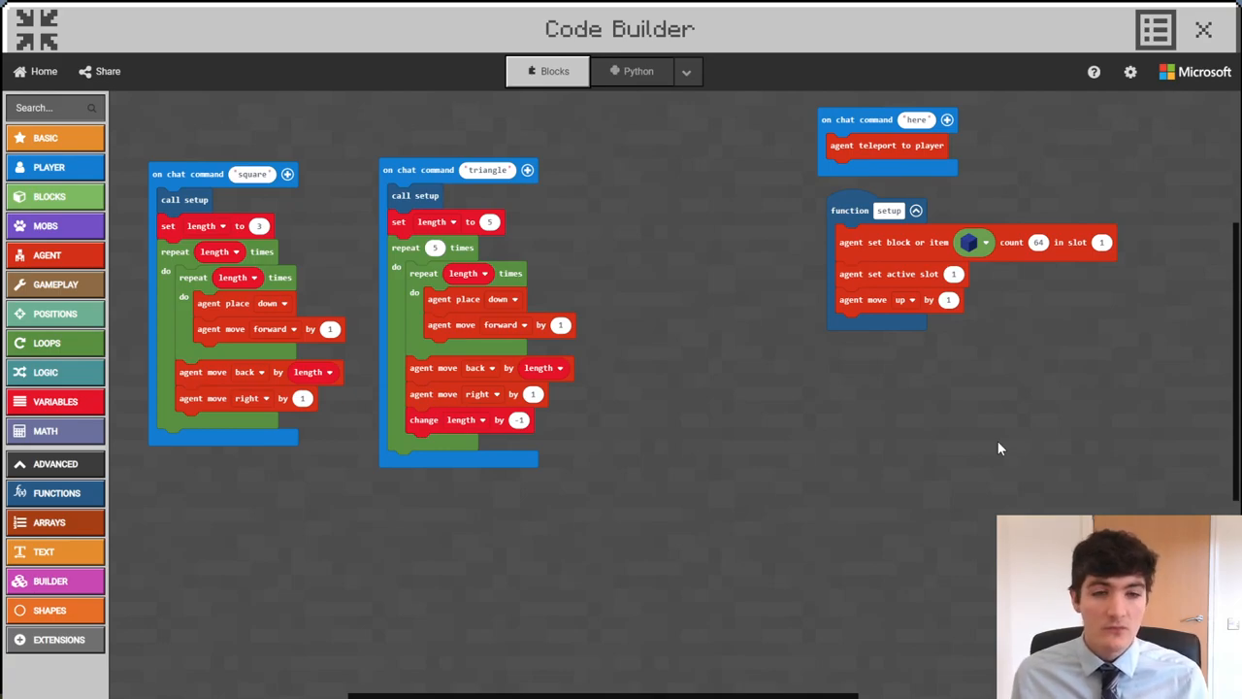
mouse_move(1005, 435)
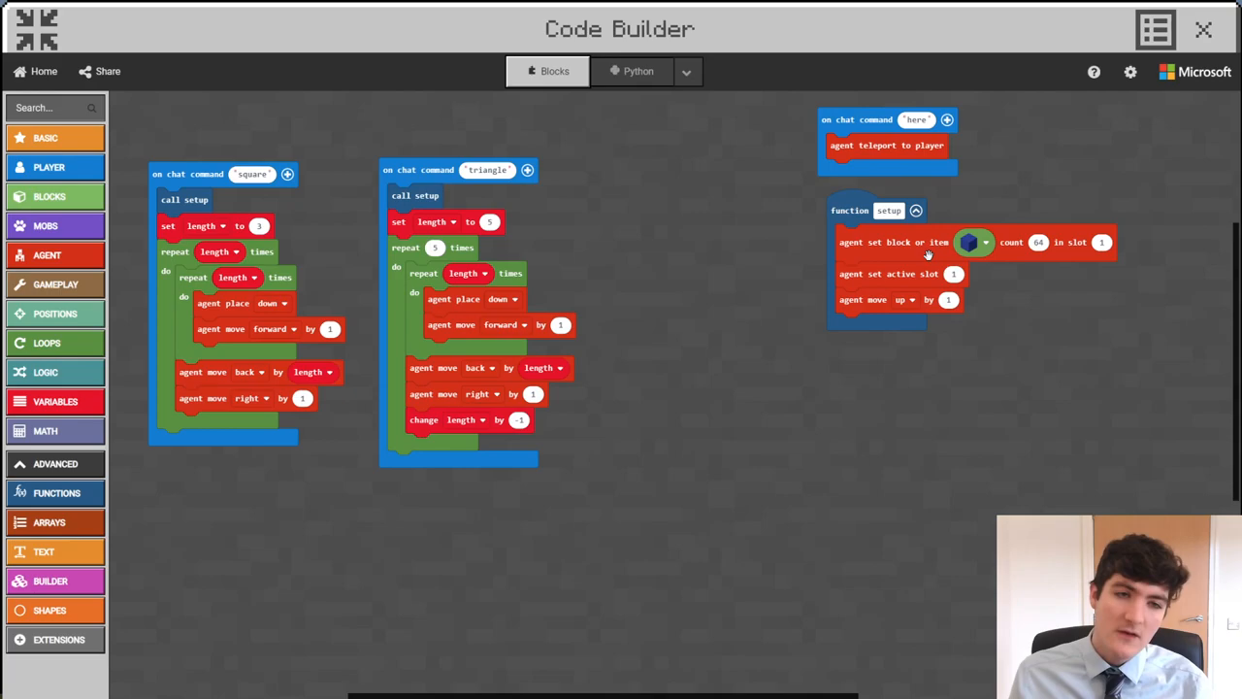
mouse_move(309, 302)
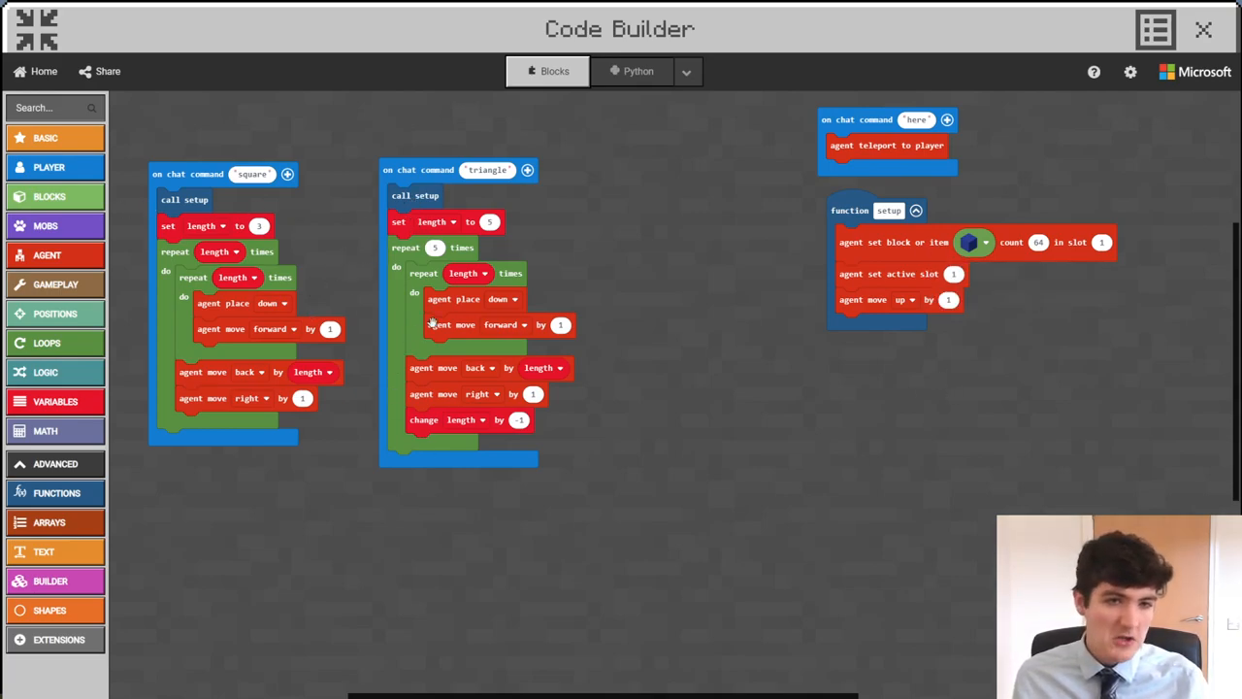
mouse_move(689, 656)
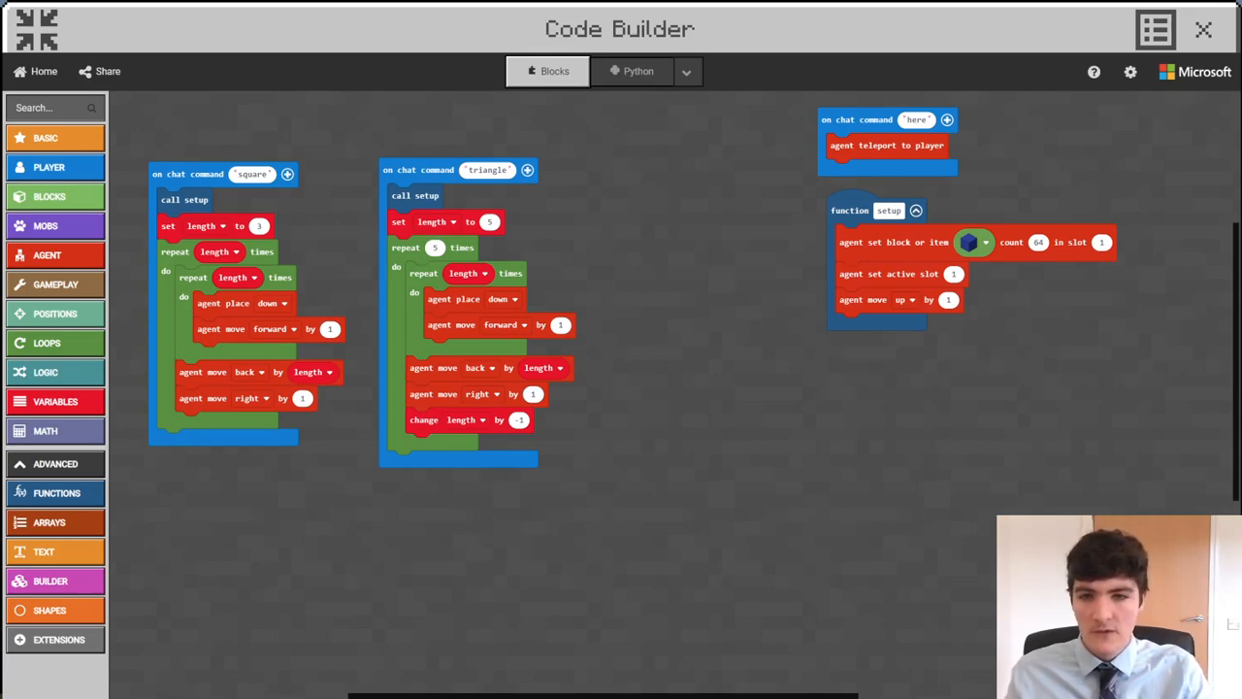
left_click(1204, 29)
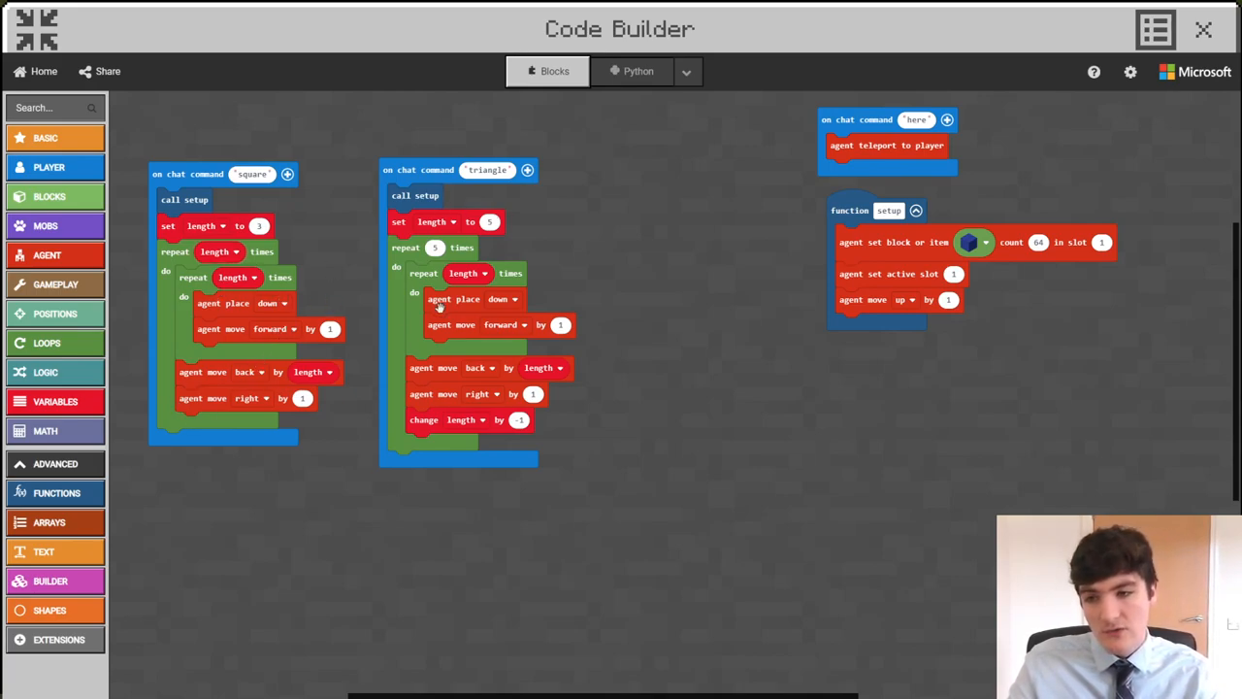
mouse_move(505, 287)
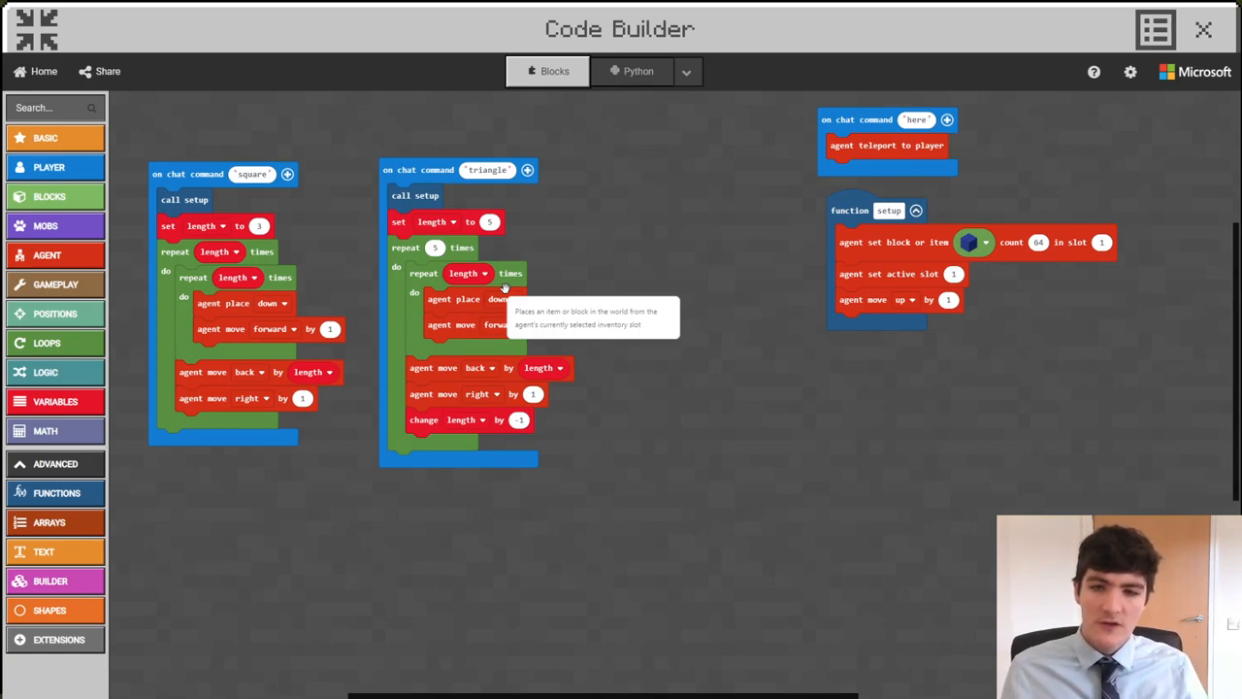
mouse_move(722, 419)
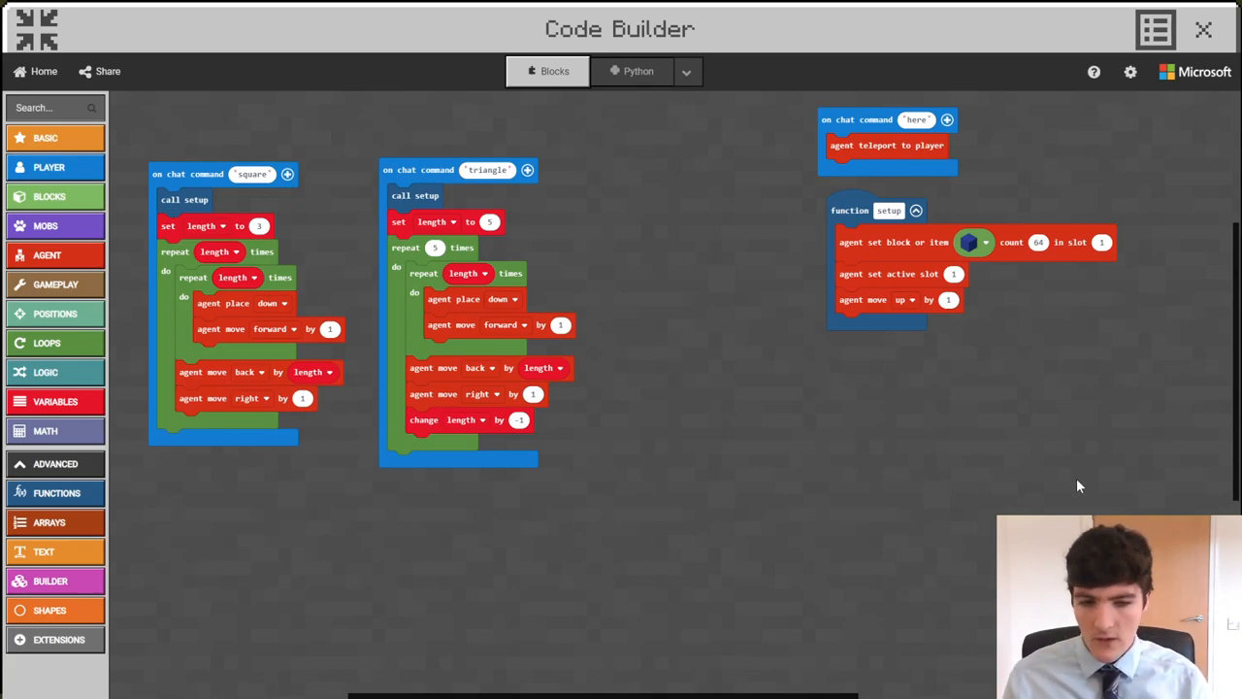
left_click(1203, 29)
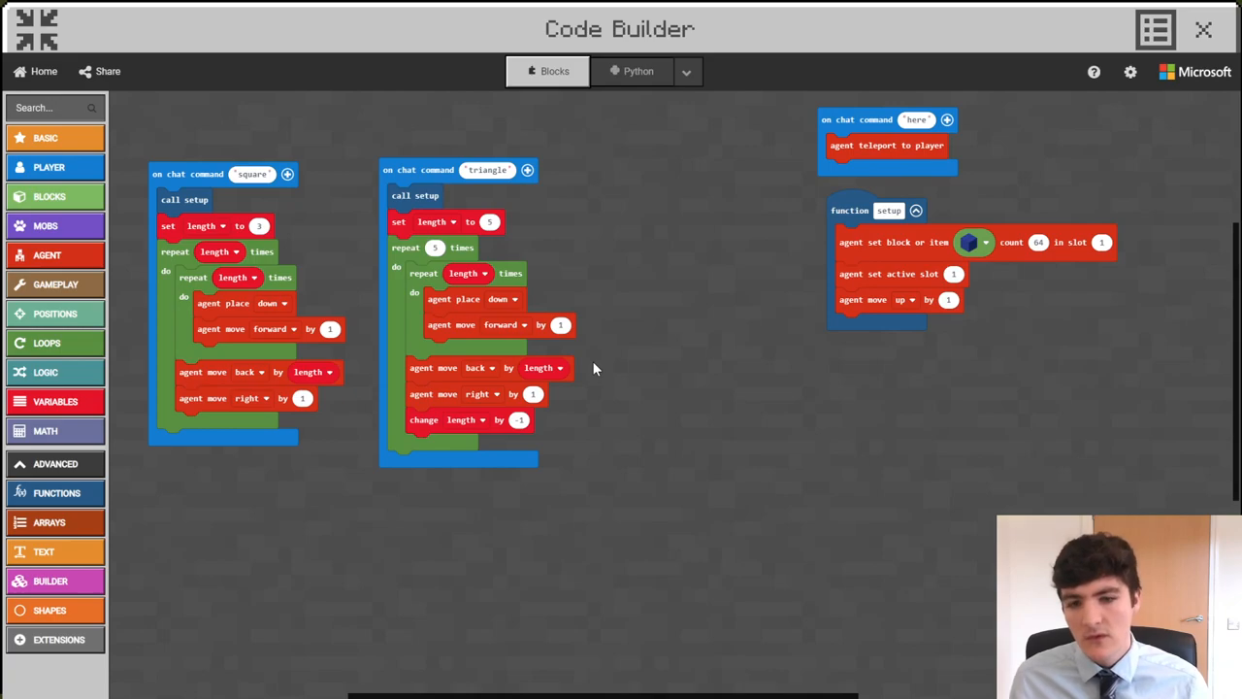
mouse_move(614, 354)
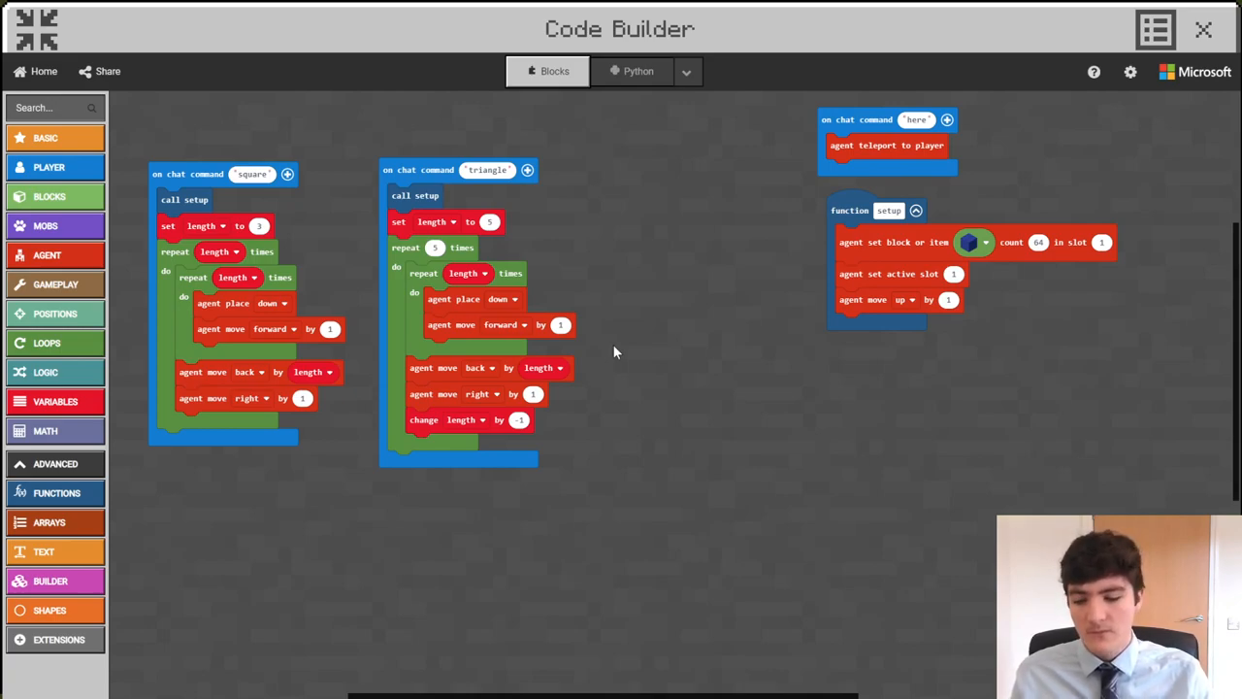
mouse_move(619, 379)
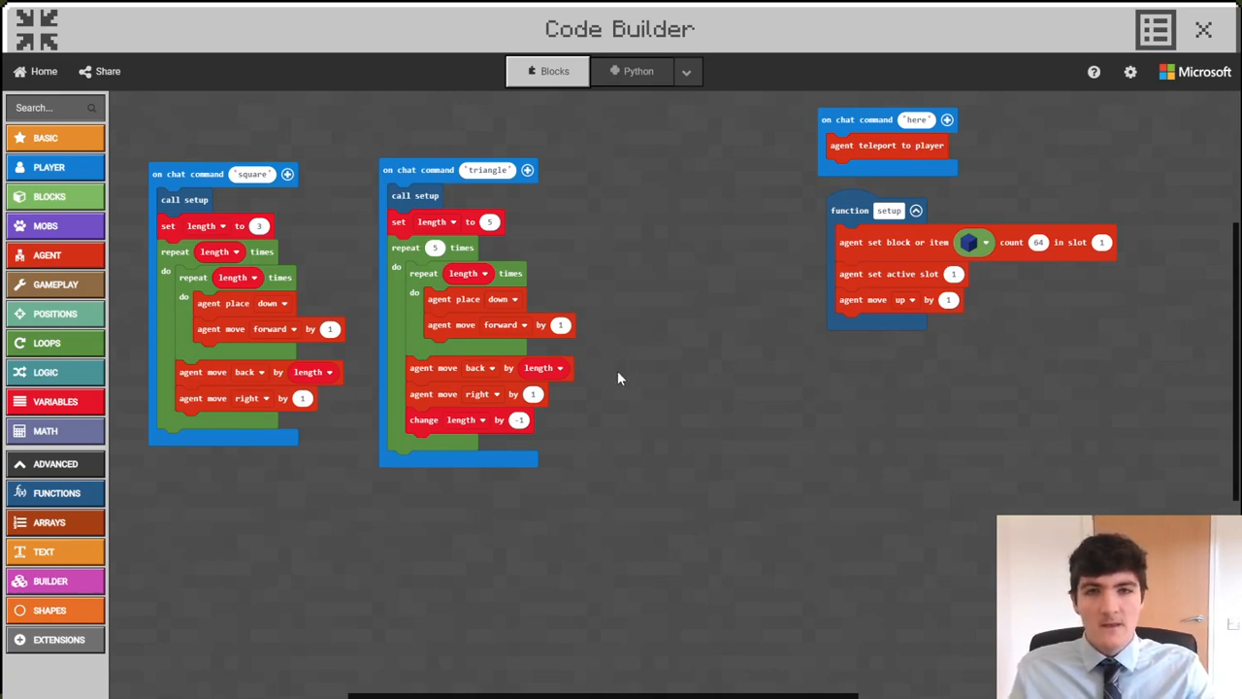
mouse_move(693, 431)
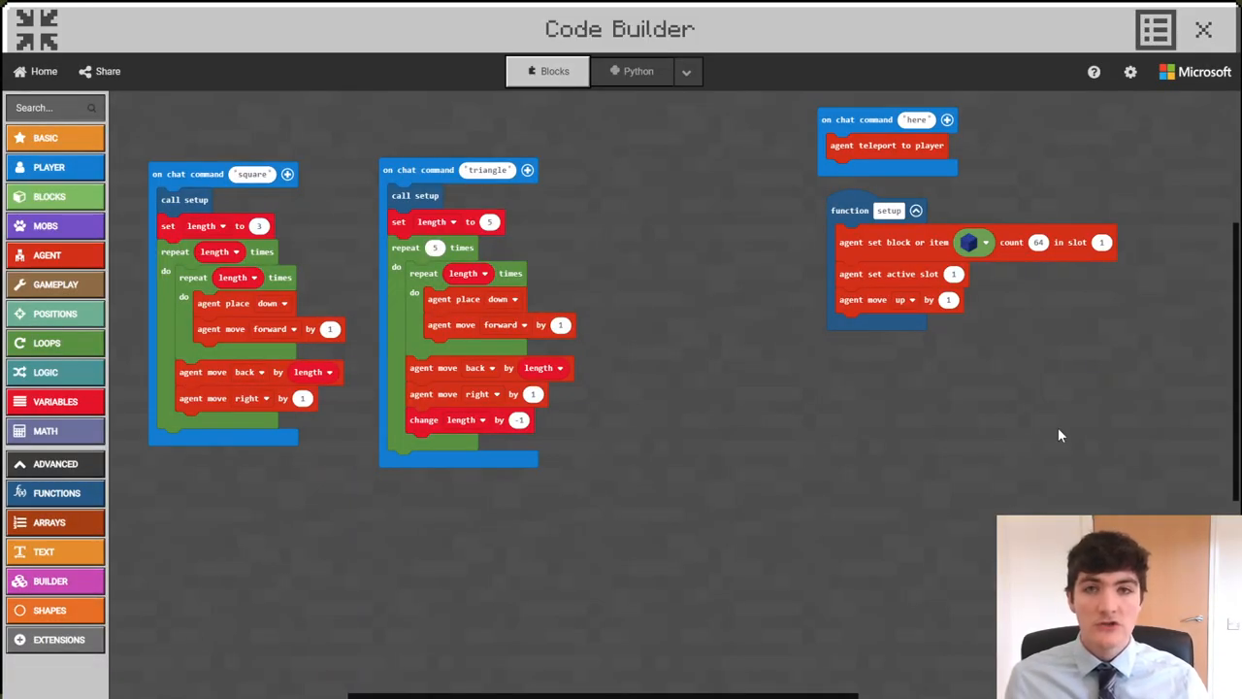
mouse_move(126, 425)
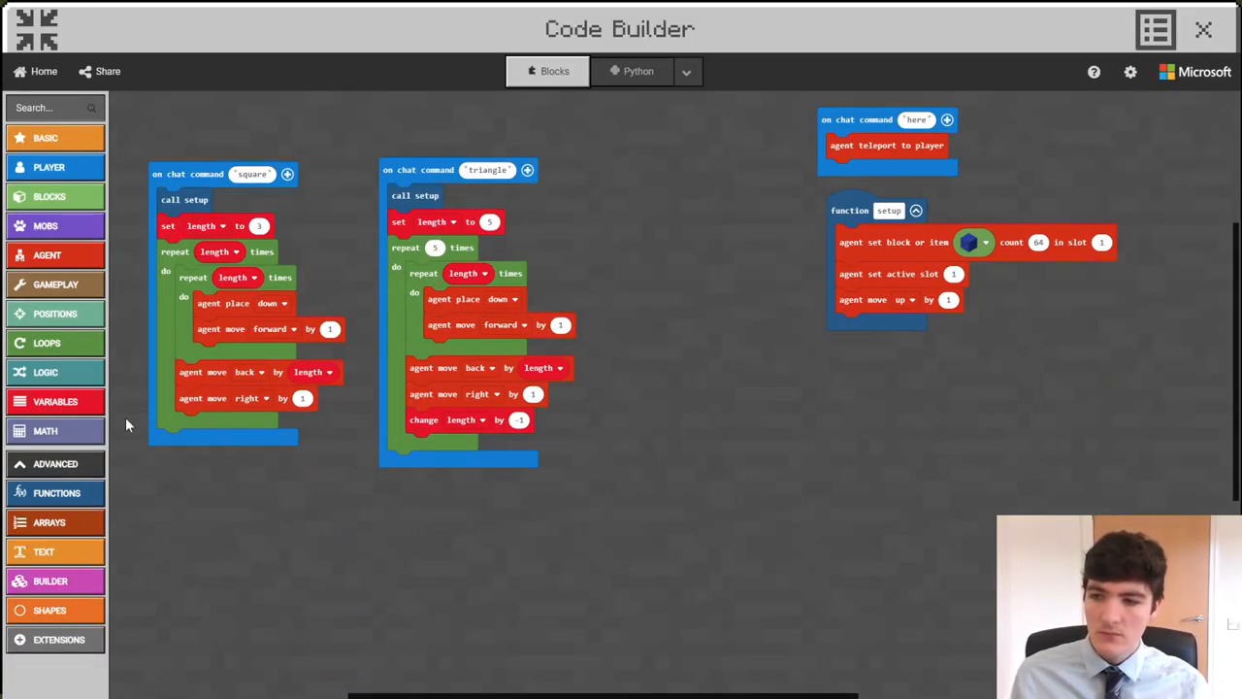
Step: Add a repeat-4-times loop and a new chat command named flower to the workspace
left_click(47, 342)
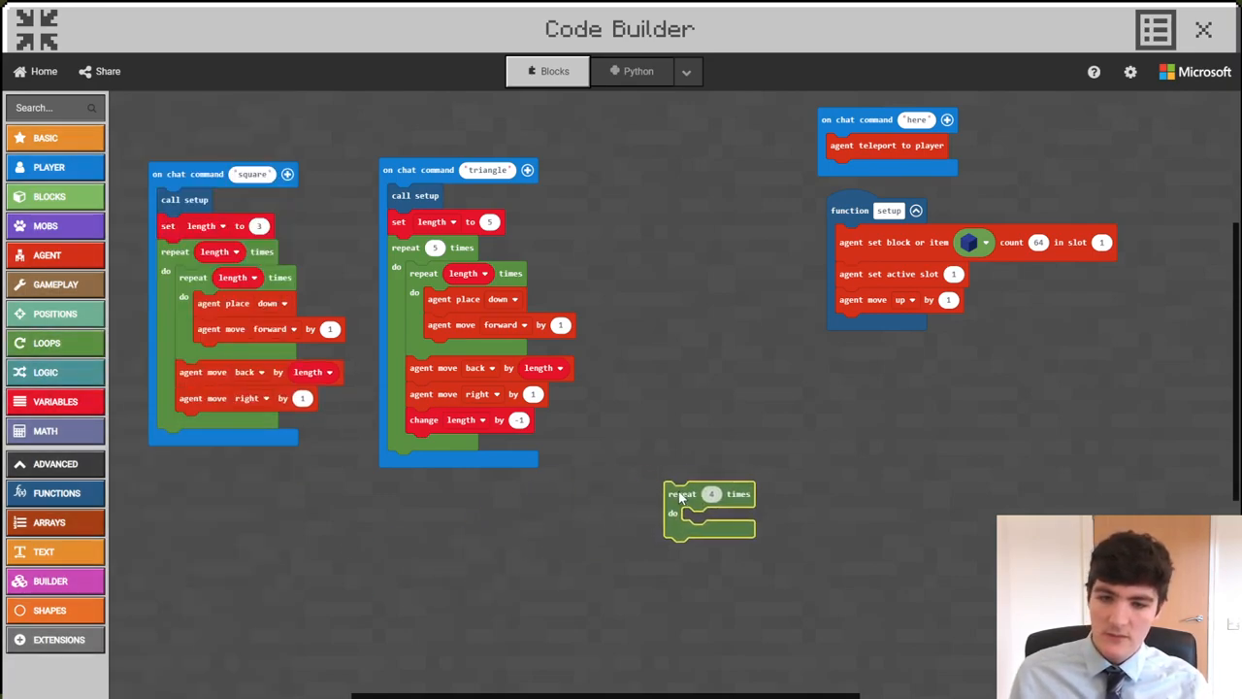
left_click_drag(680, 493, 712, 481)
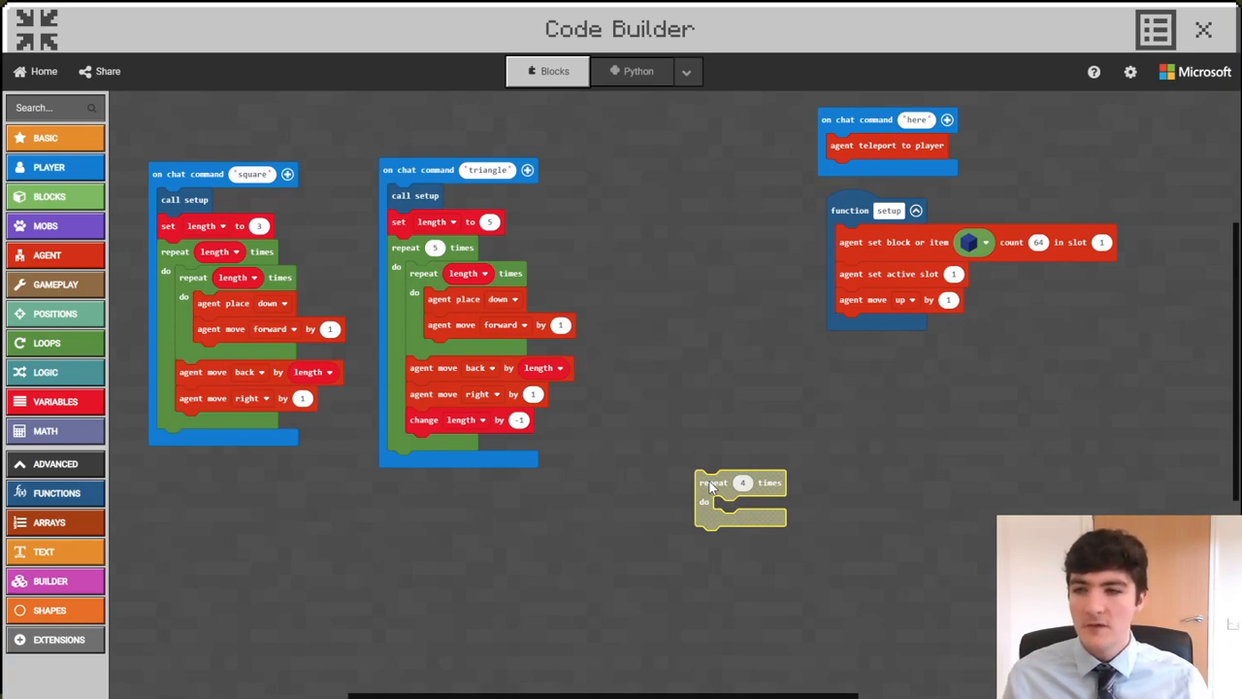
left_click(48, 167)
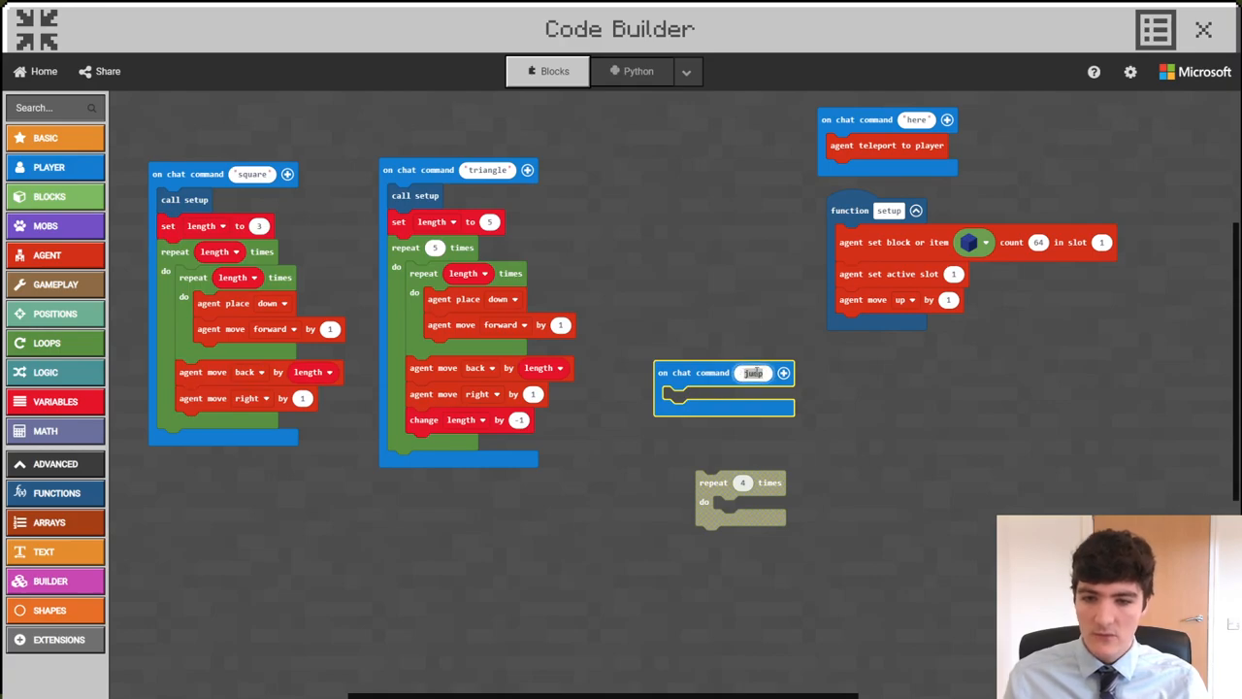
type("flower")
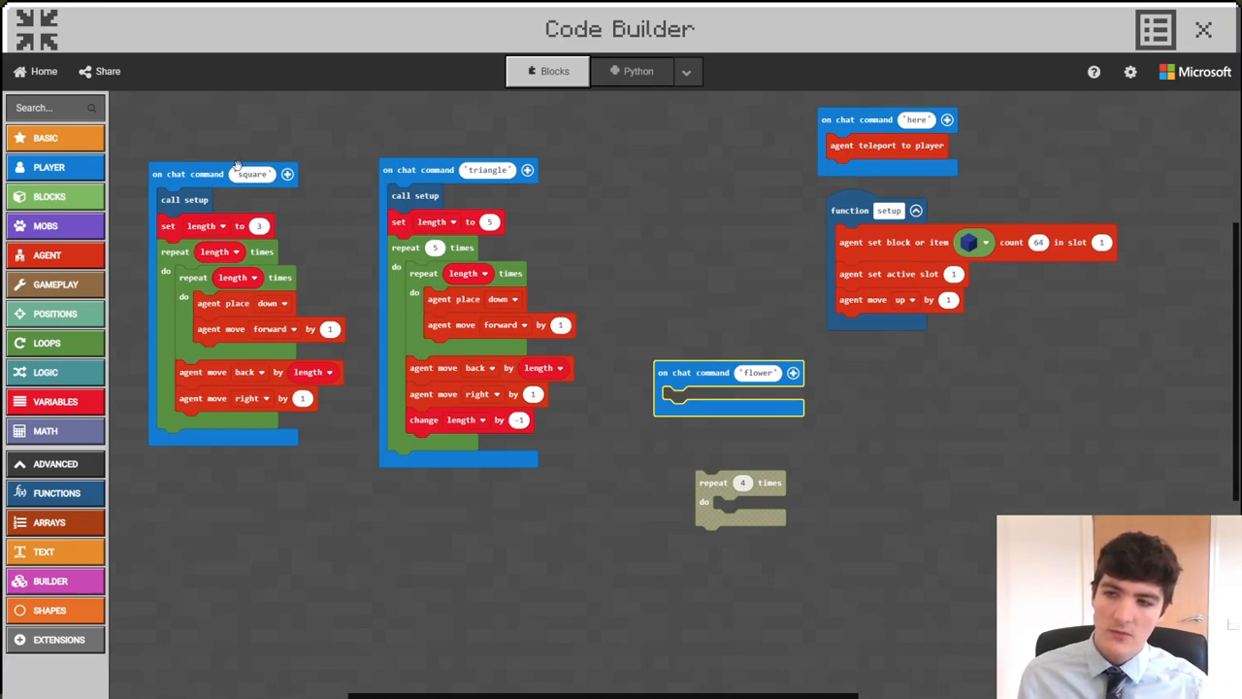
left_click(56, 493)
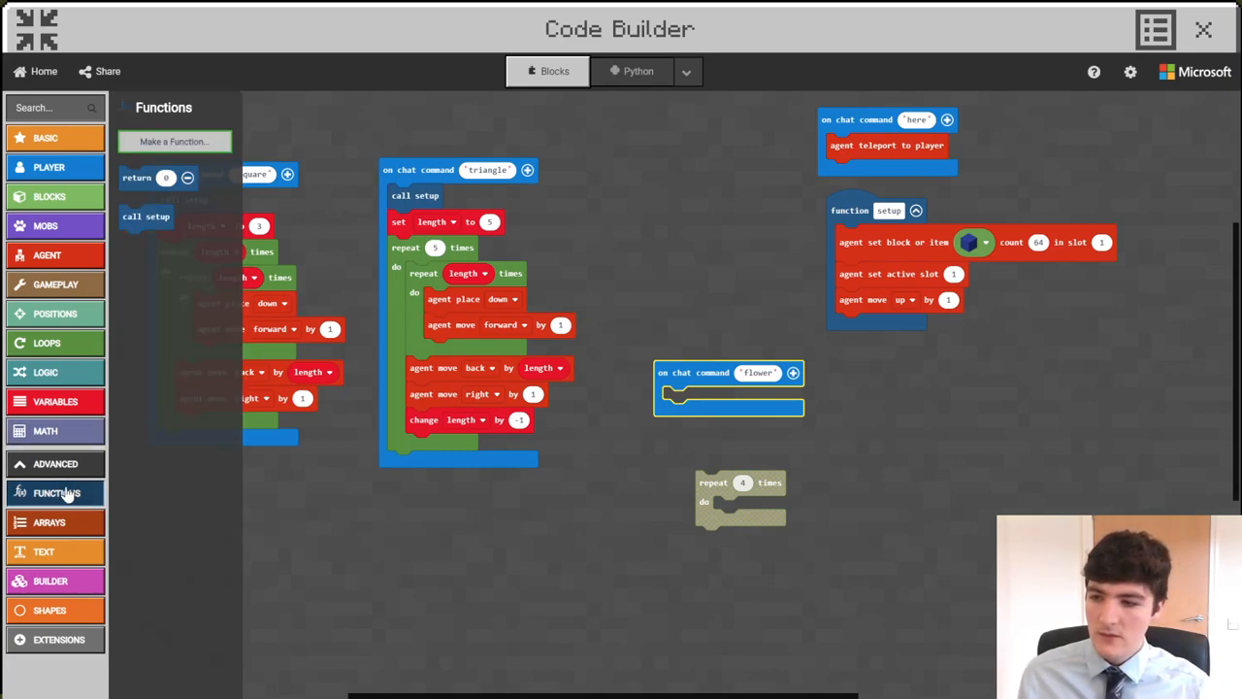
Step: Create a new function named triangle via Make a Function
left_click(175, 140)
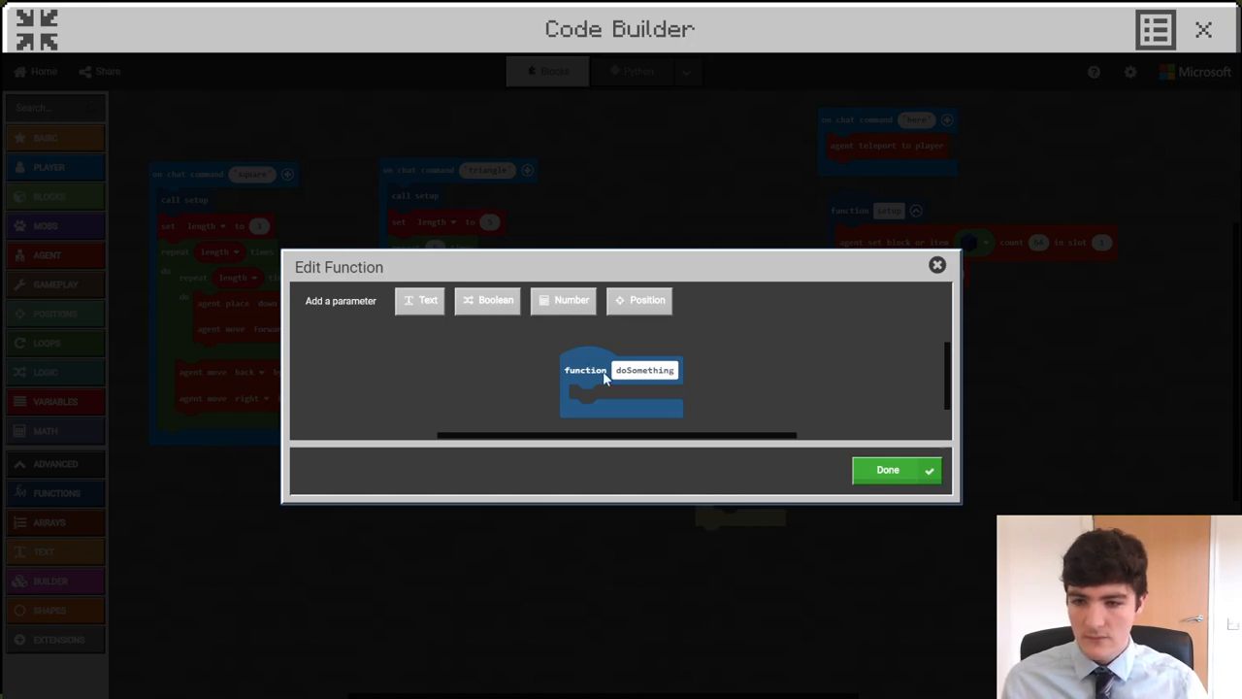
type("triangle")
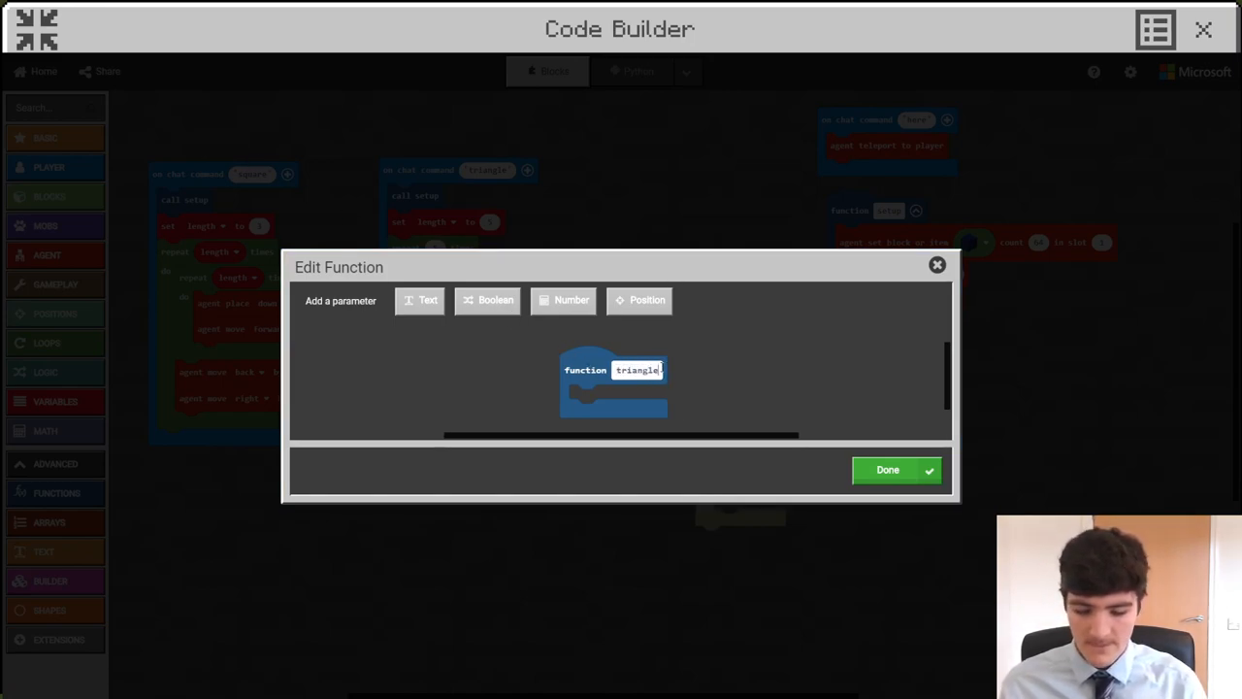
left_click(887, 470)
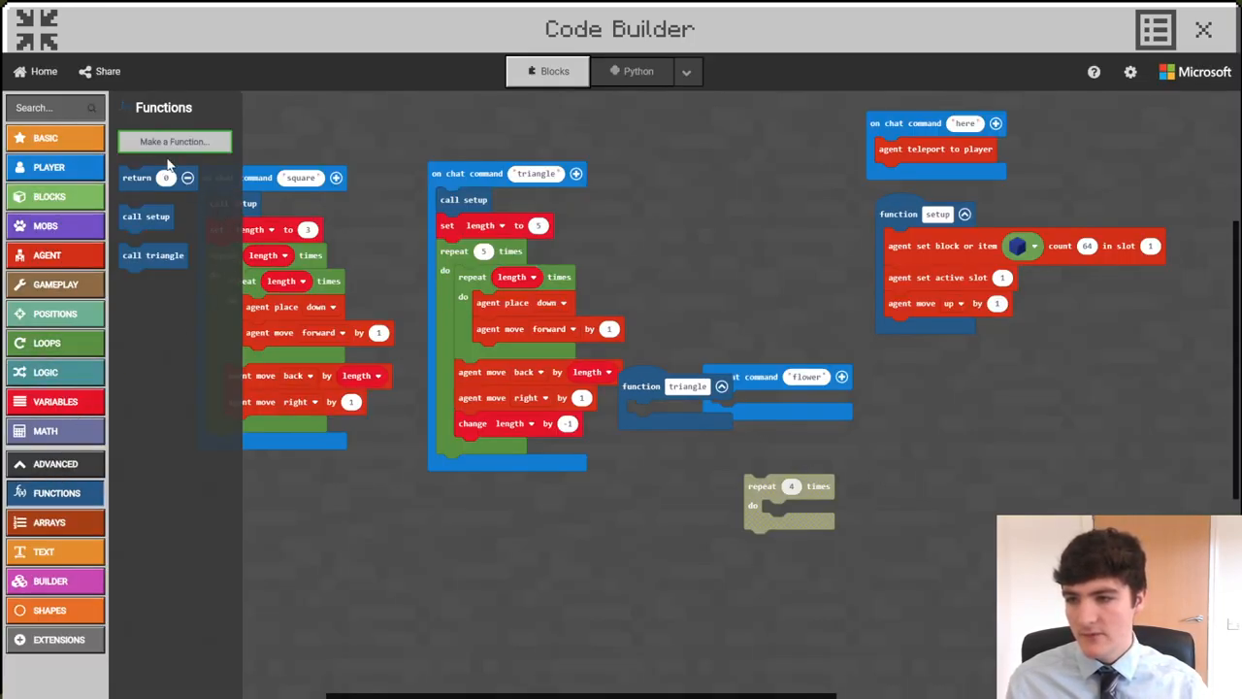
Step: Create a function named square and place the triangle function beside it
left_click(175, 142)
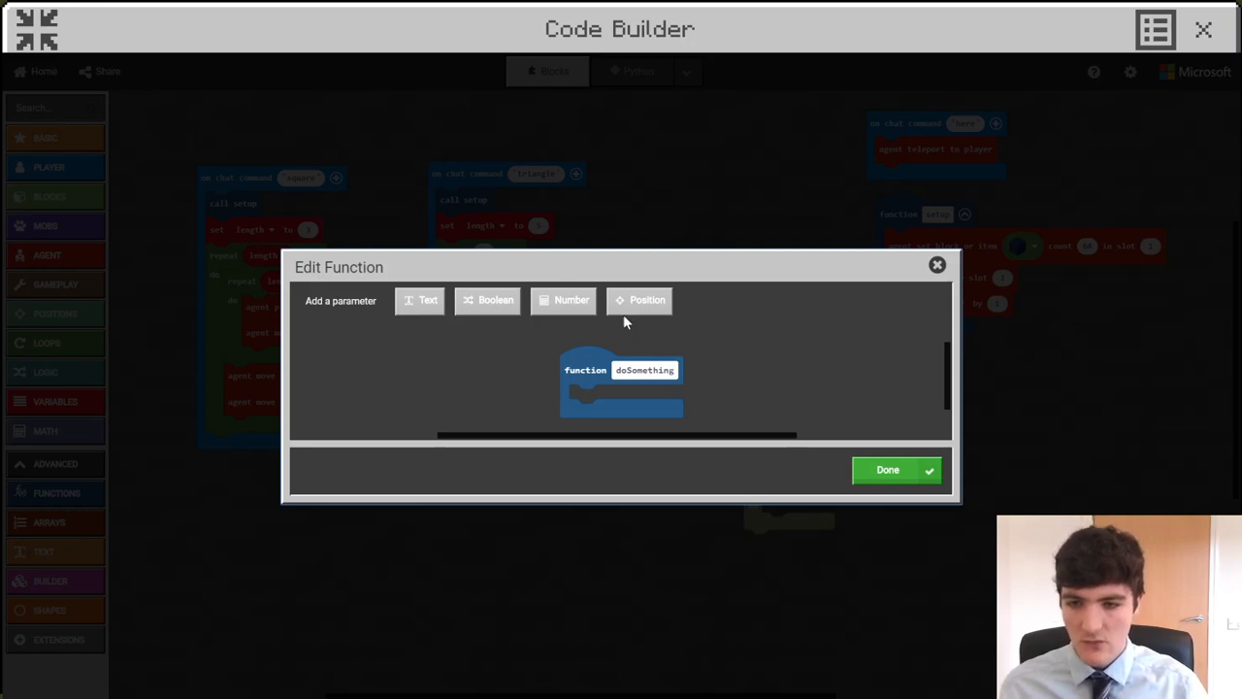
type("squa")
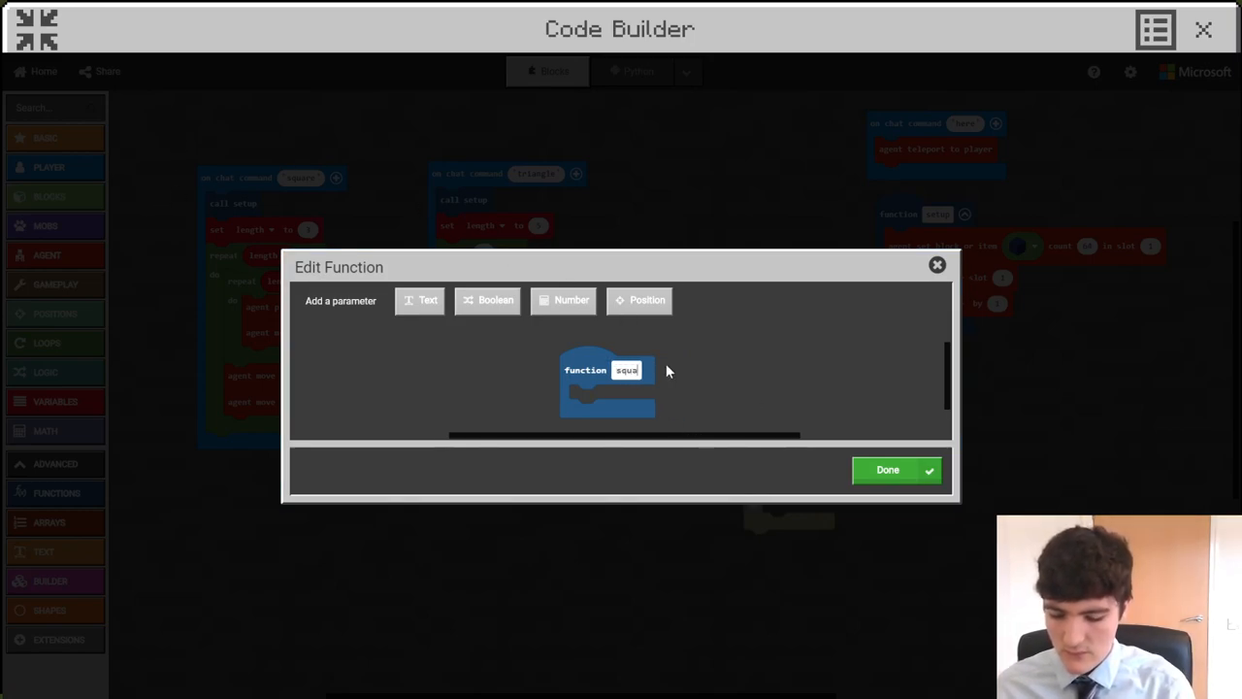
left_click(887, 469)
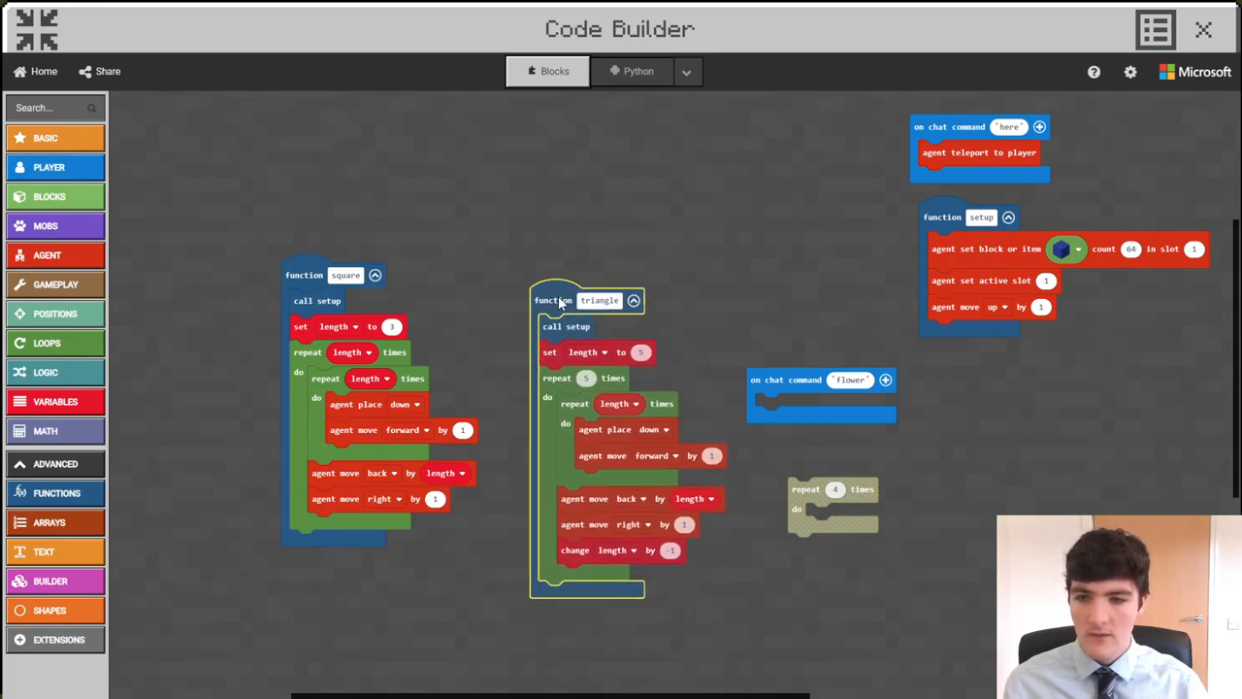
left_click_drag(554, 298, 543, 260)
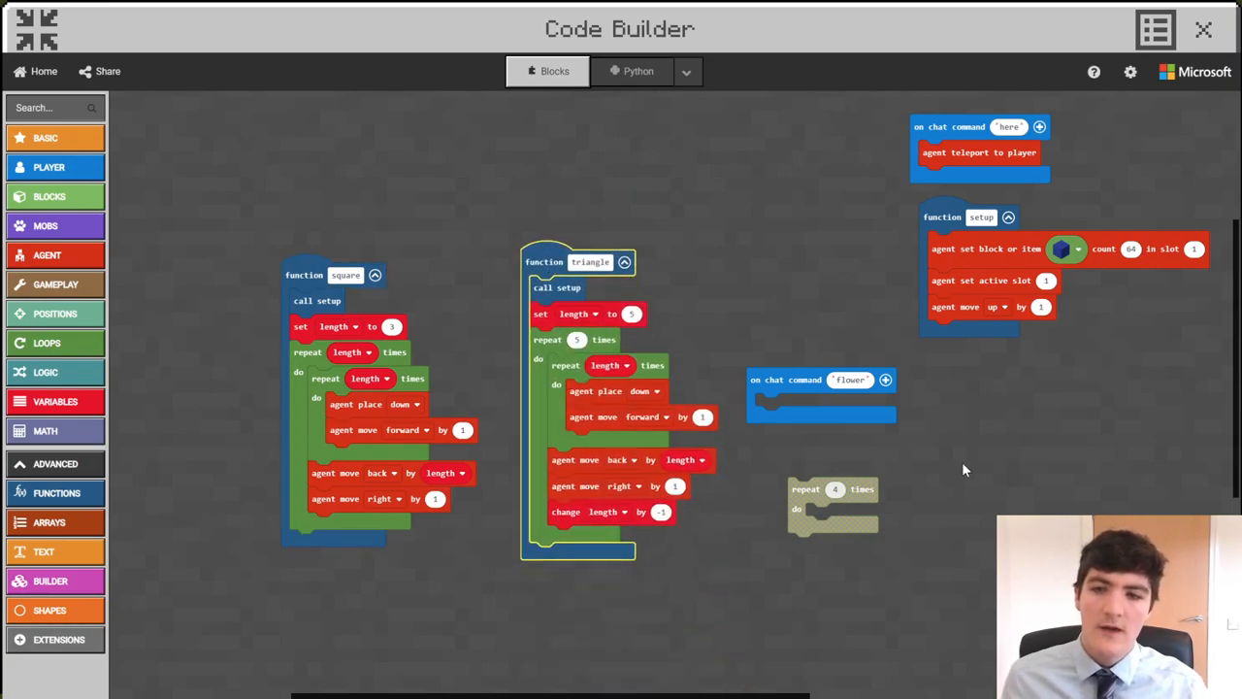